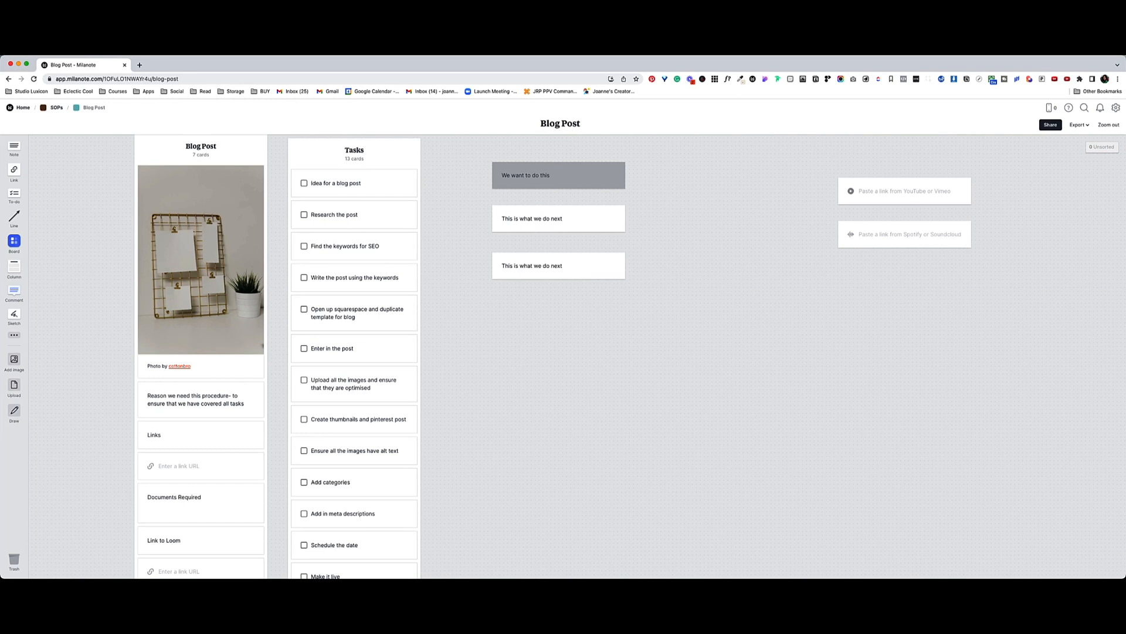
mouse_move(317, 181)
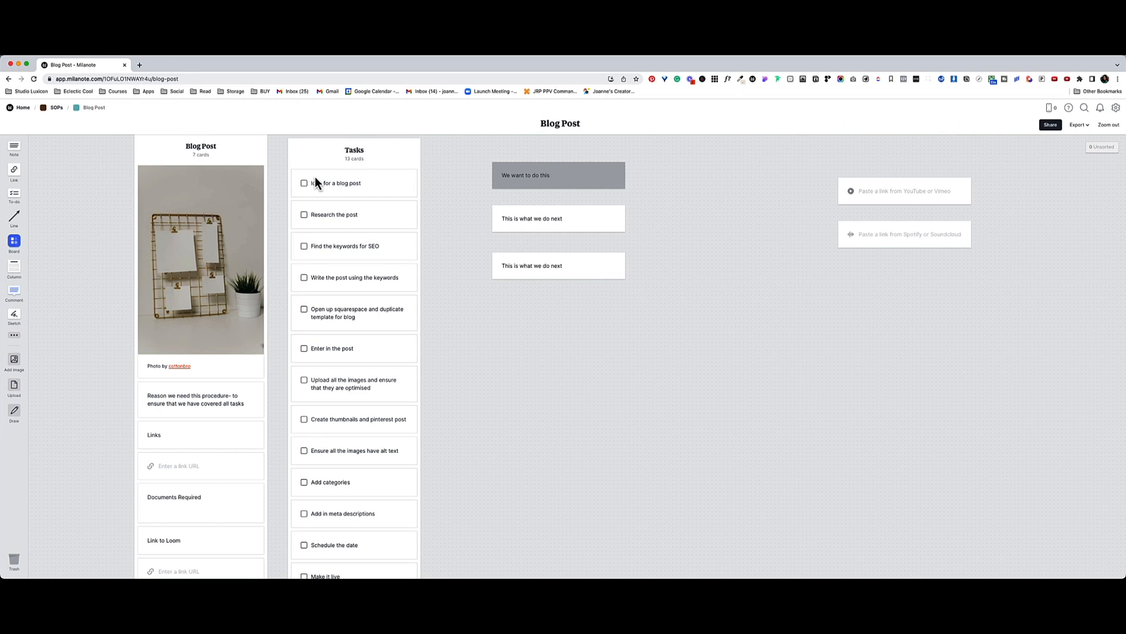
Step: Return from the Blog Post board to the Milanote home overview of board groups
click(23, 107)
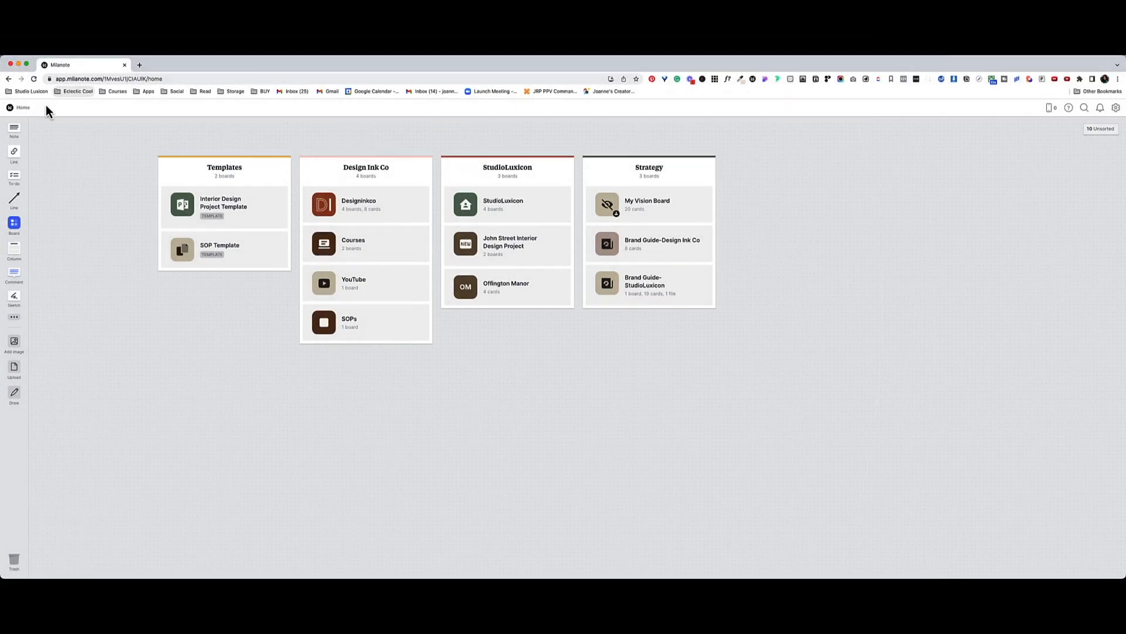
mouse_move(30, 115)
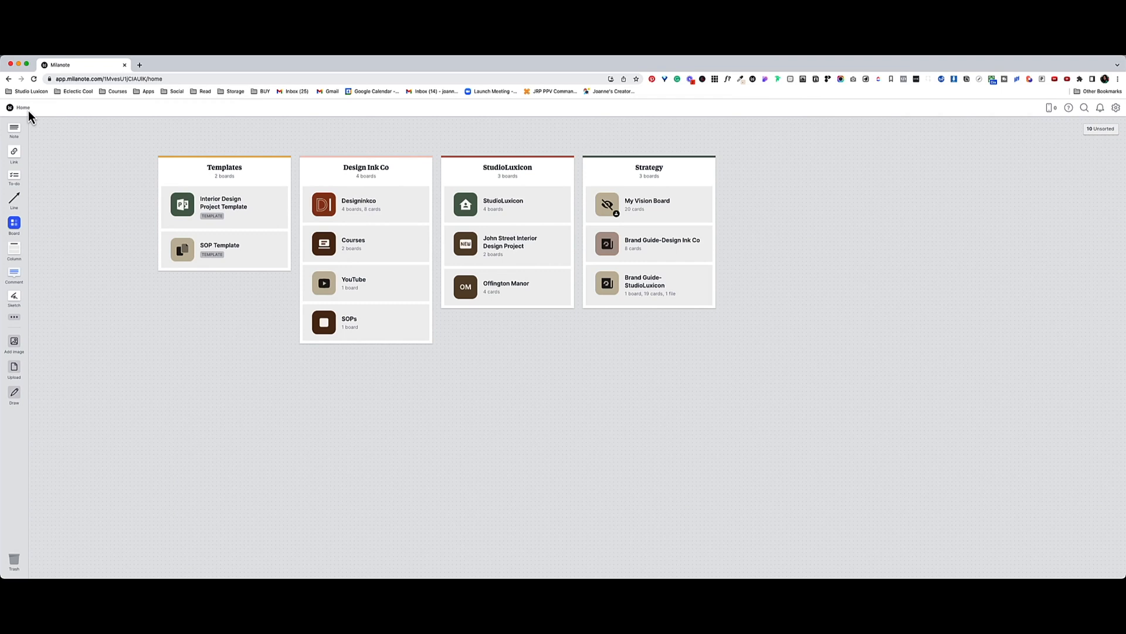
mouse_move(61, 100)
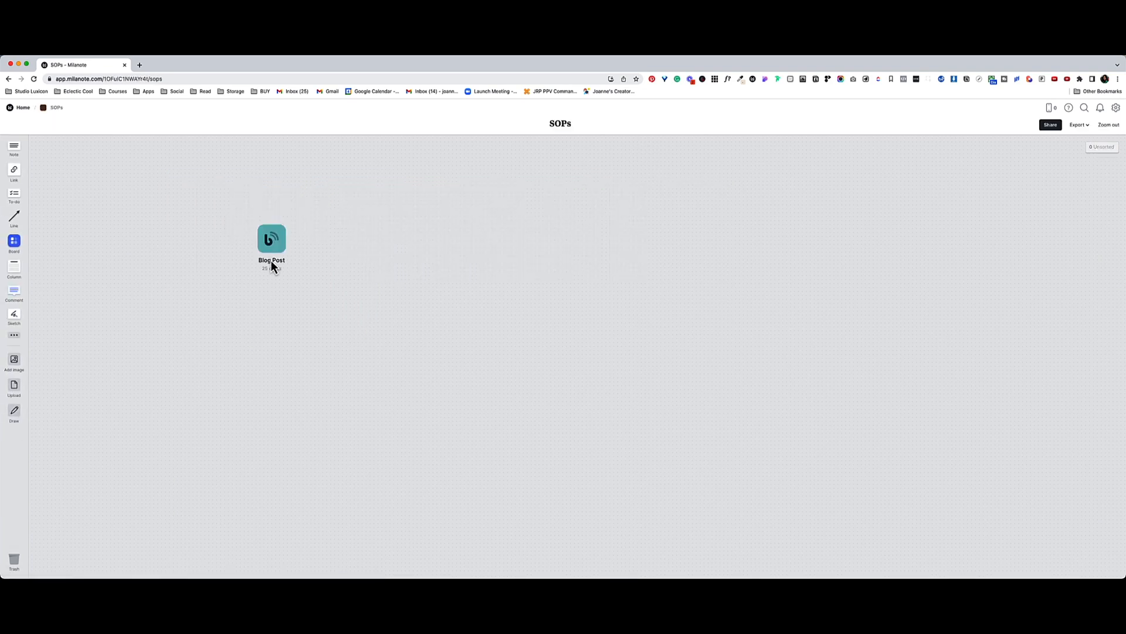
Step: Reopen the Blog Post board and scroll through its task list and flowchart cards
double_click(271, 238)
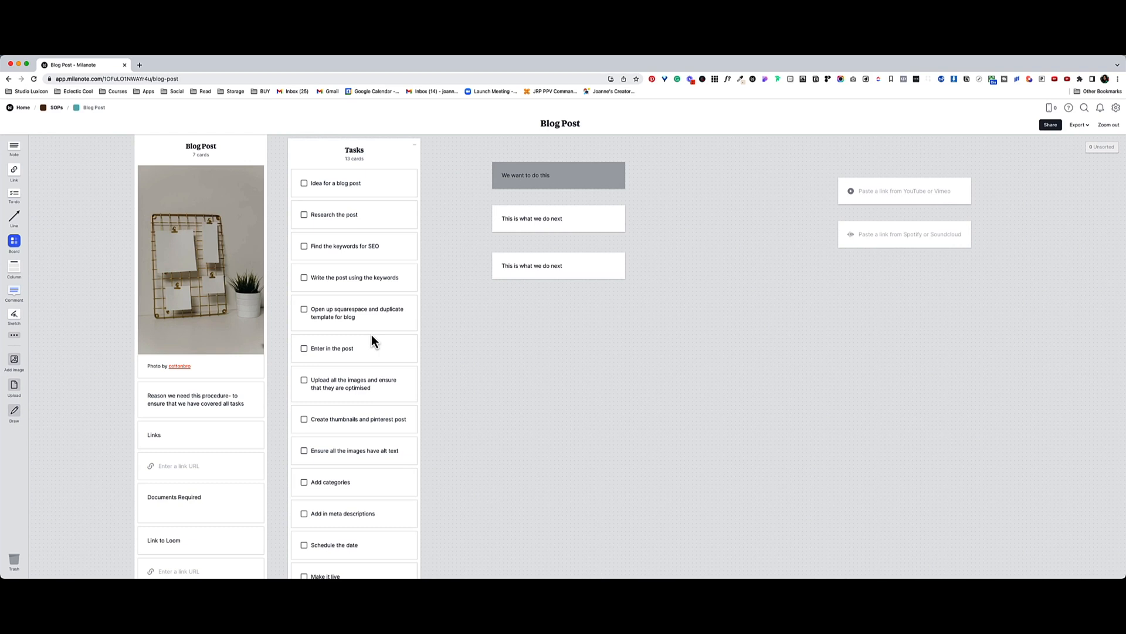
scroll(down, 3)
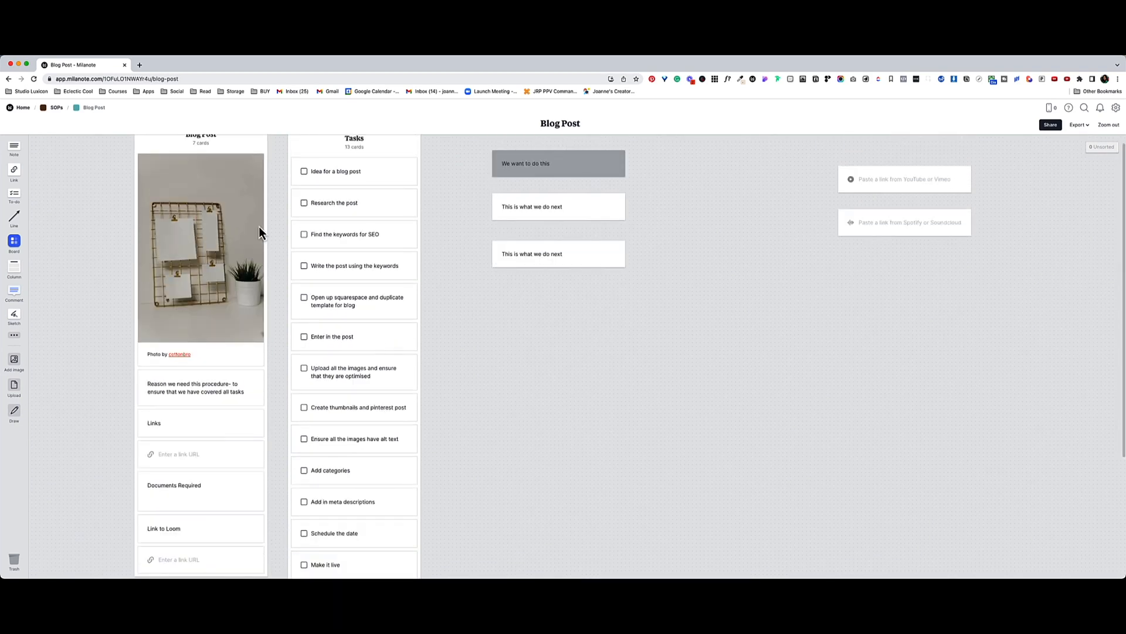
mouse_move(166, 406)
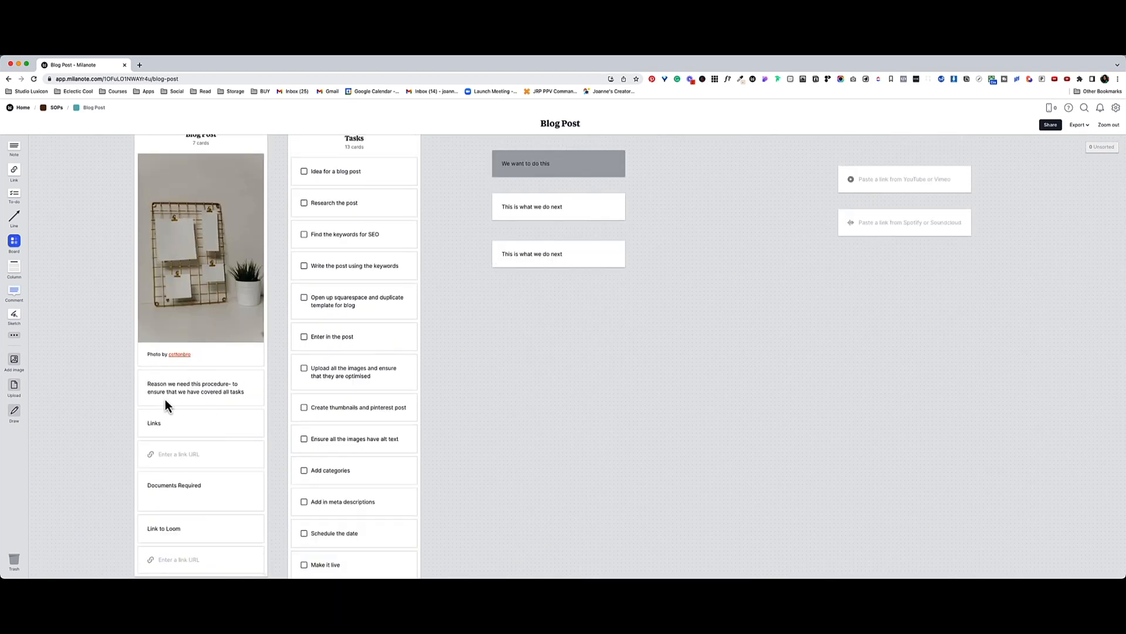
scroll(down, 3)
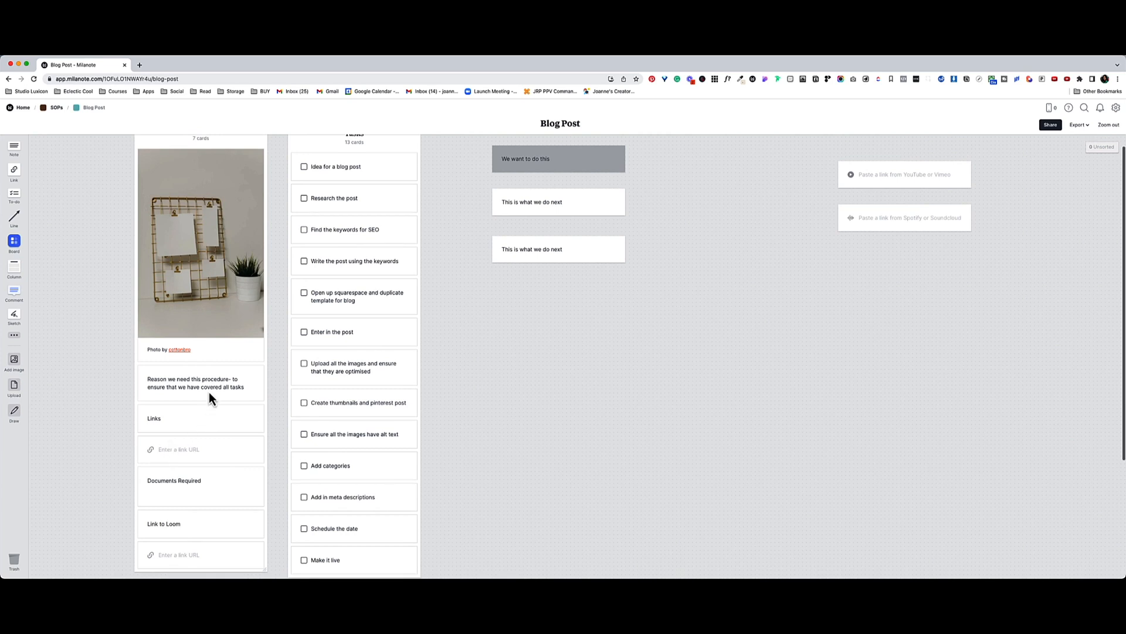
mouse_move(237, 411)
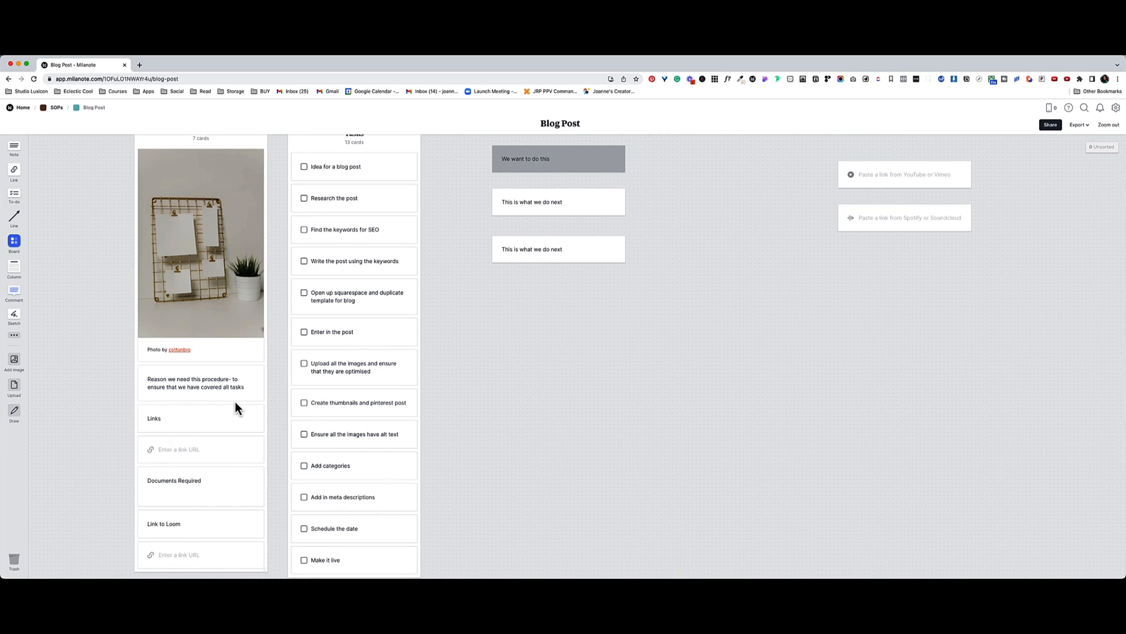
scroll(down, 3)
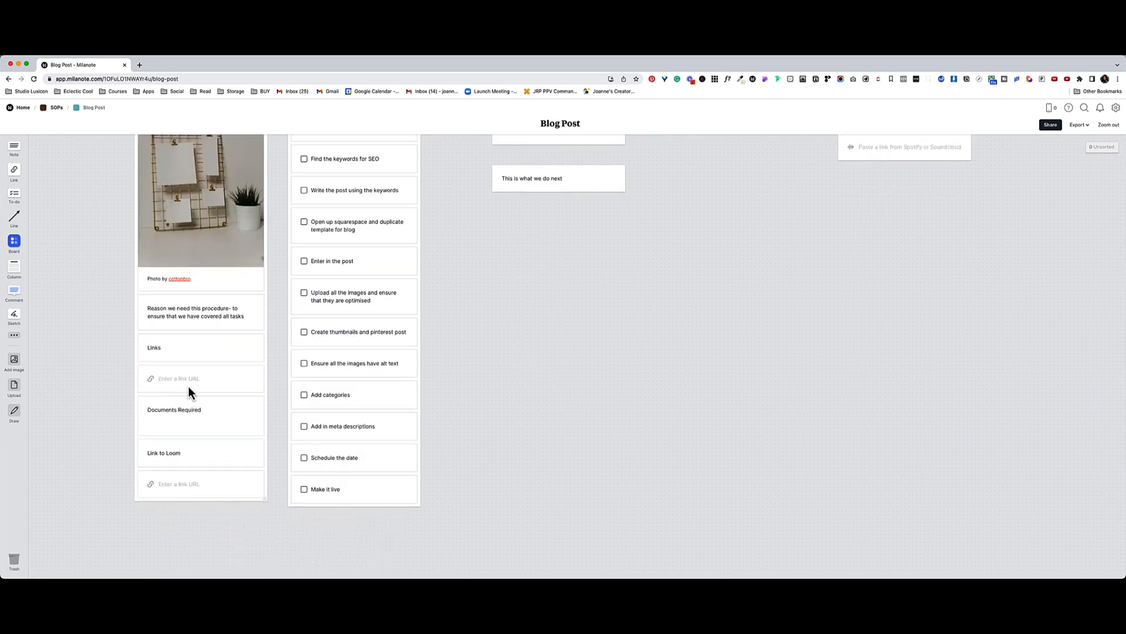
mouse_move(205, 429)
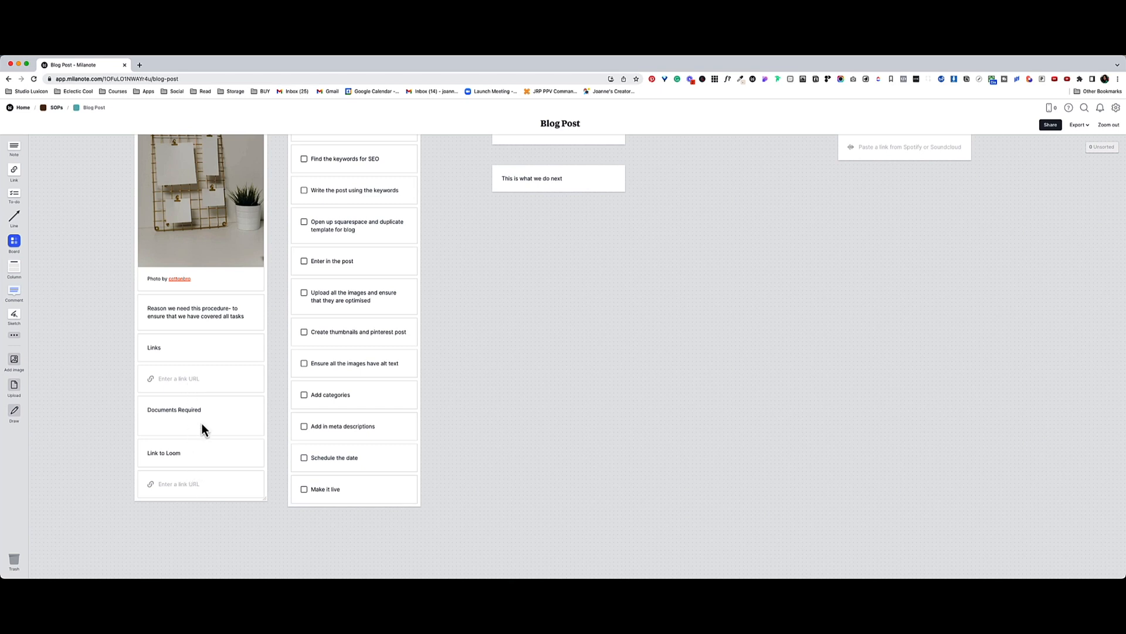
mouse_move(156, 465)
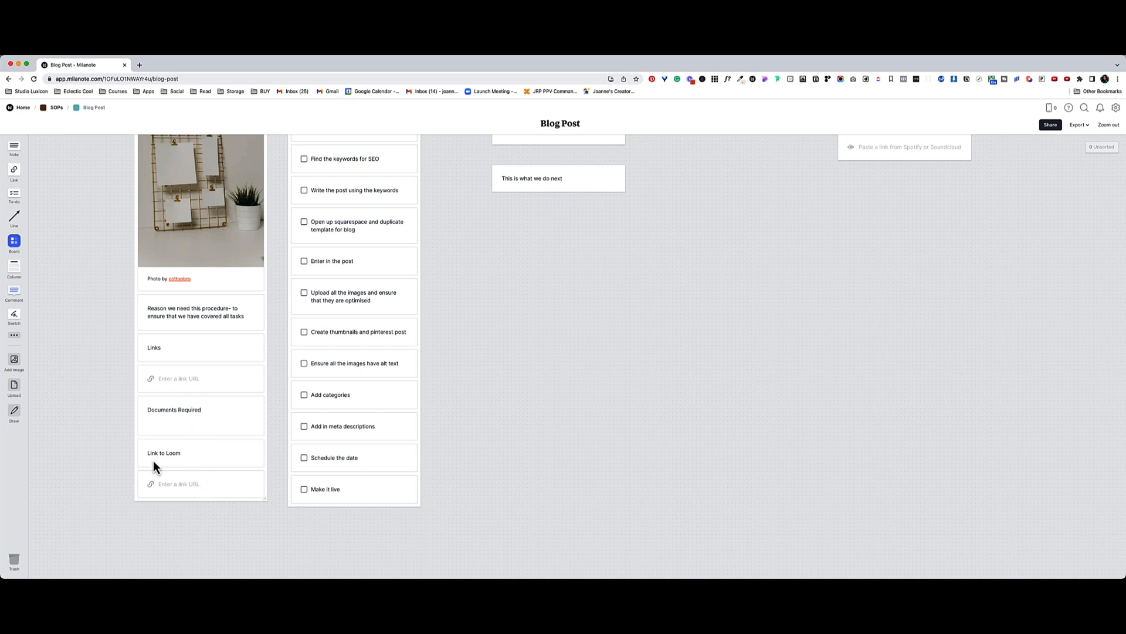
mouse_move(232, 509)
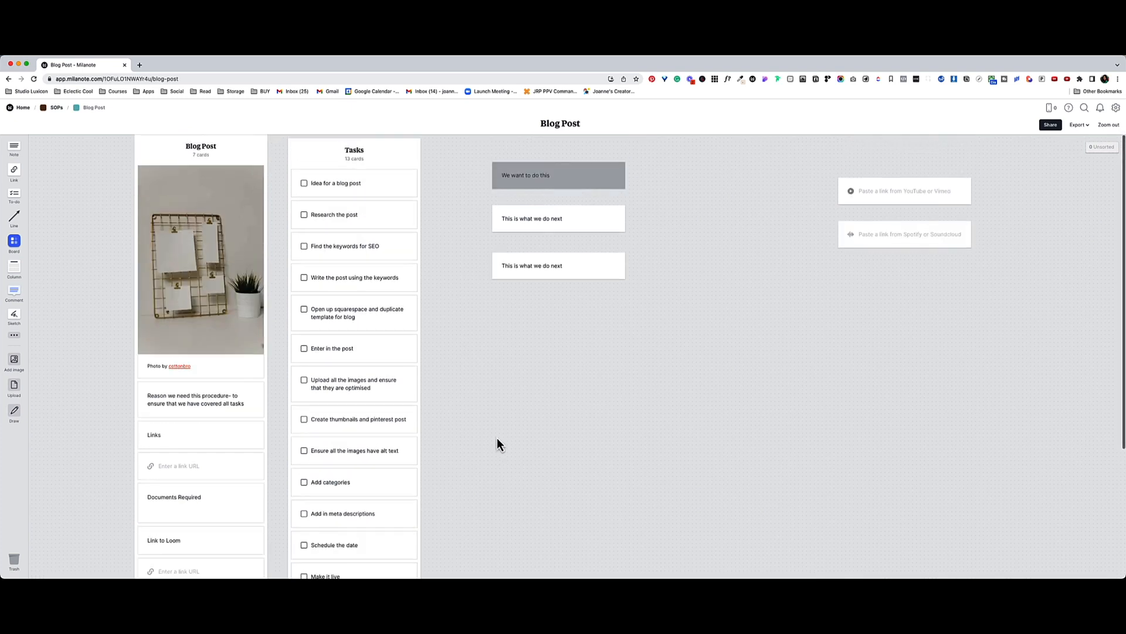
scroll(down, 3)
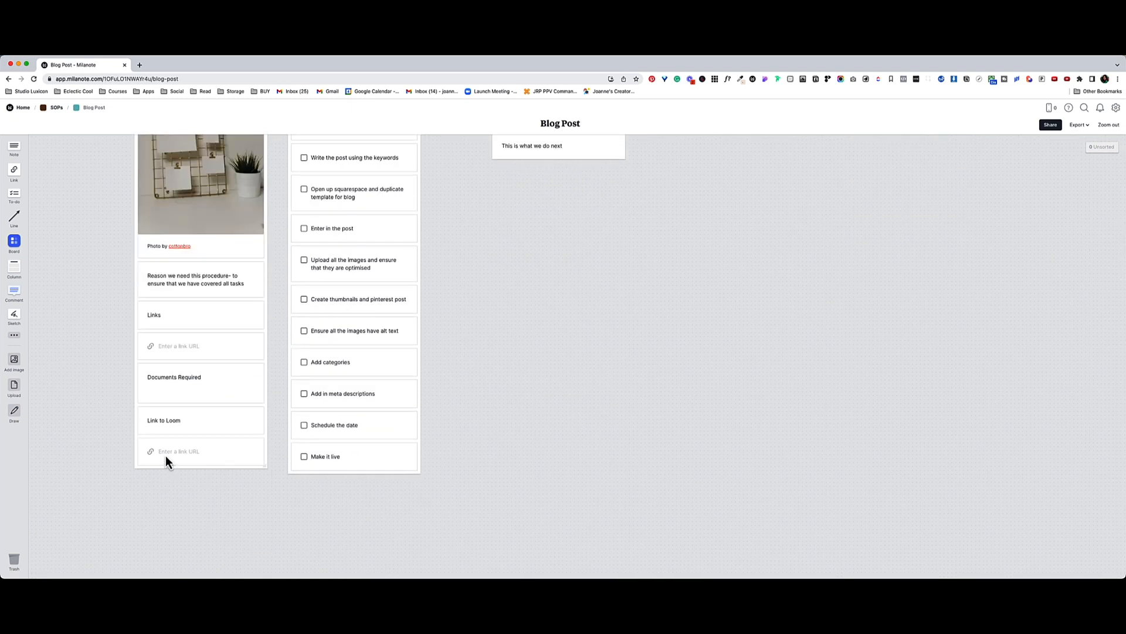
mouse_move(336, 474)
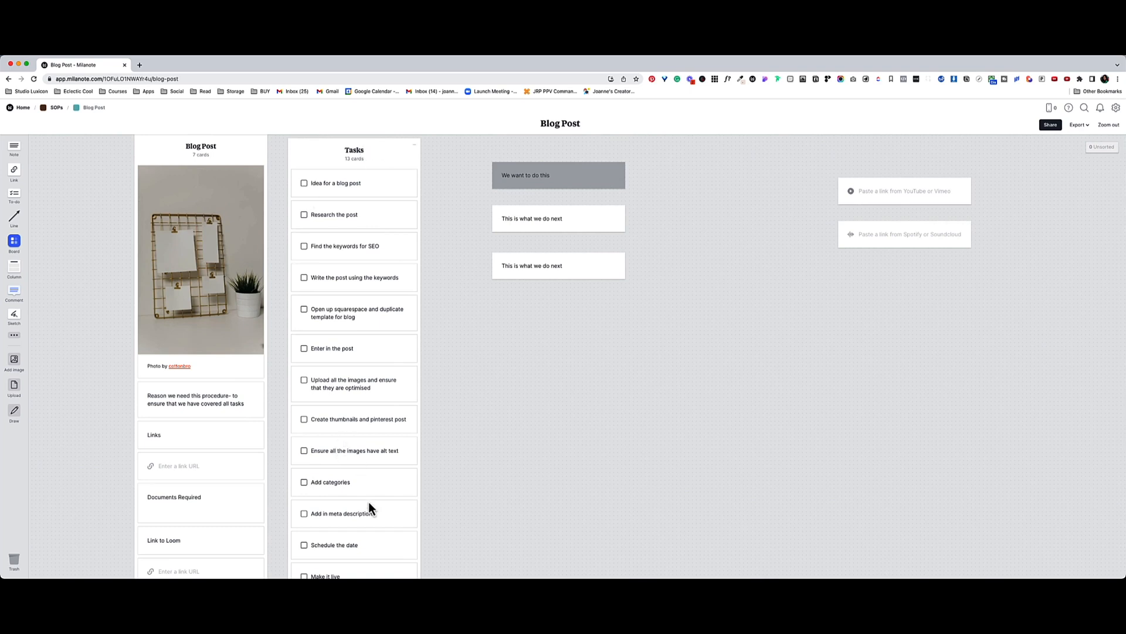
mouse_move(690, 378)
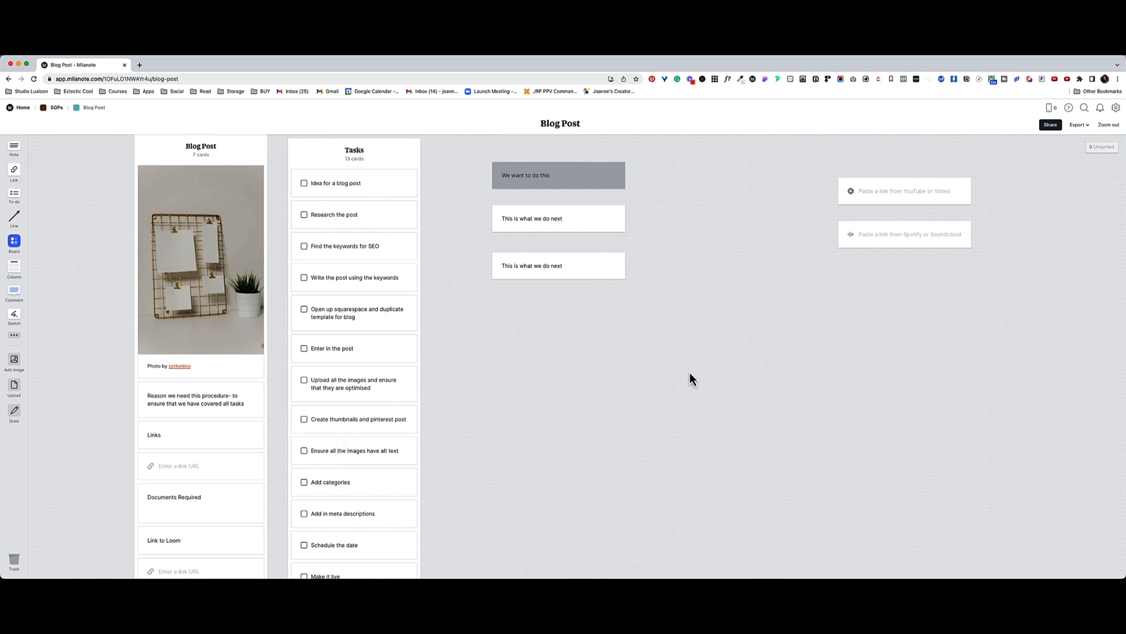
drag(558, 175, 607, 188)
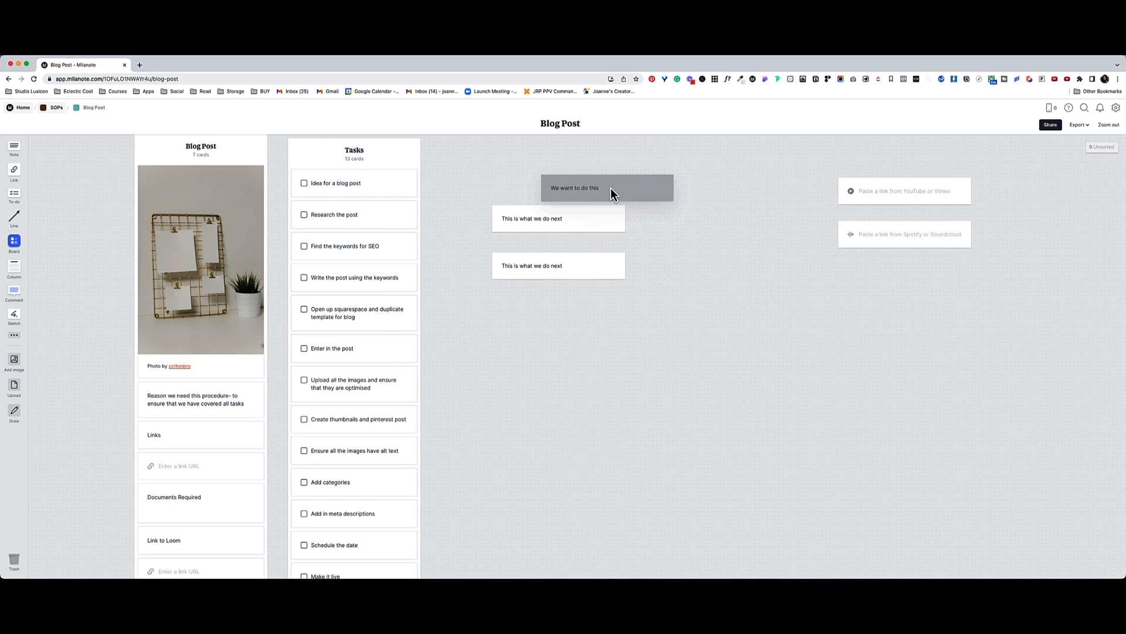
drag(559, 265, 738, 466)
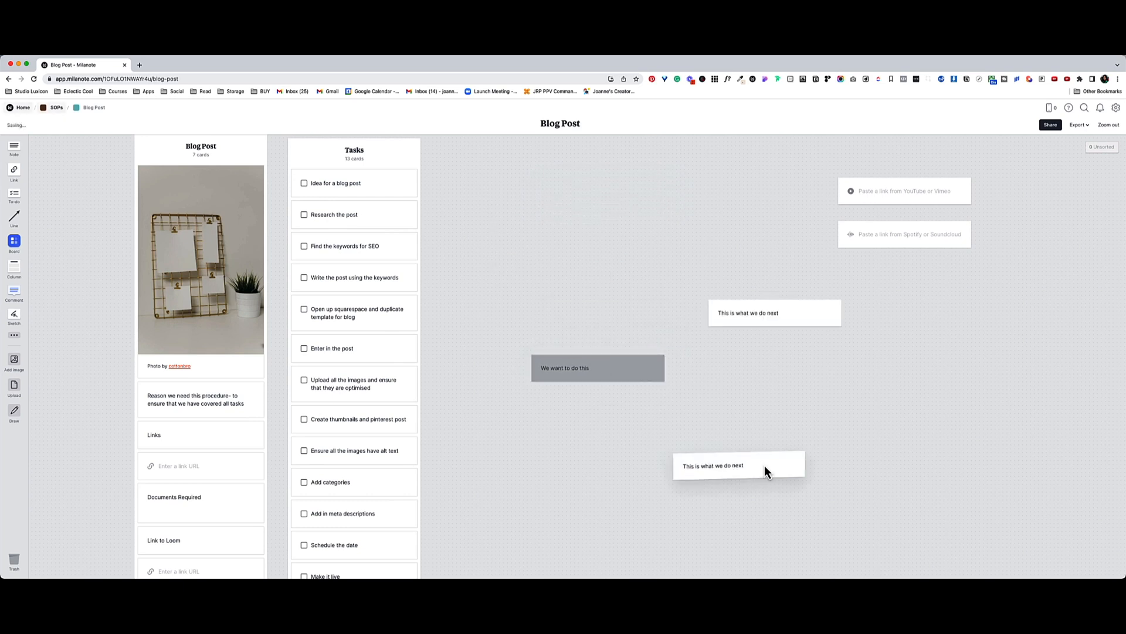
drag(598, 367, 541, 194)
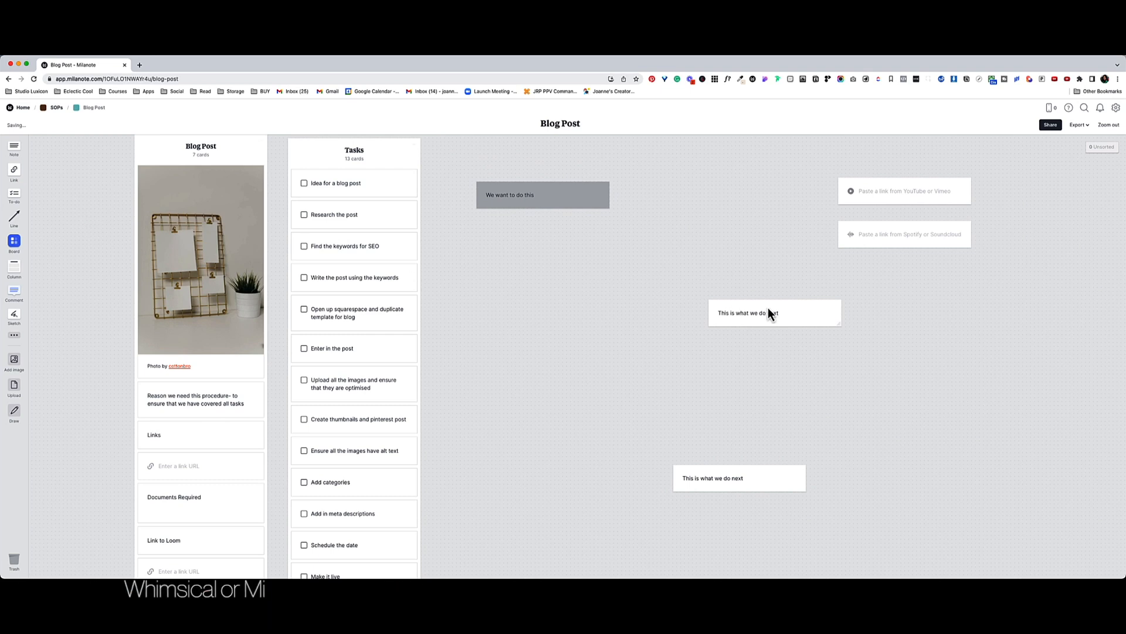
drag(774, 312, 538, 261)
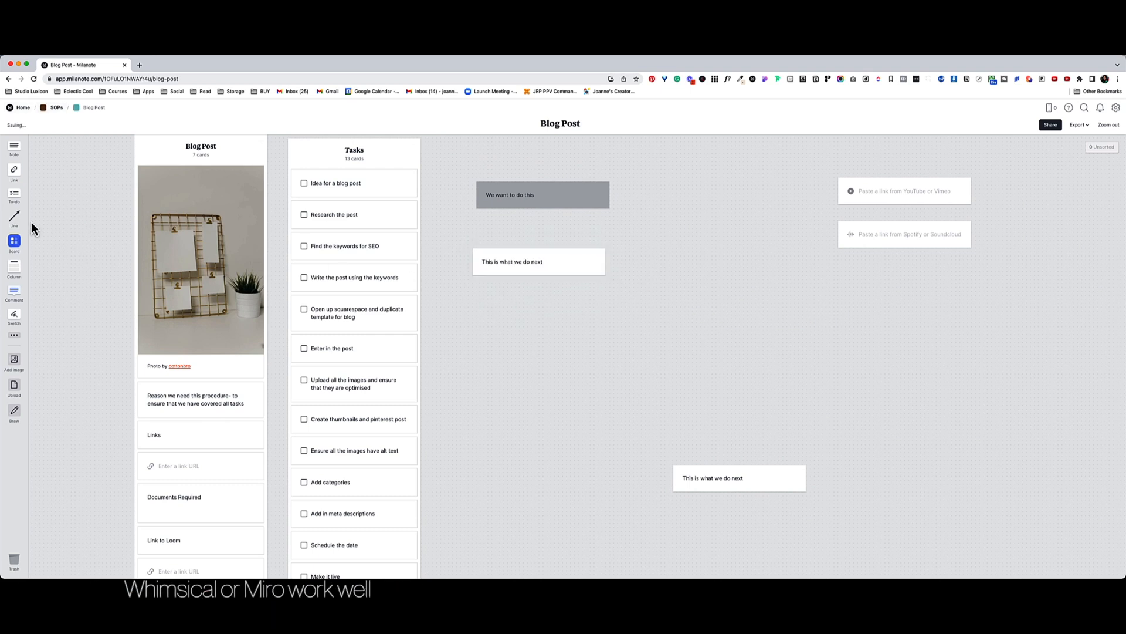
drag(504, 209, 575, 143)
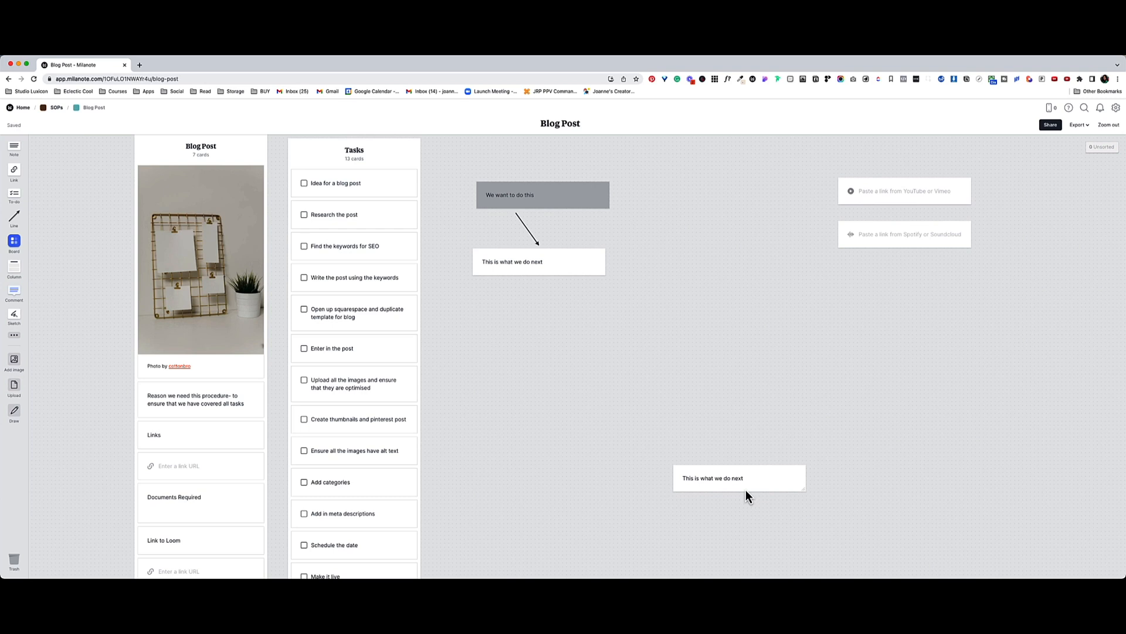
drag(739, 478, 718, 263)
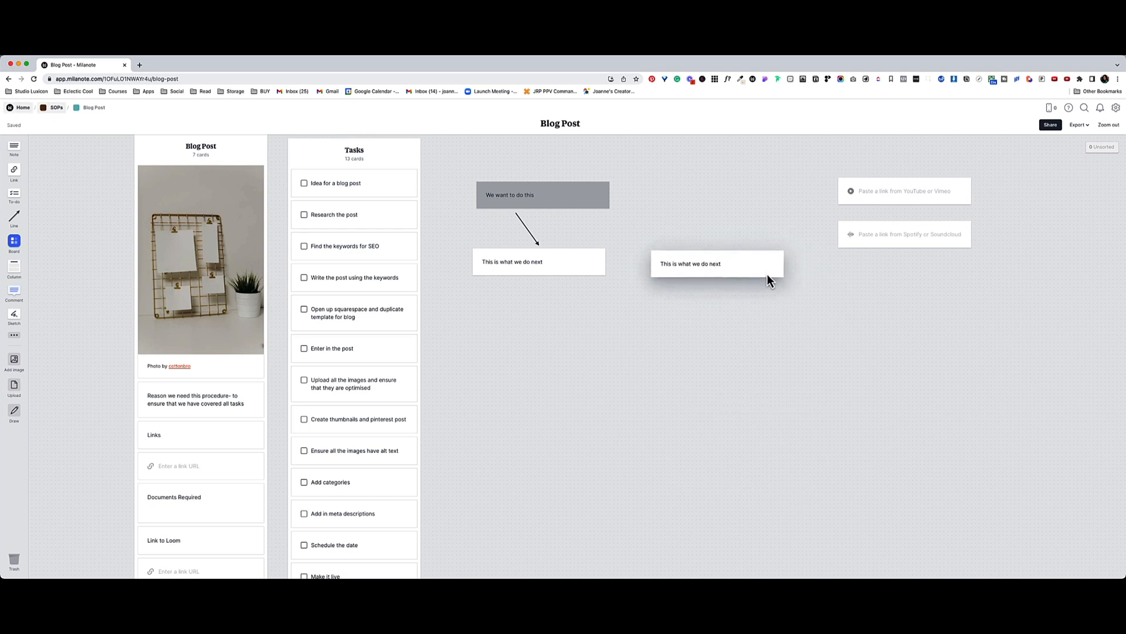
click(516, 261)
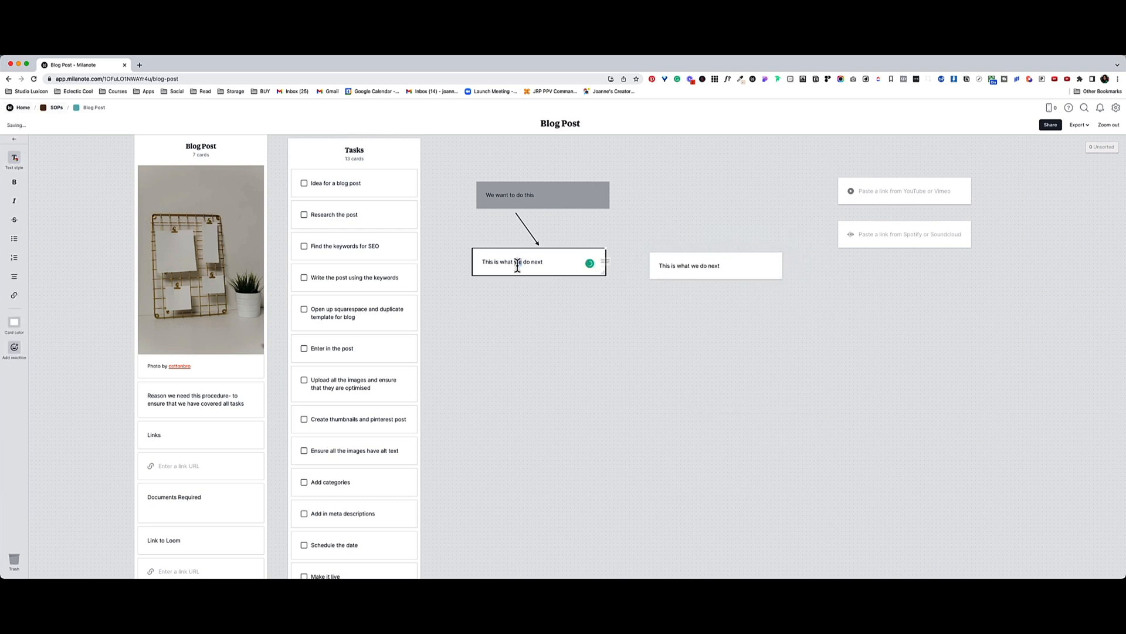
double_click(509, 195)
text(W)
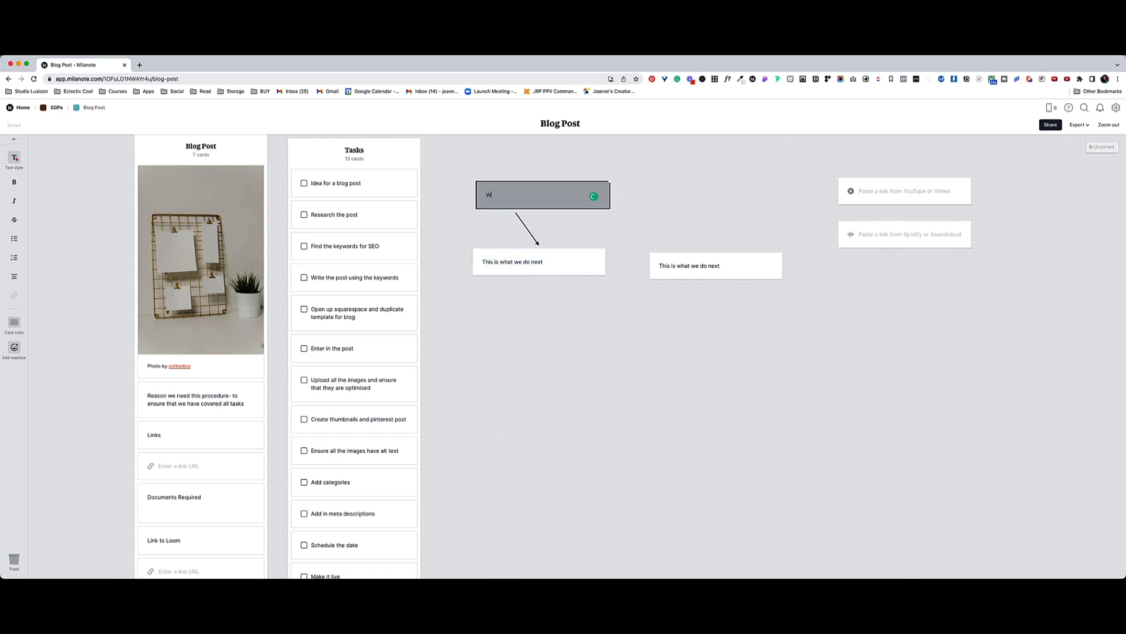
text(rite our posts)
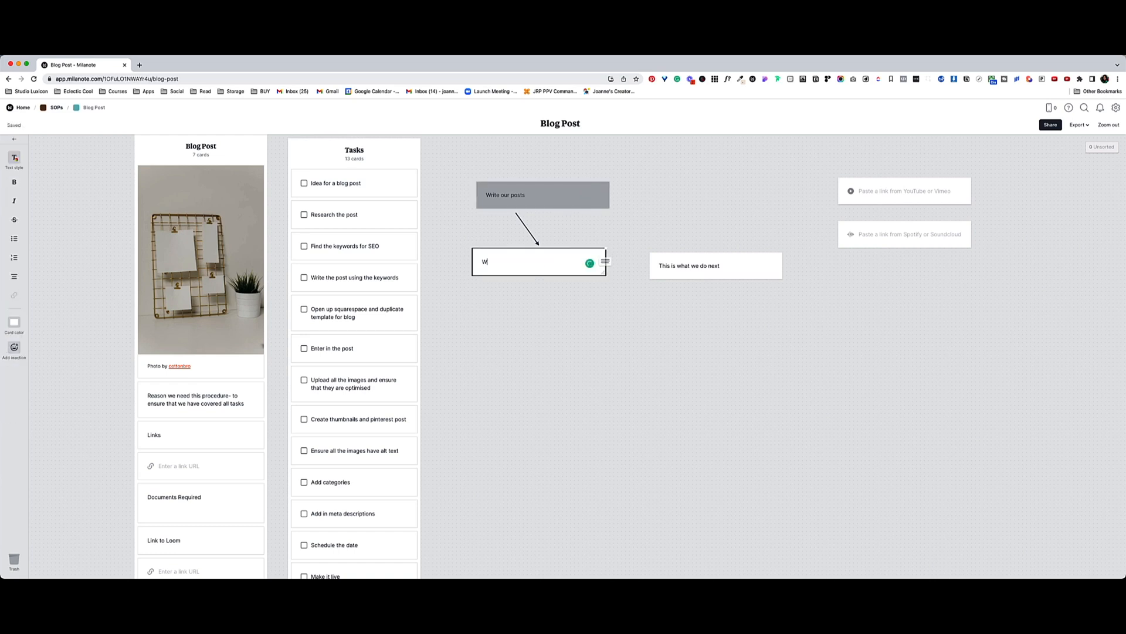
text(Writing)
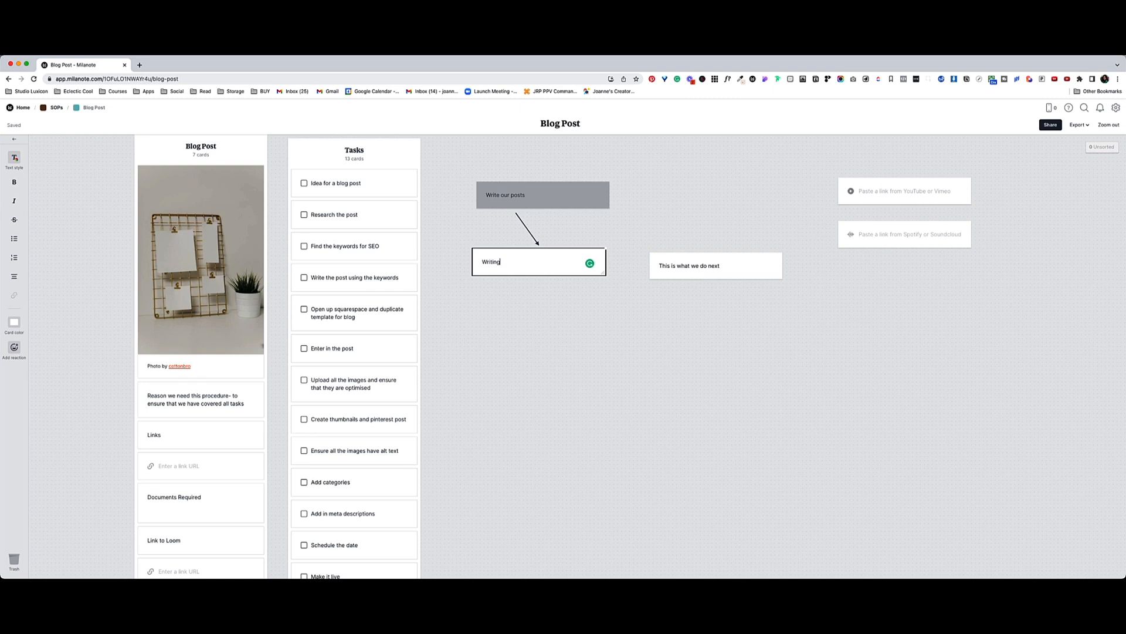
click(697, 265)
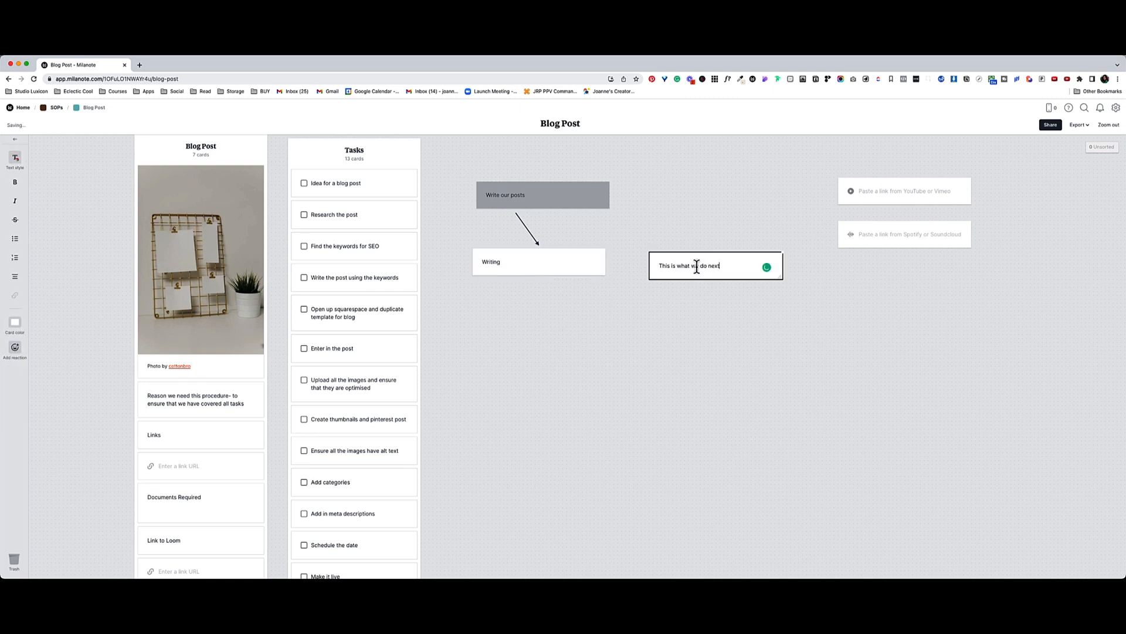
text(VA- prepares images)
text(Pinterest posts)
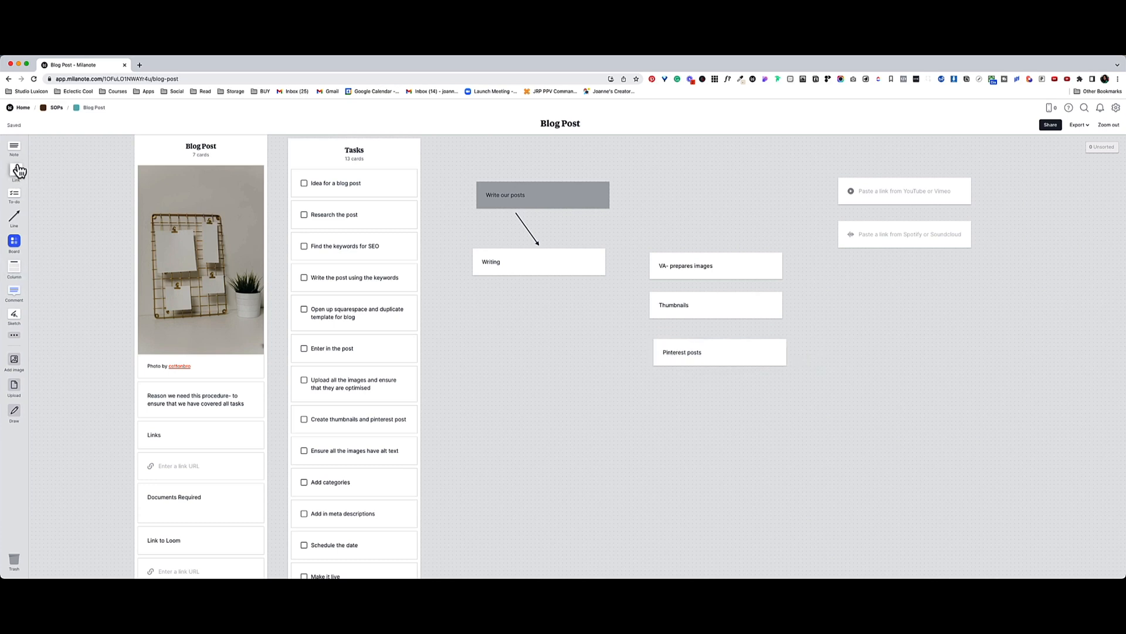
mouse_move(64, 194)
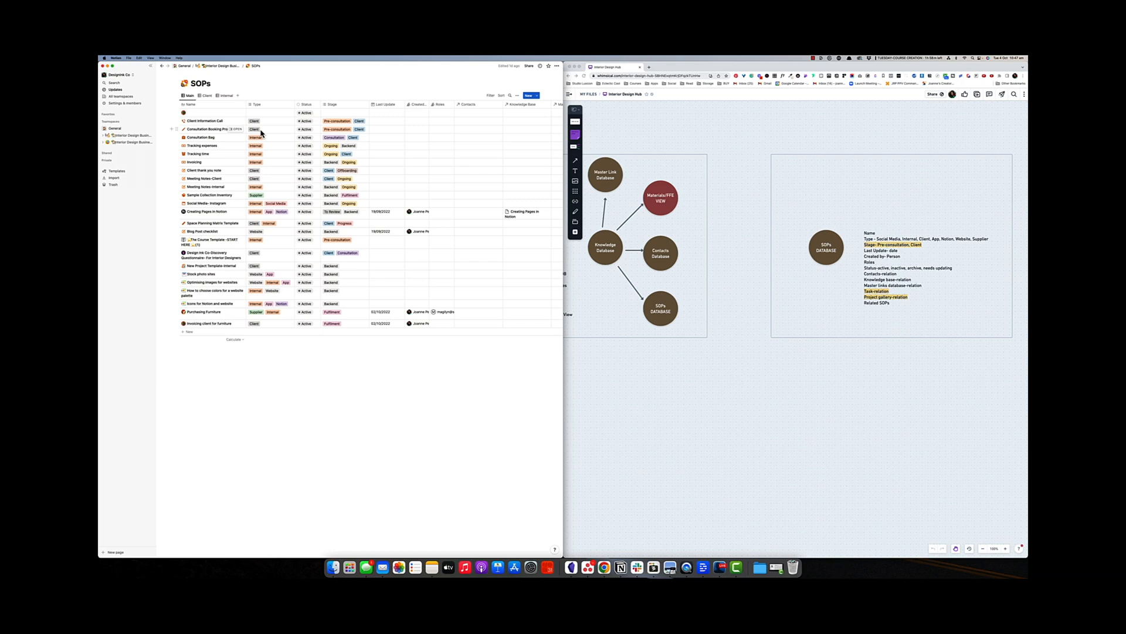
mouse_move(103, 87)
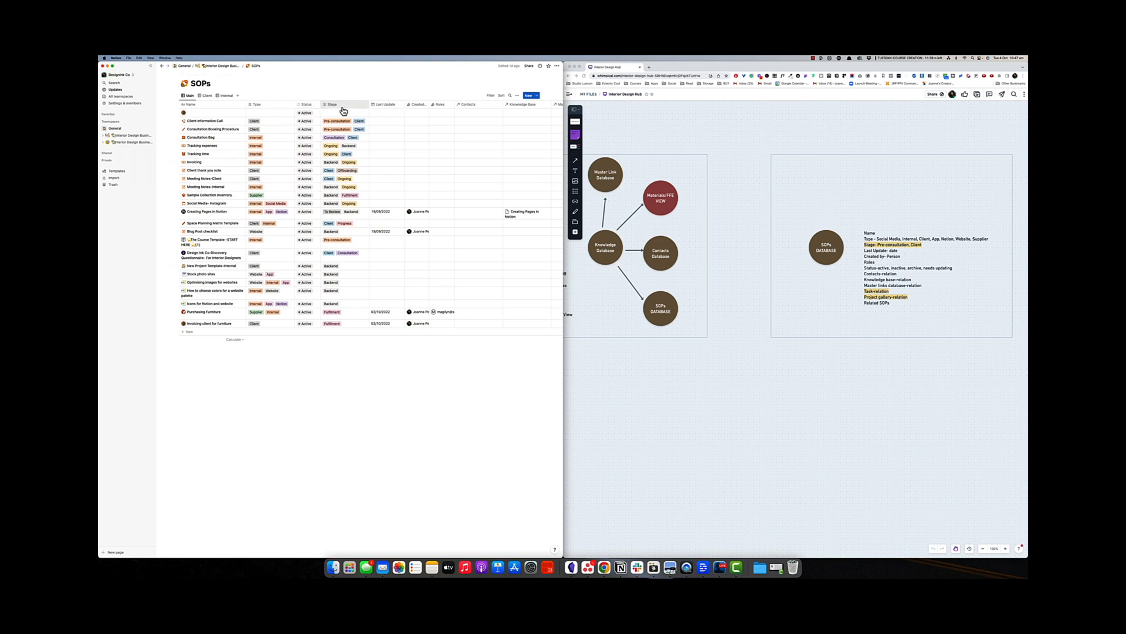
mouse_move(390, 110)
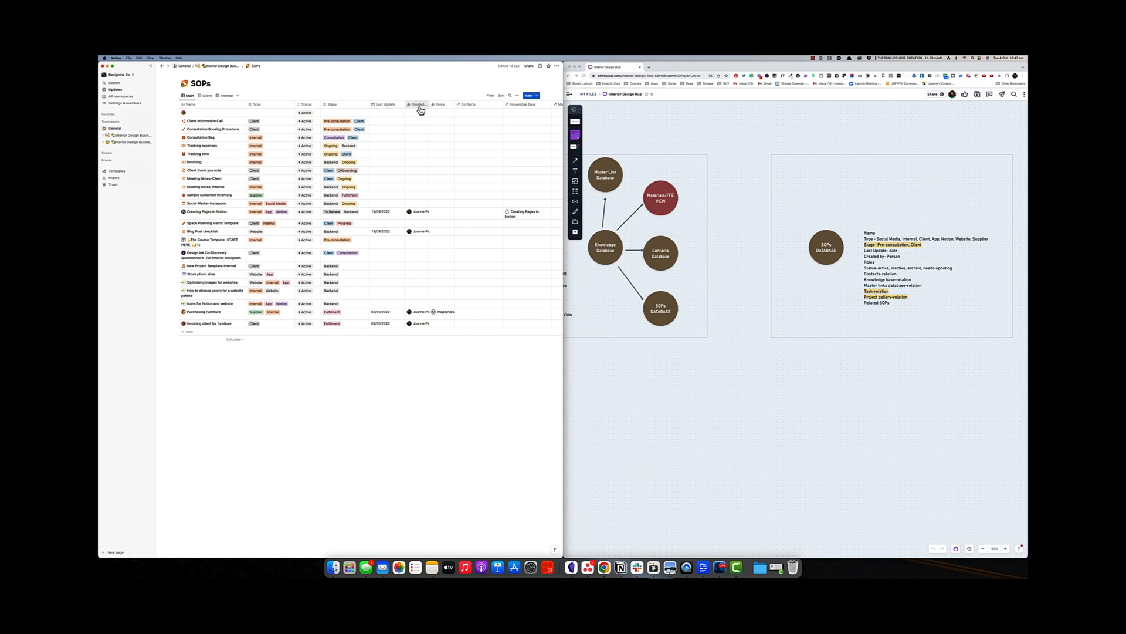
mouse_move(468, 107)
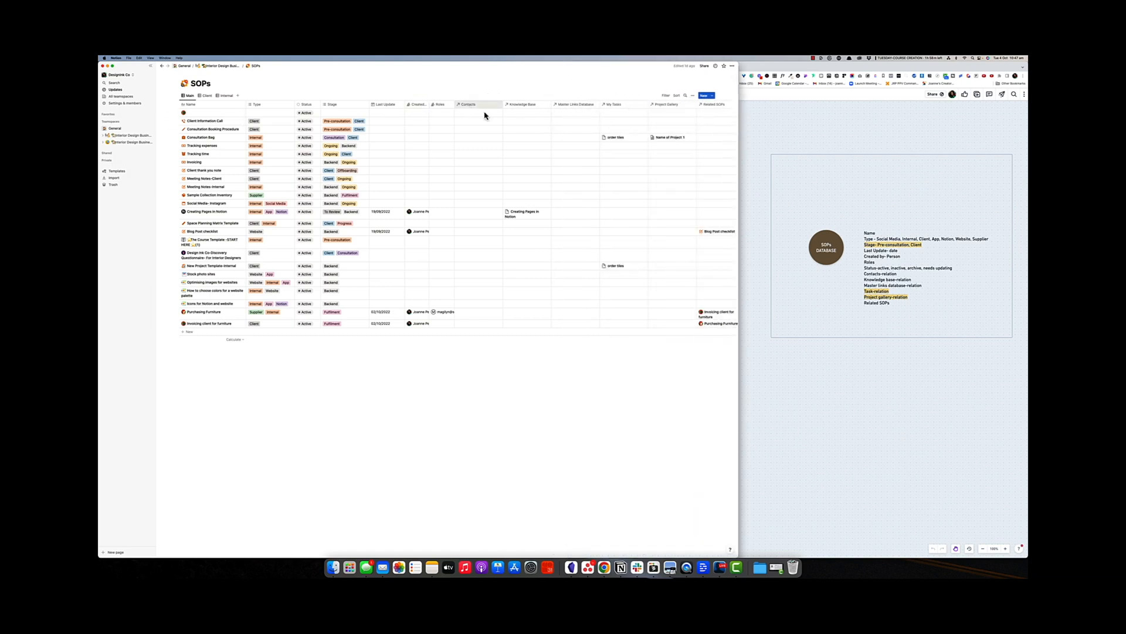
mouse_move(566, 108)
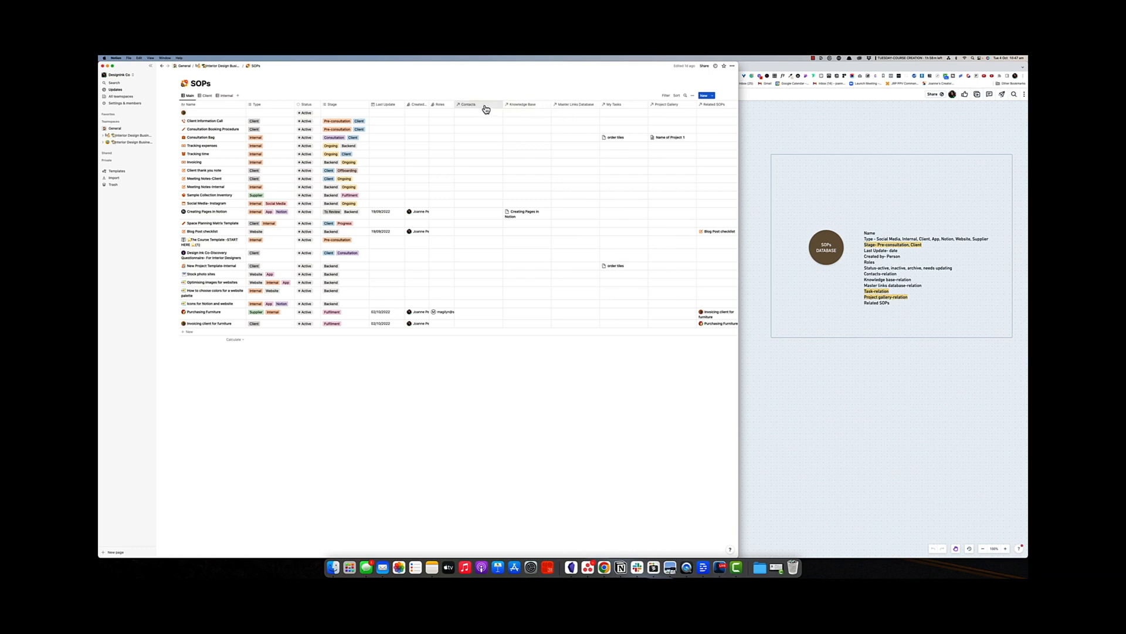
mouse_move(515, 108)
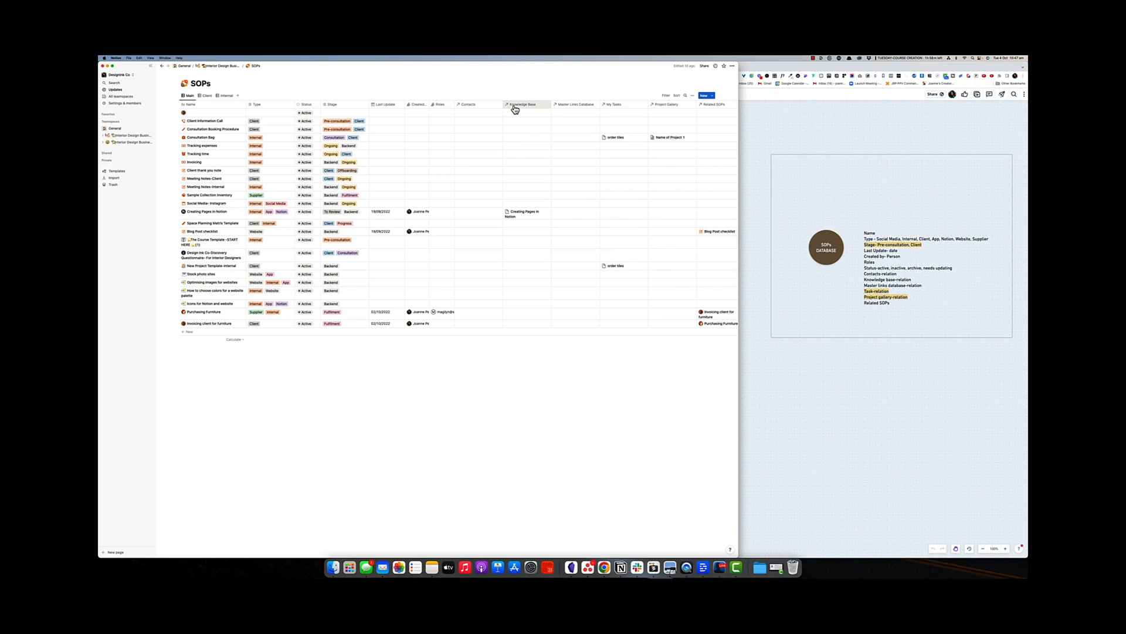
mouse_move(571, 109)
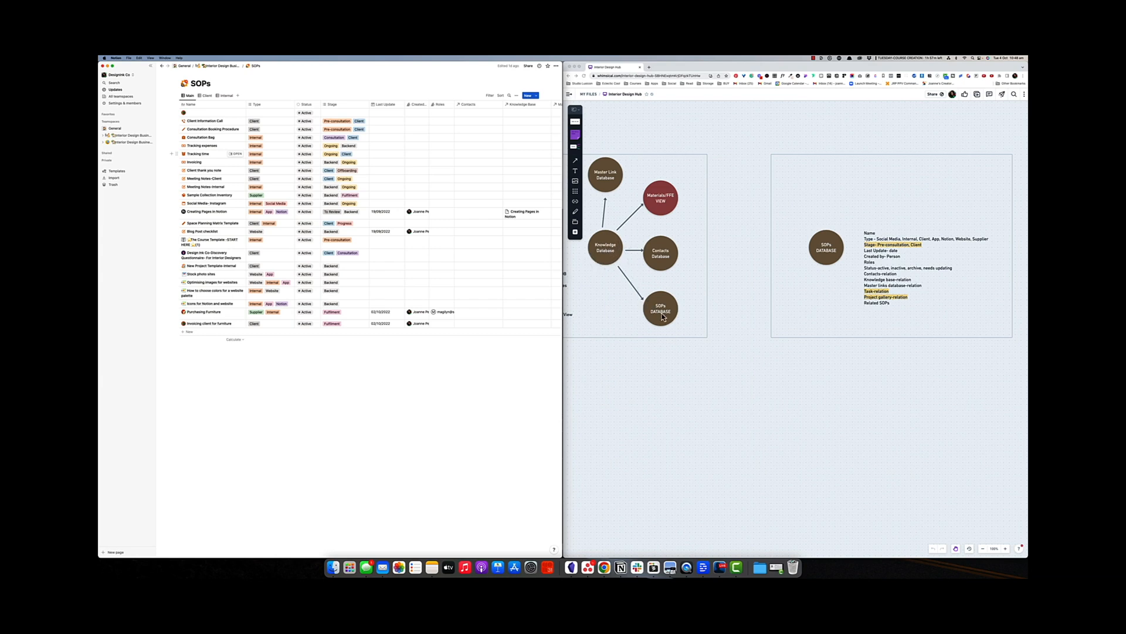
mouse_move(647, 310)
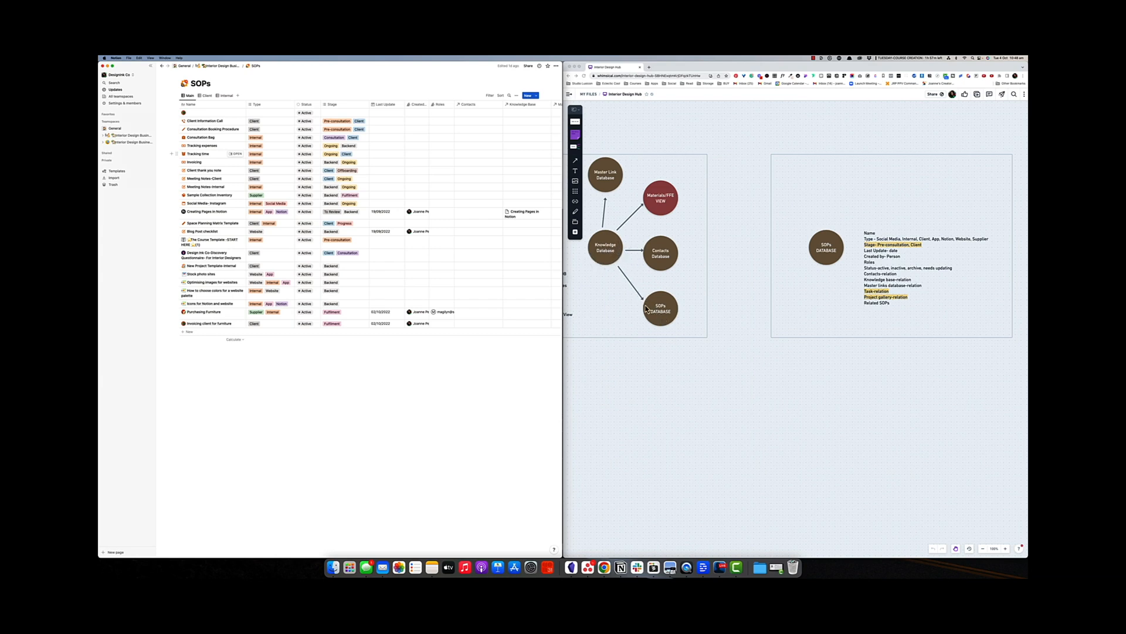
mouse_move(607, 261)
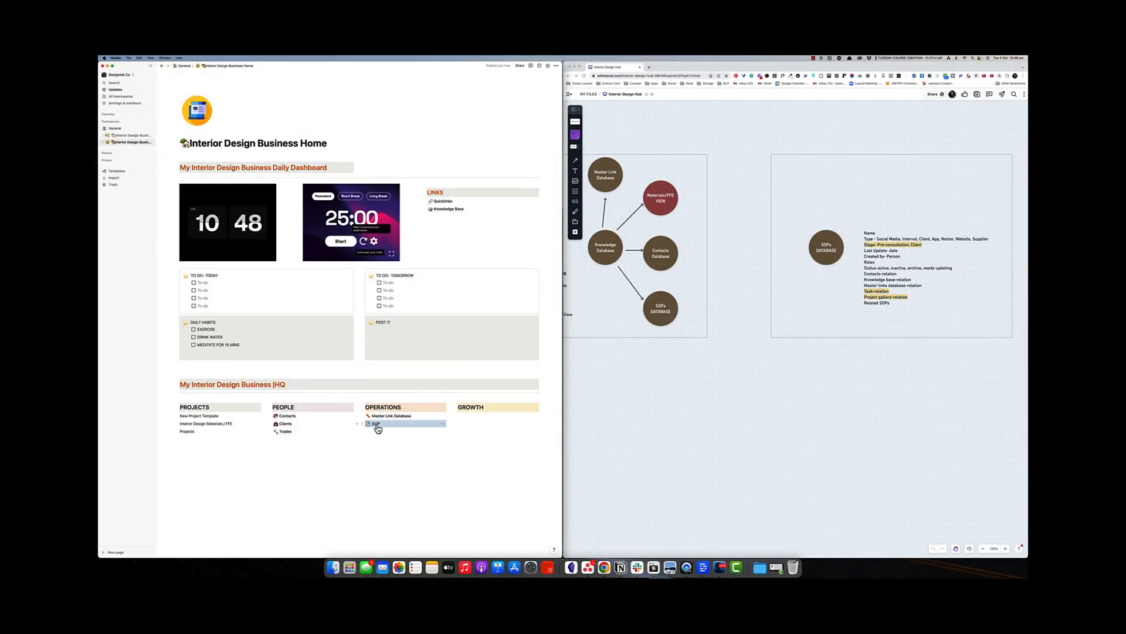
Step: Give the SOP page a green check-mark icon and make it a new table database
click(375, 423)
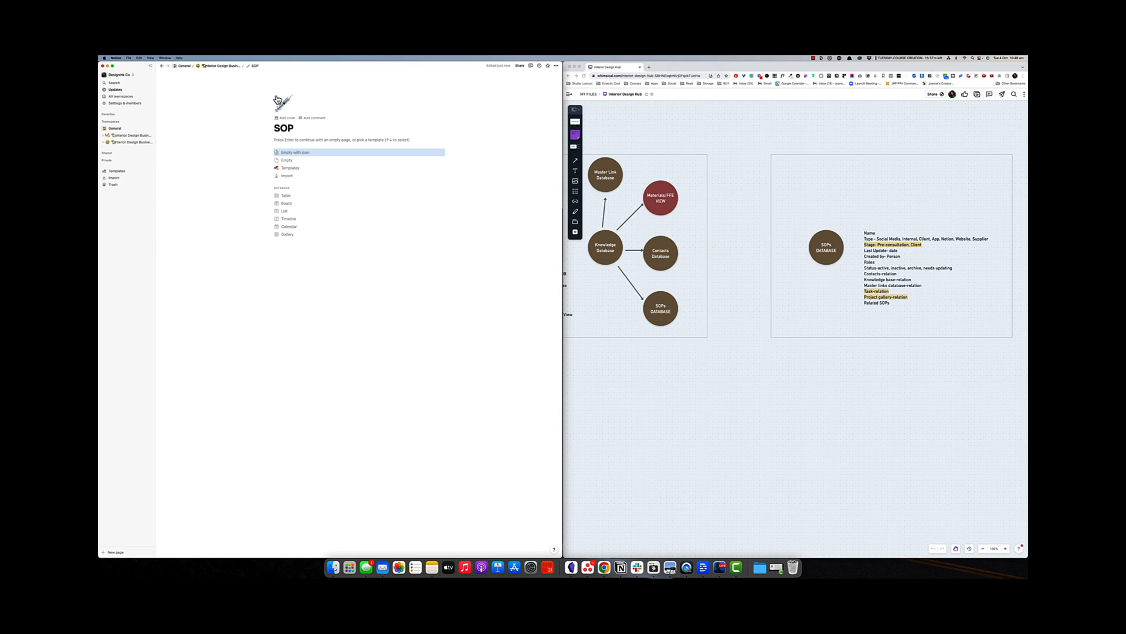
click(282, 100)
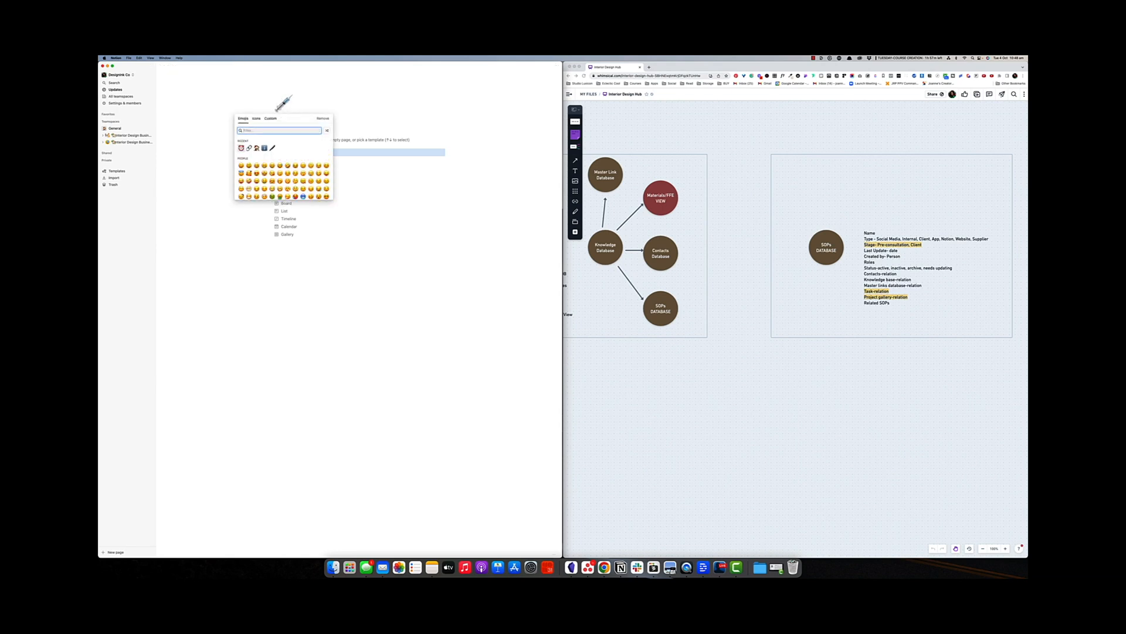
text(check)
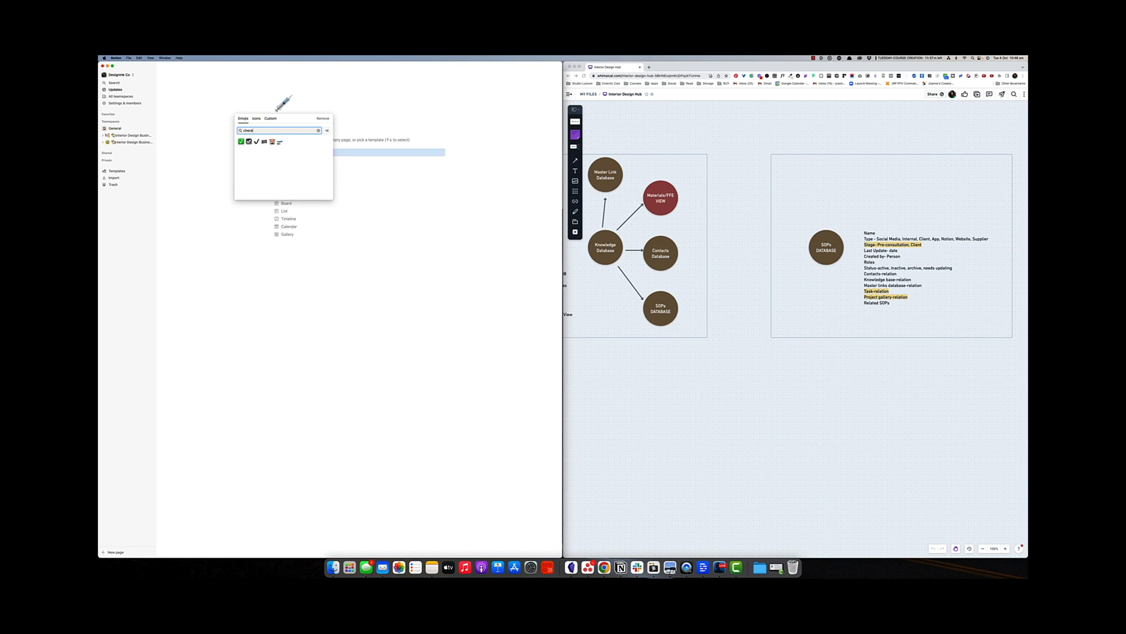
click(240, 142)
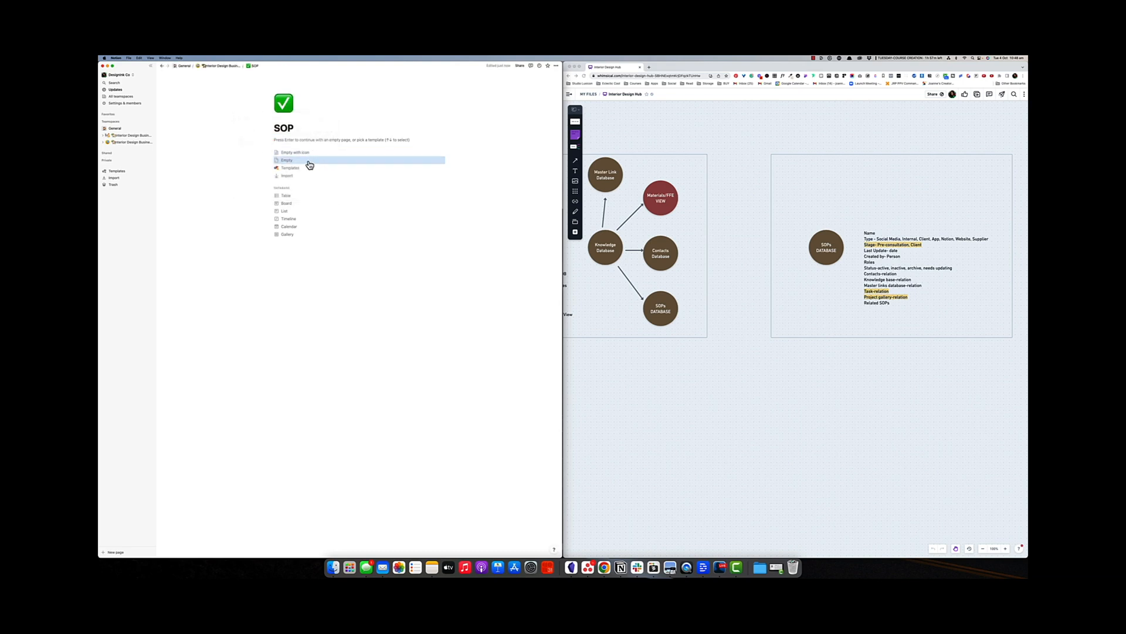
mouse_move(284, 195)
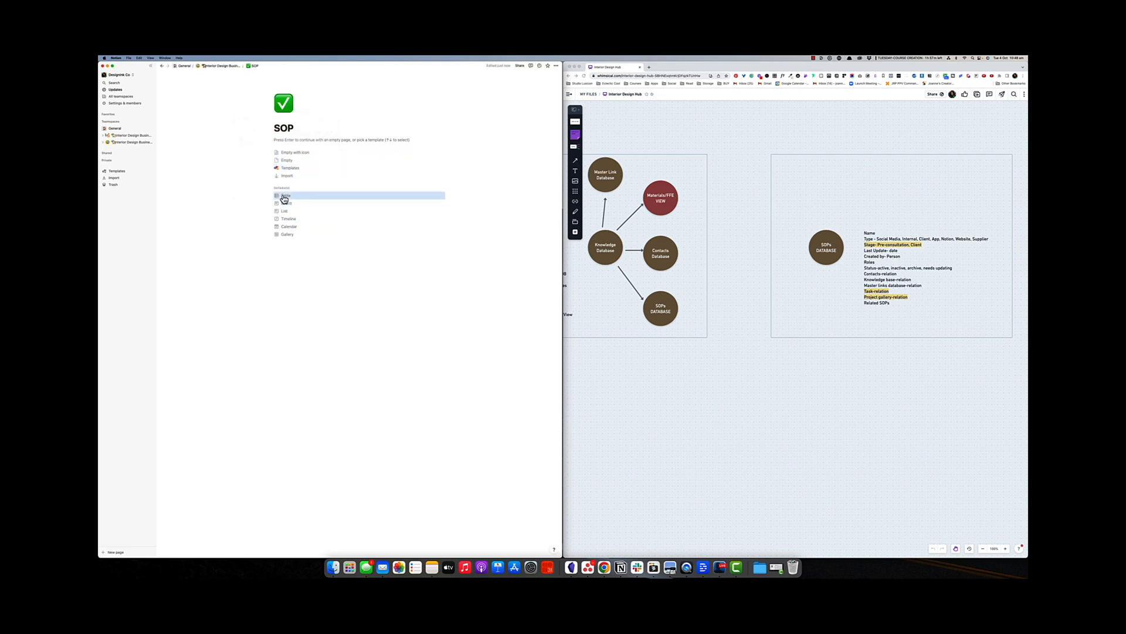
click(284, 194)
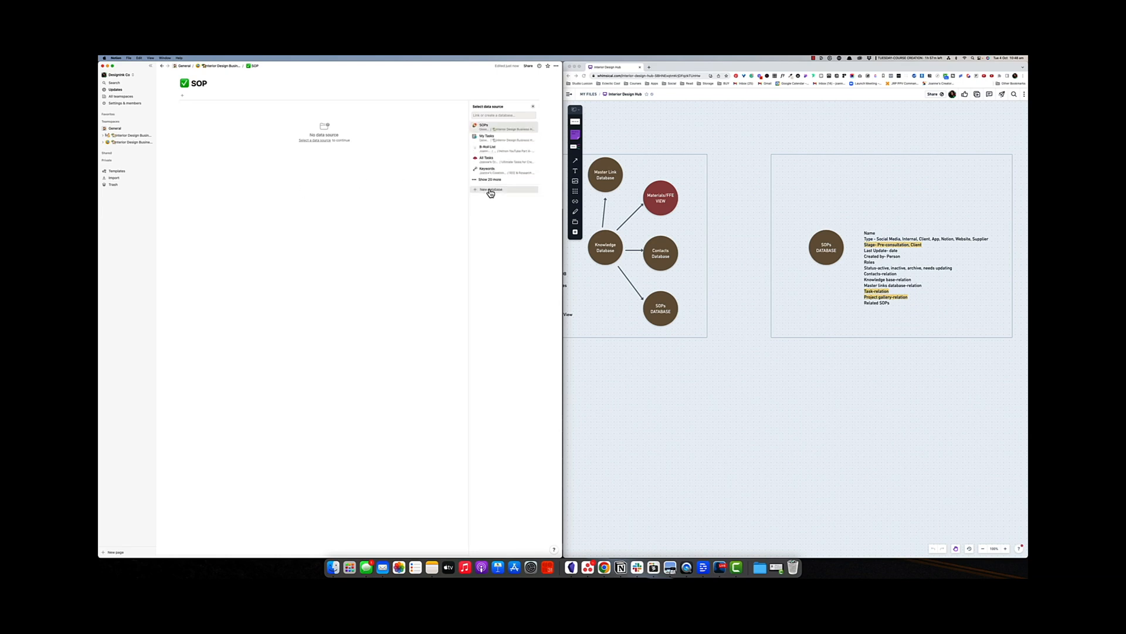
click(488, 189)
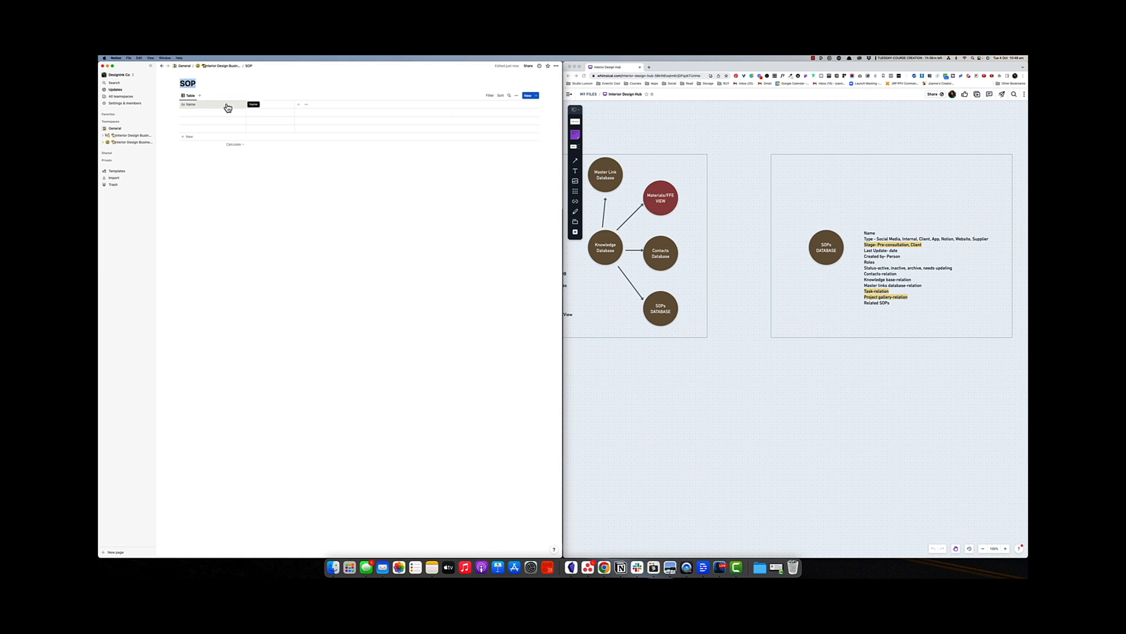
Step: Rename Tags to a multi-select Type with Social Media, Internal, Billing and Time options
click(255, 104)
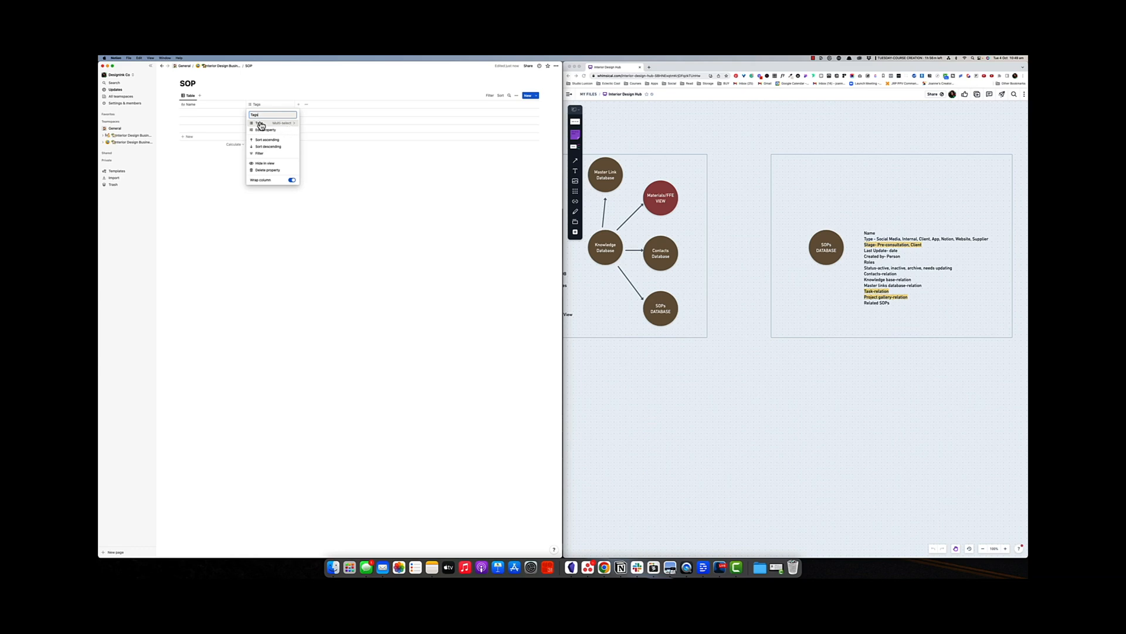
mouse_move(285, 128)
text(Type)
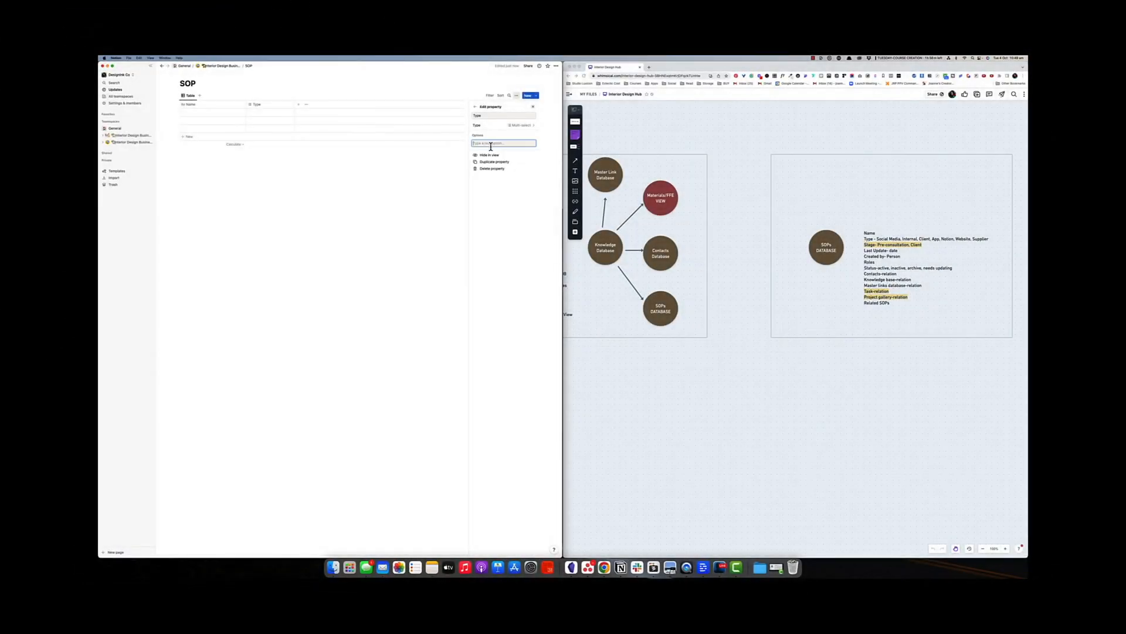
text(Solc)
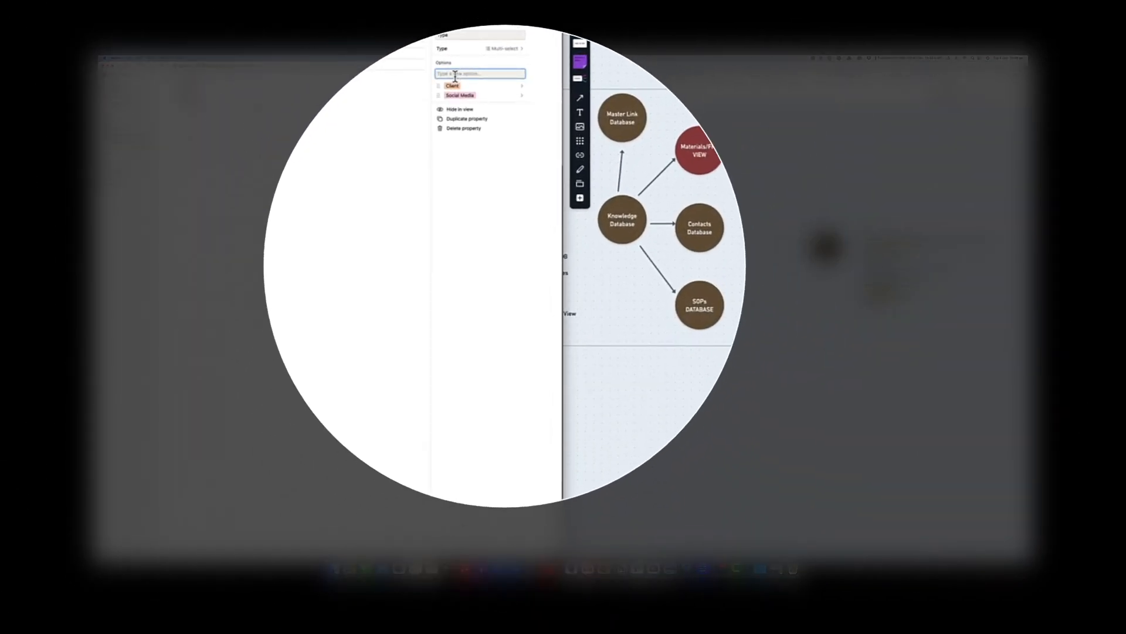
text(Inte)
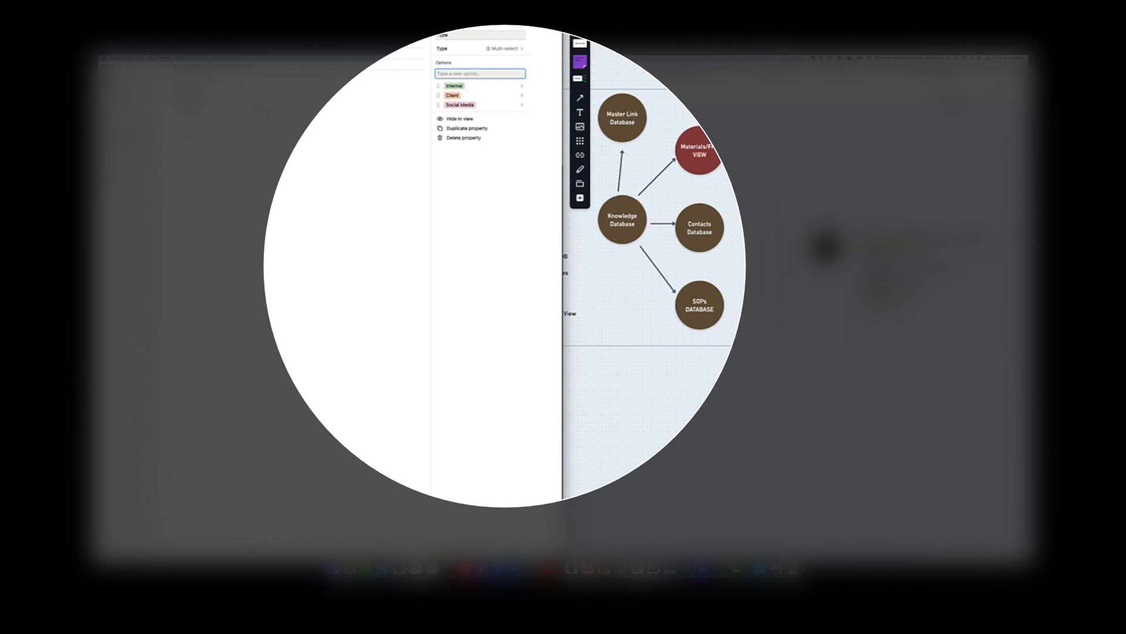
text(Billing)
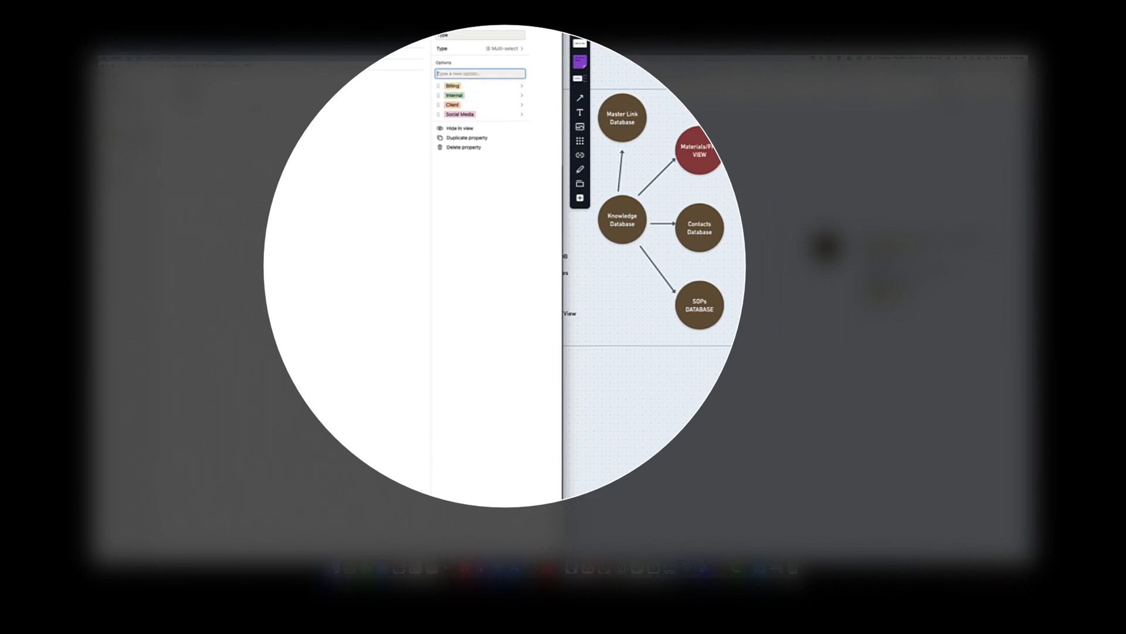
text(Time)
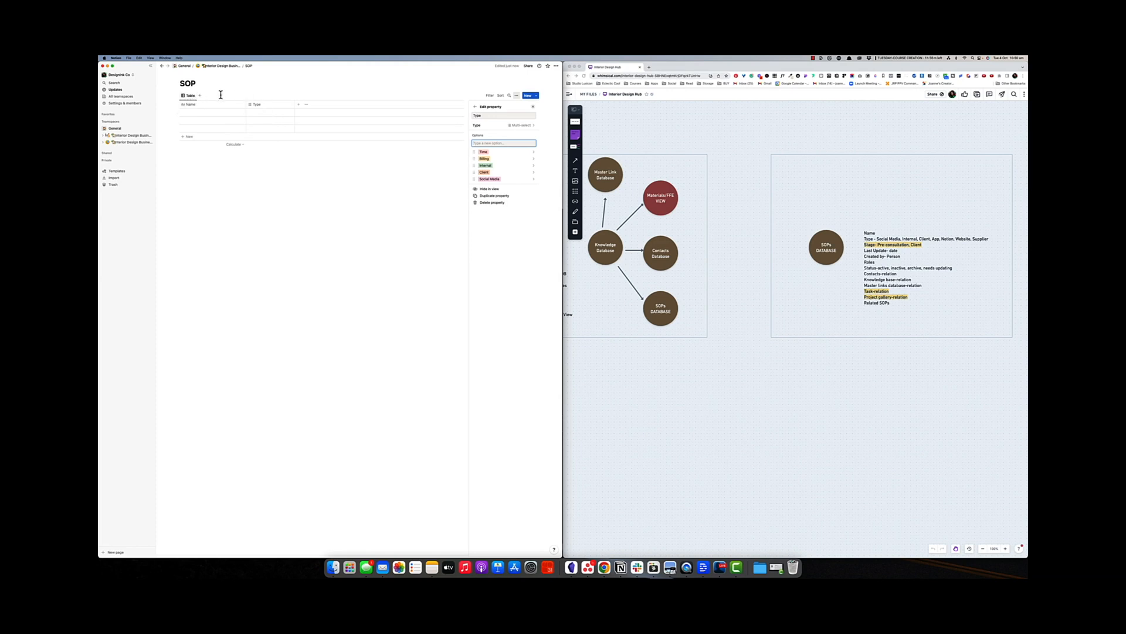
Step: Add a Created by column to the SOP table
click(299, 107)
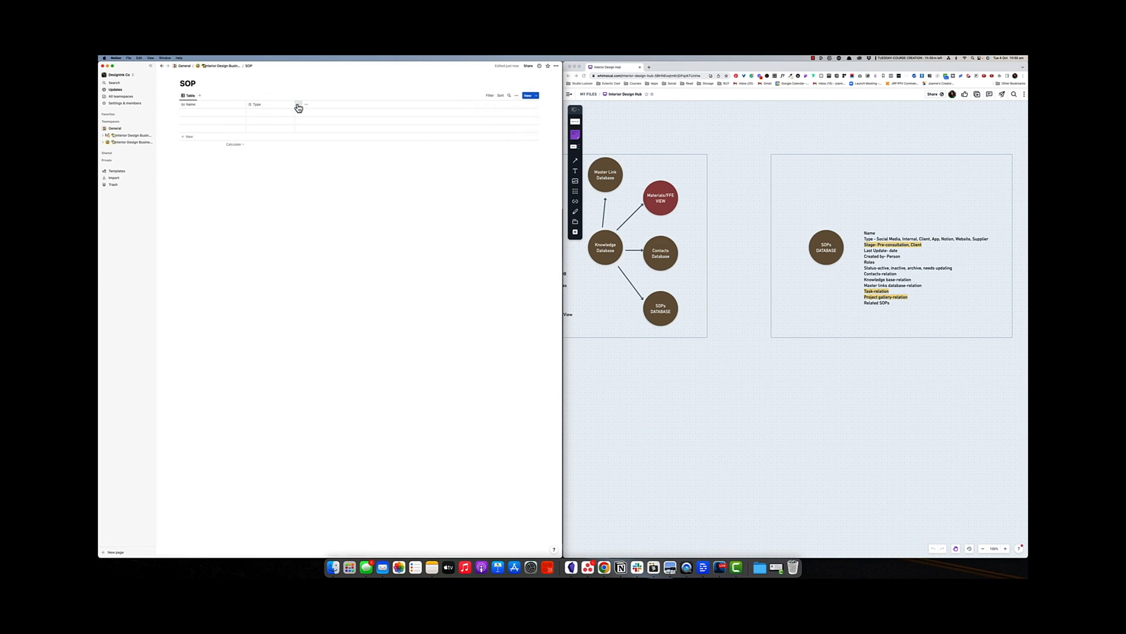
click(298, 107)
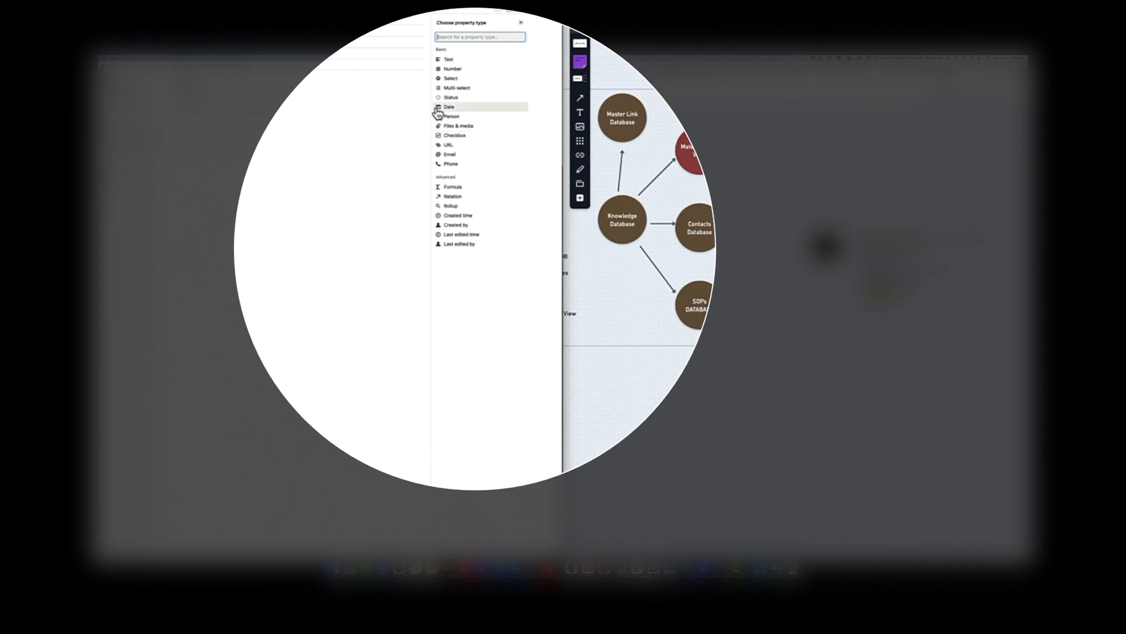
click(450, 107)
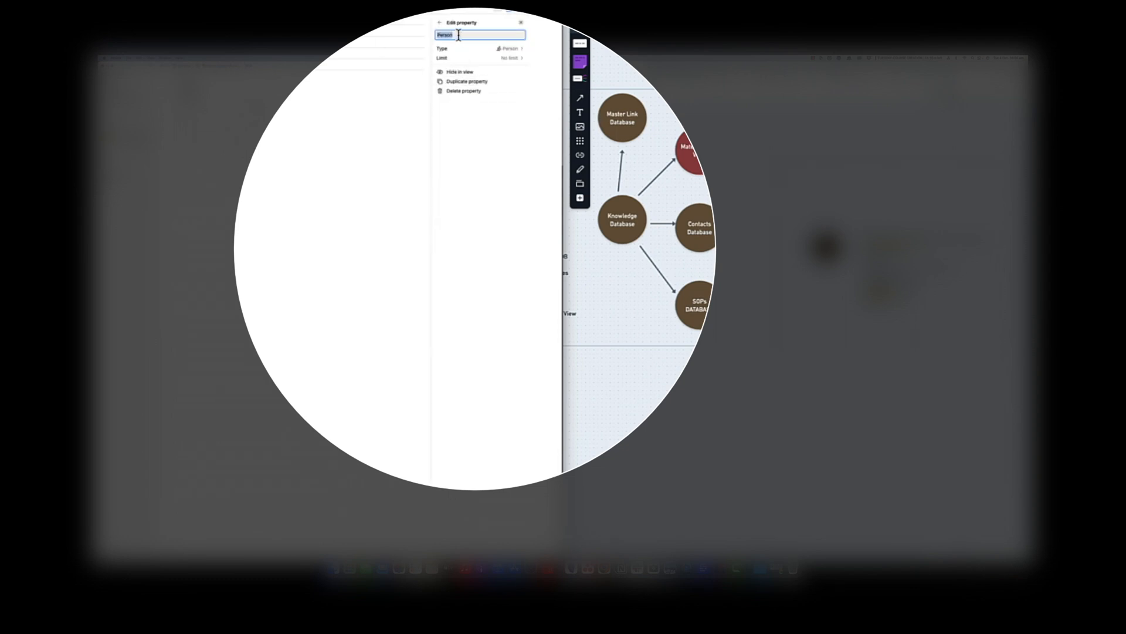
text(Co)
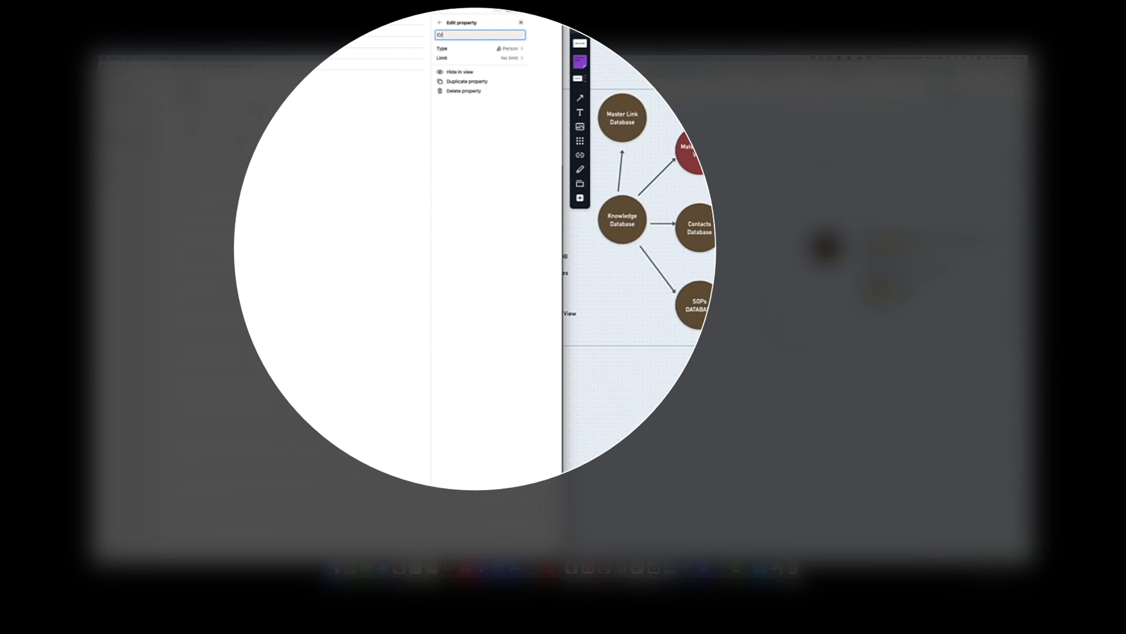
text(Created by)
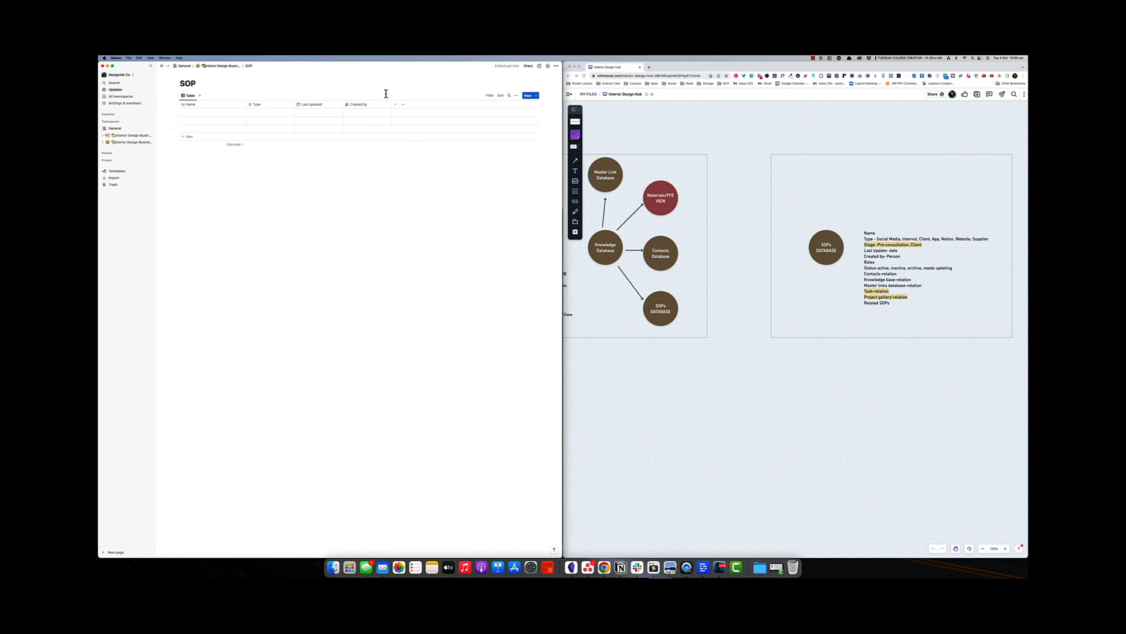
Step: Add a person-type Roles property to the table
click(395, 103)
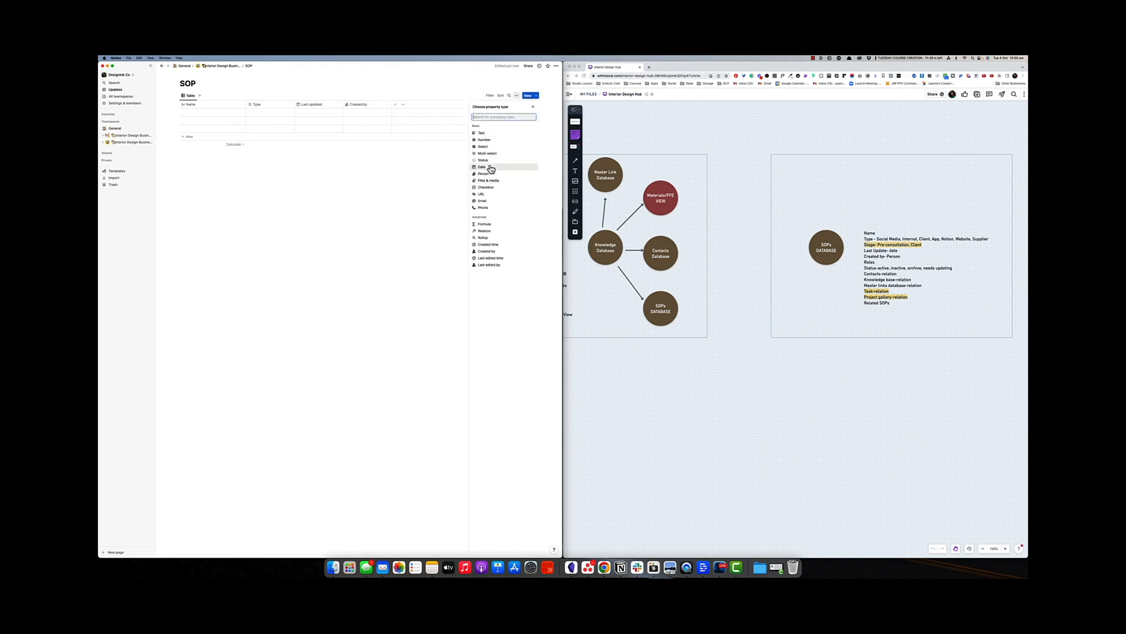
click(481, 174)
text(Roles)
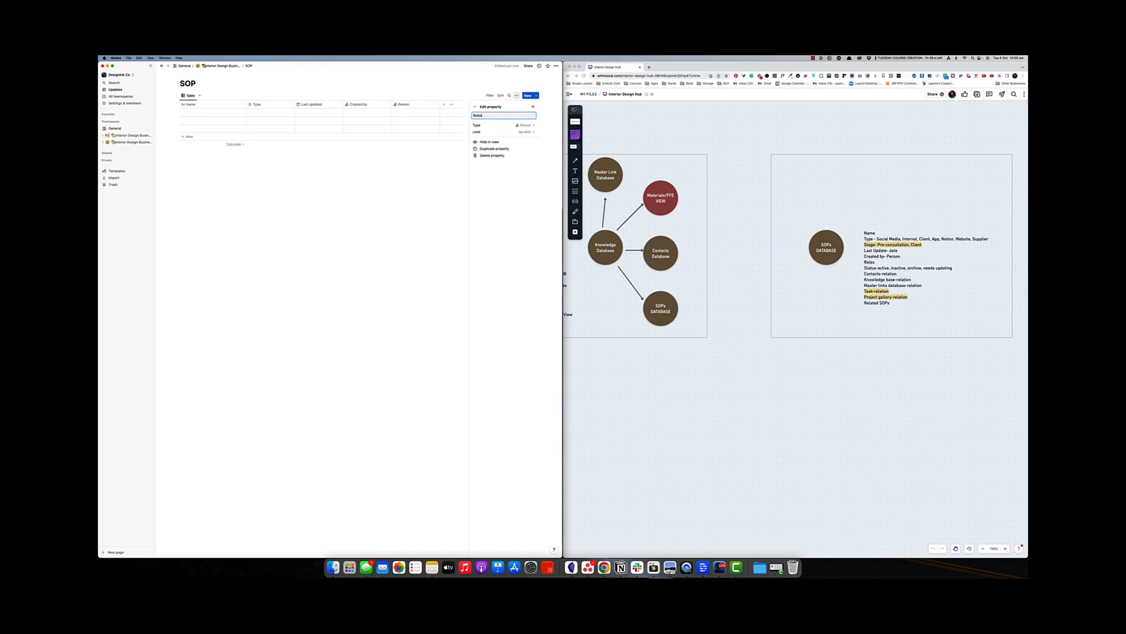
click(446, 186)
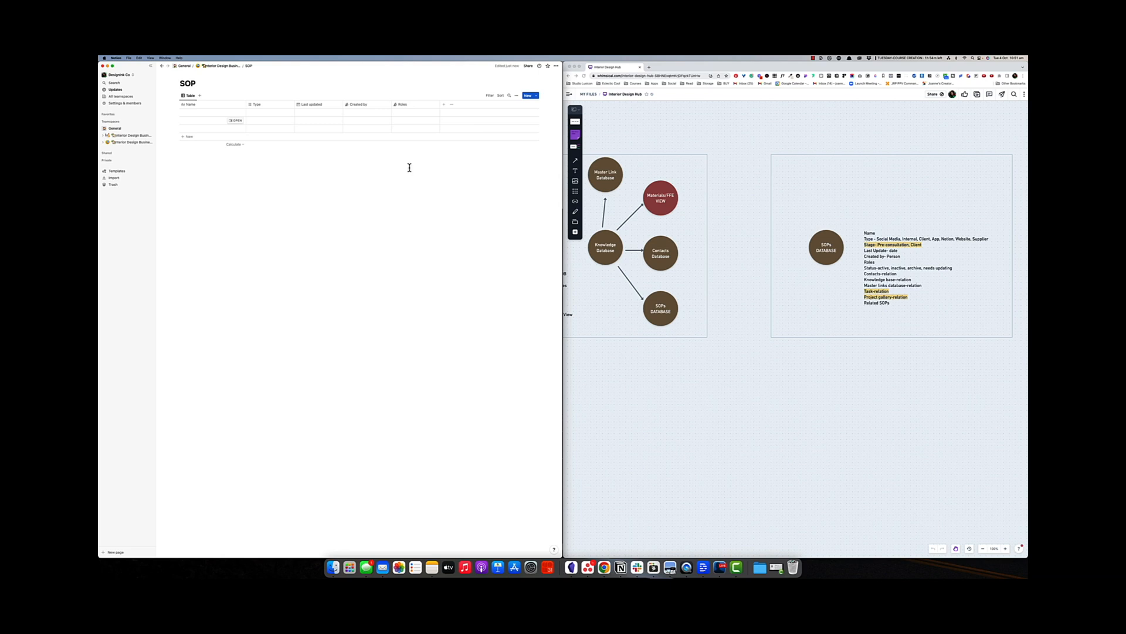
Step: Add a Status property with a new Active option set as the default
click(446, 105)
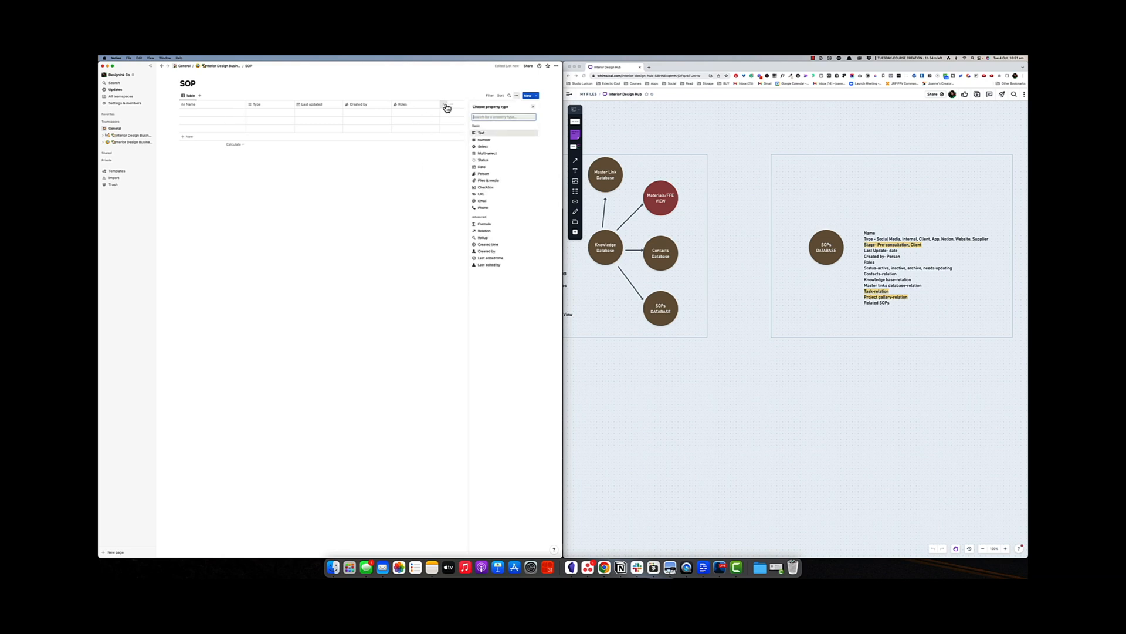
mouse_move(488, 200)
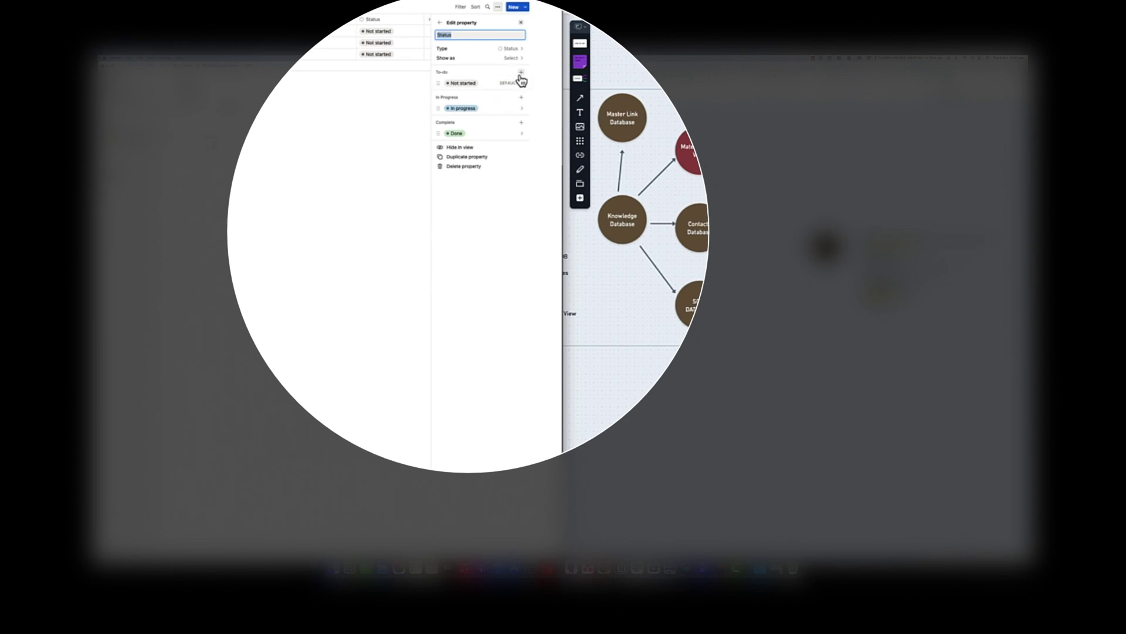
click(521, 73)
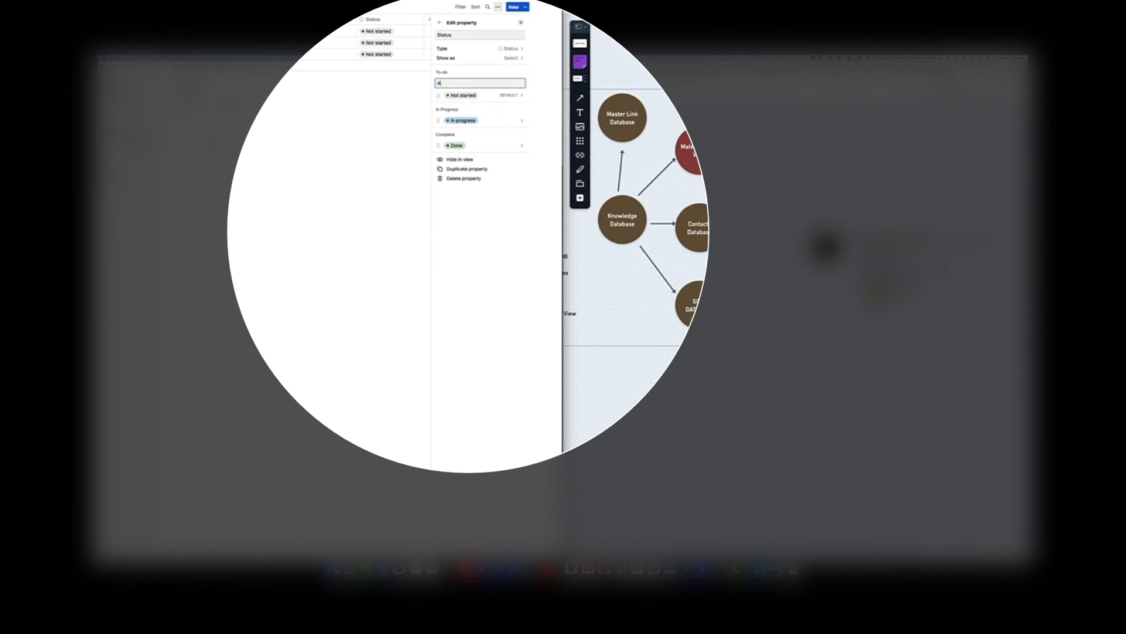
text(ctive)
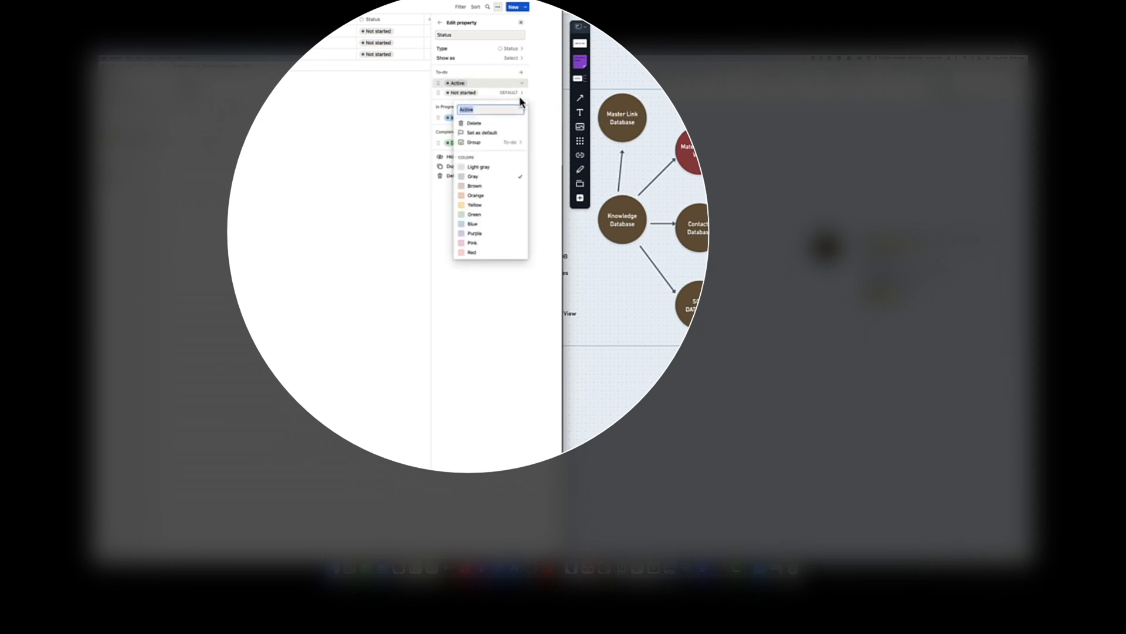
click(474, 124)
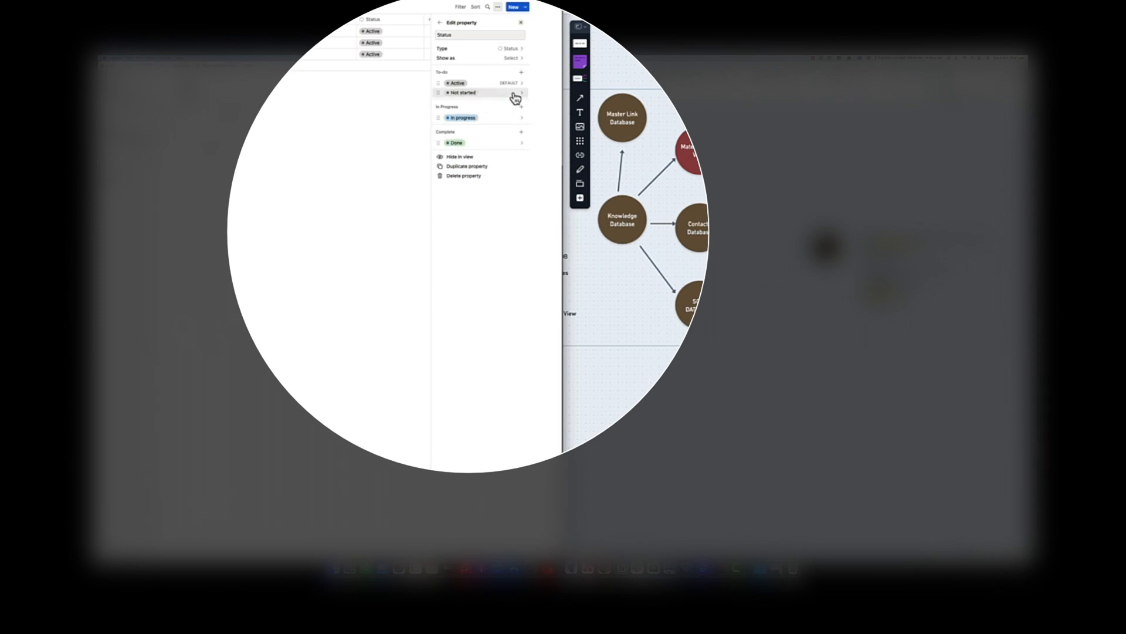
mouse_move(493, 123)
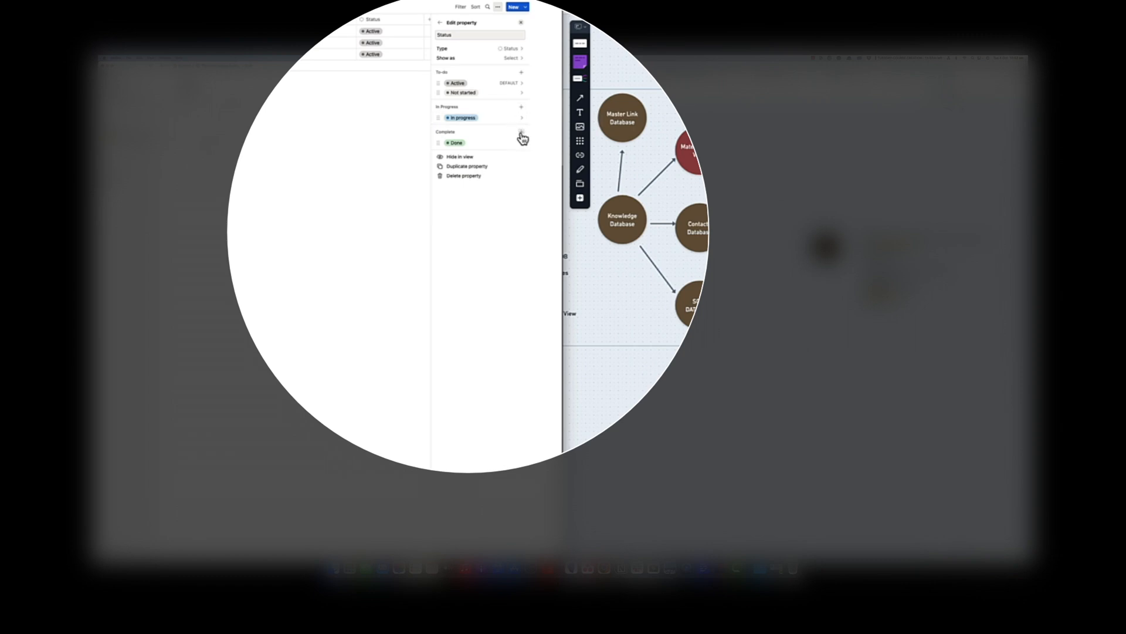
Step: Add Archive under Complete and rename In progress to Needs Updating
click(521, 132)
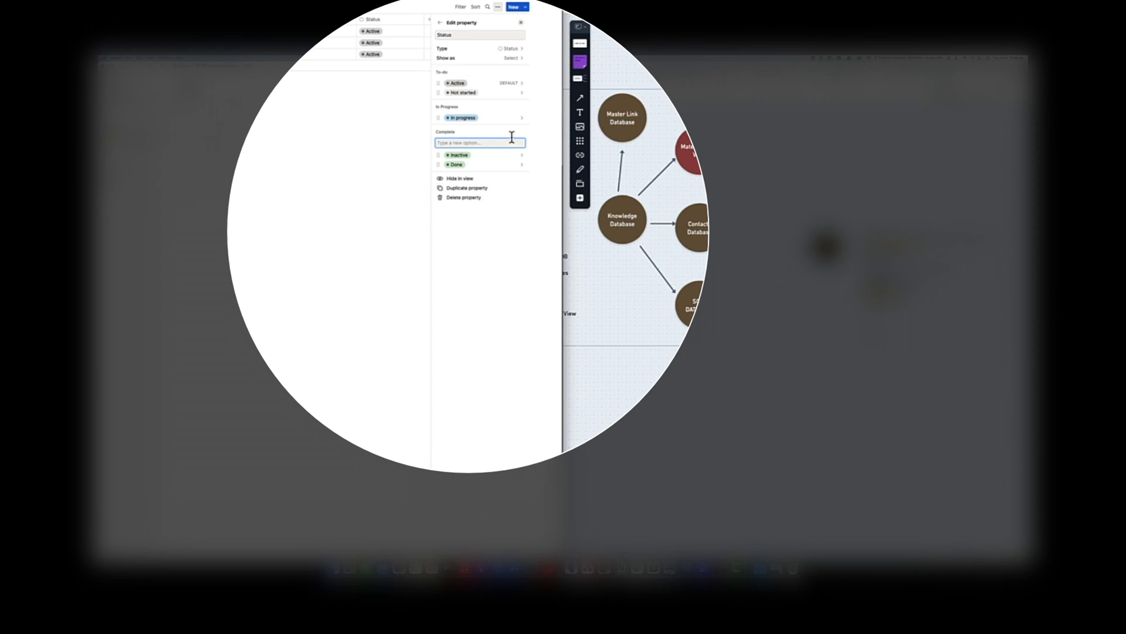
text(Arc)
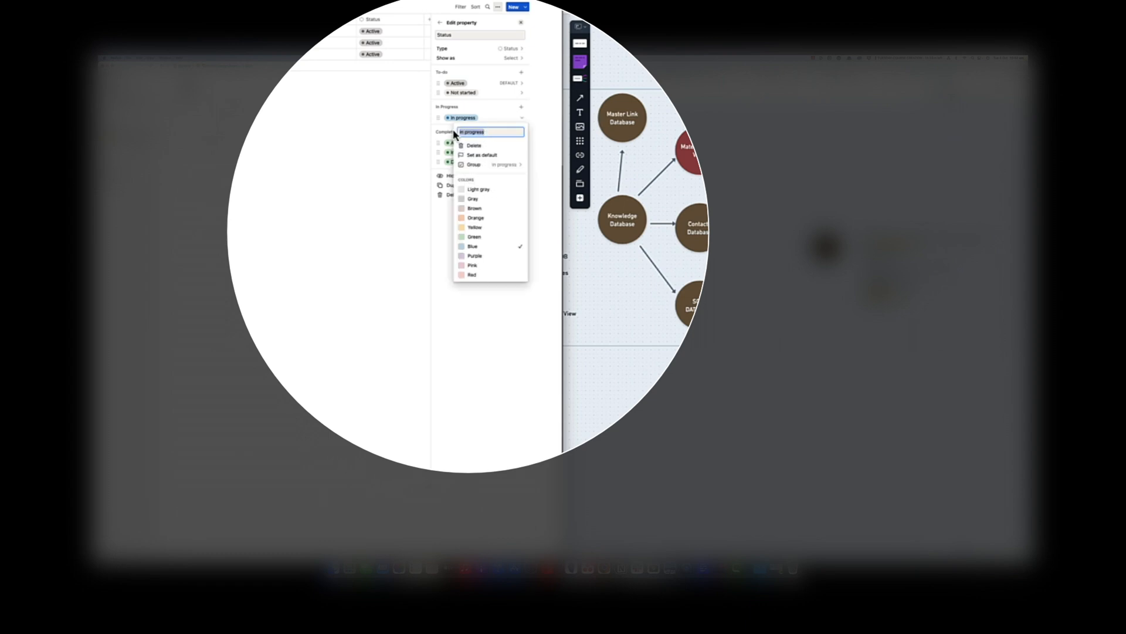
text(Needs)
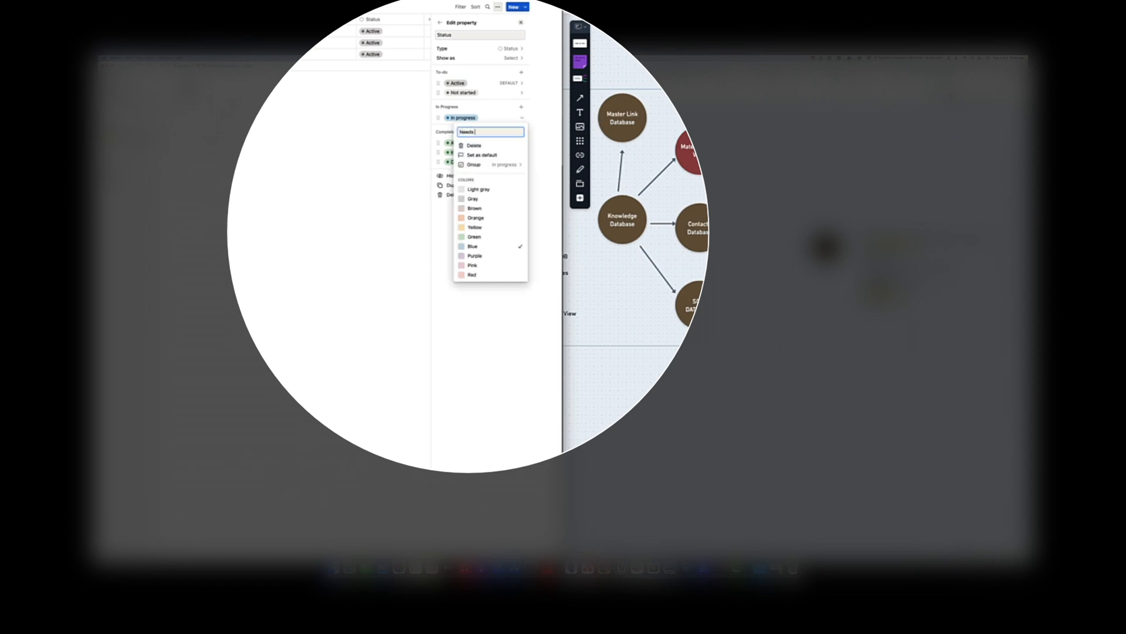
text(Updating)
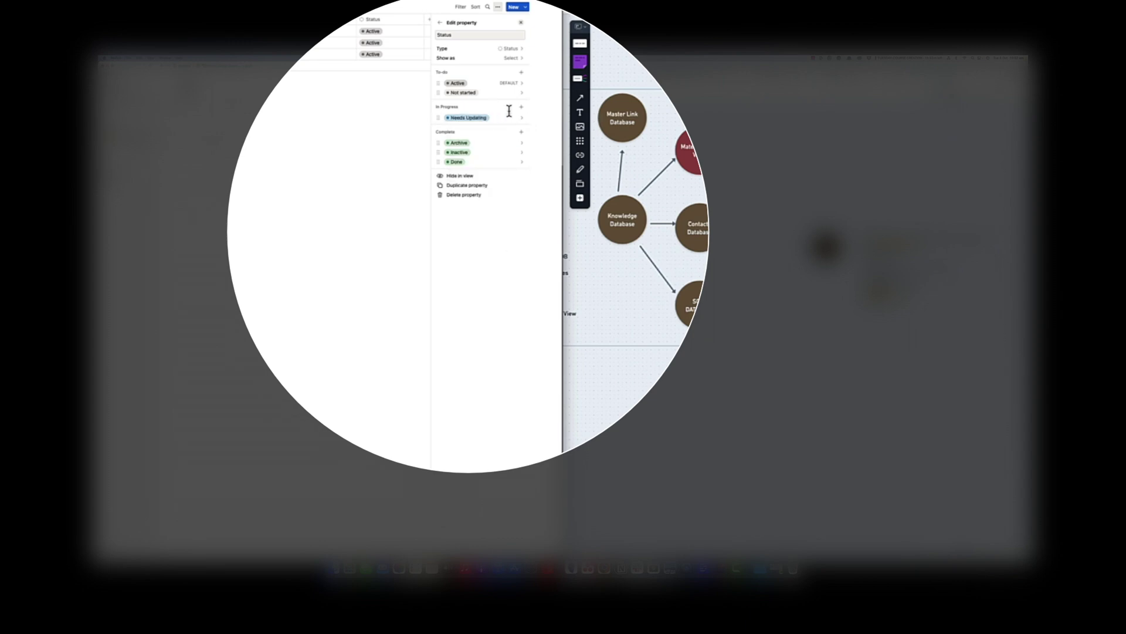
click(521, 107)
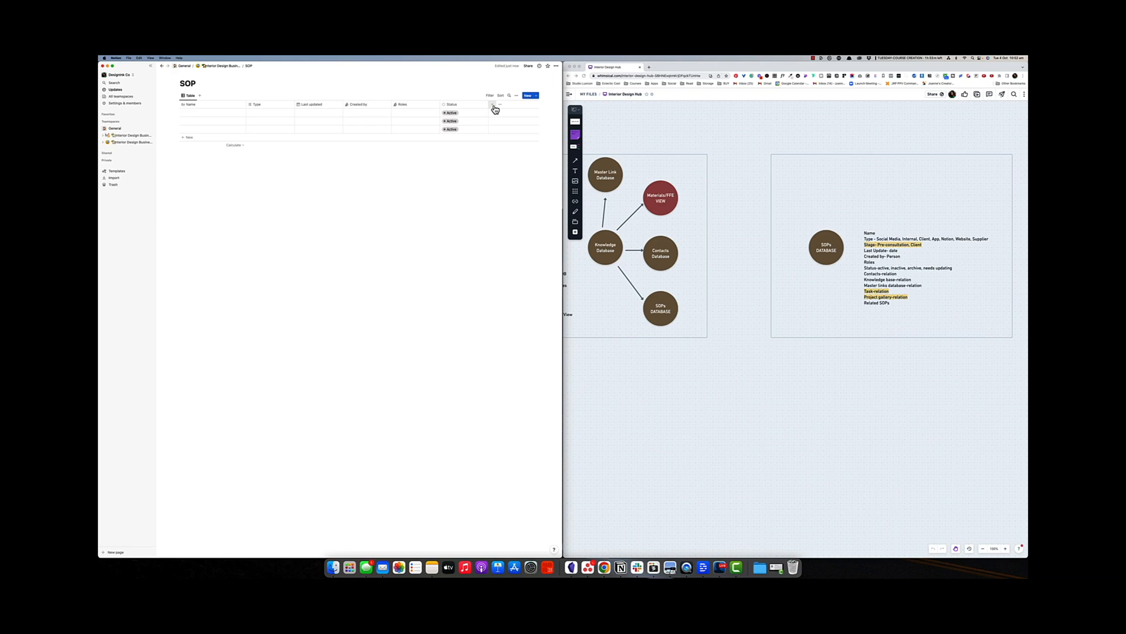
Step: Add a relation column linked to the Knowledge Base database
click(494, 104)
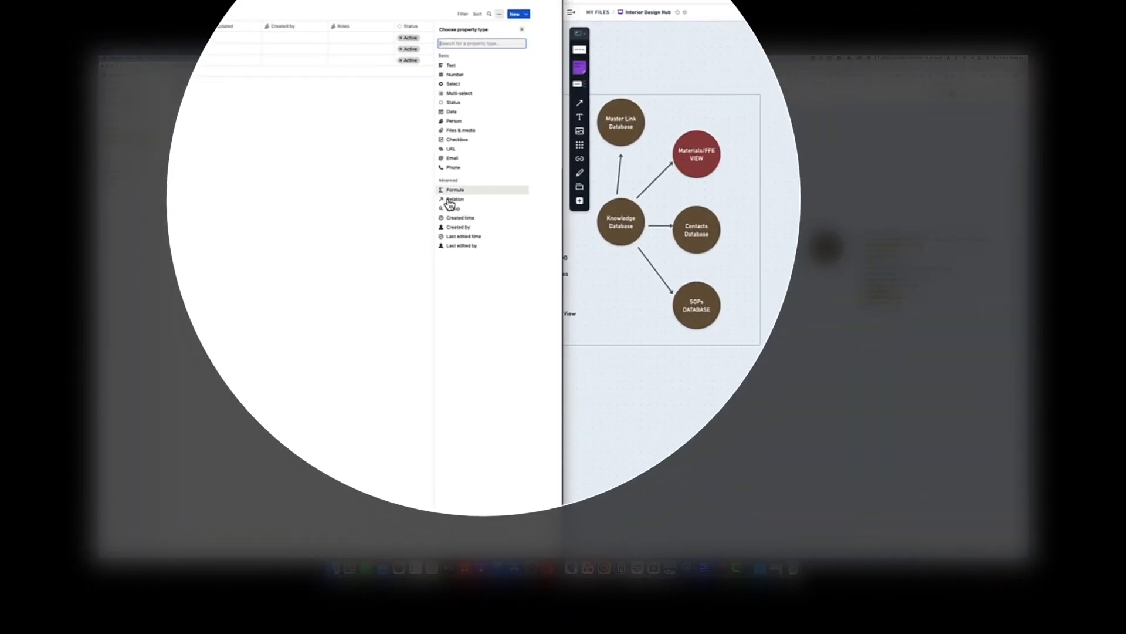
click(454, 198)
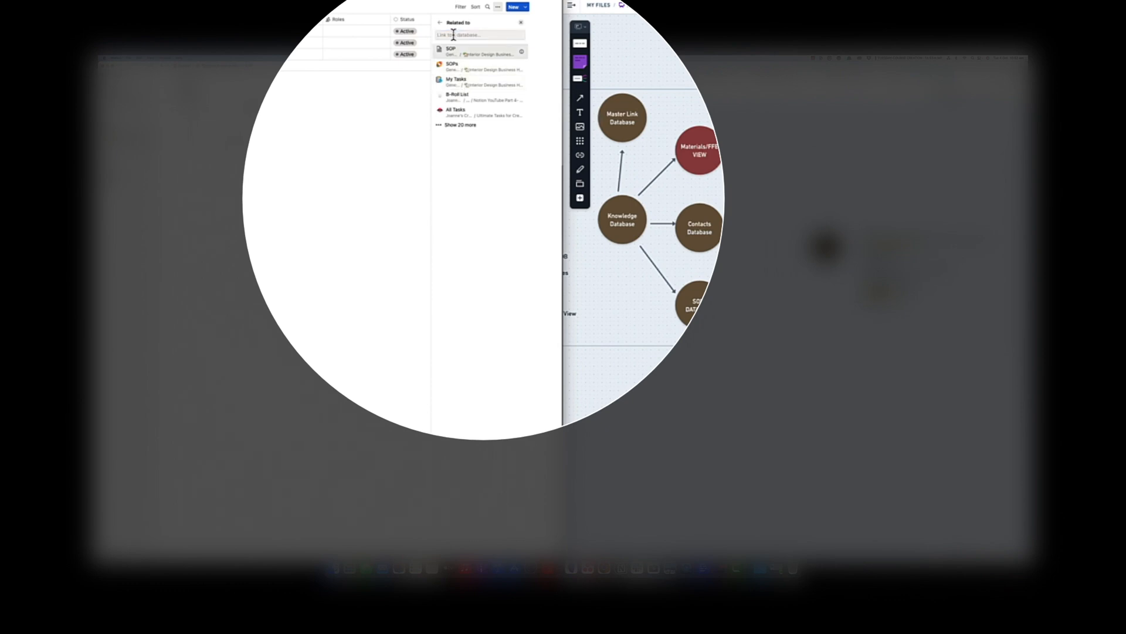
text(knowledge)
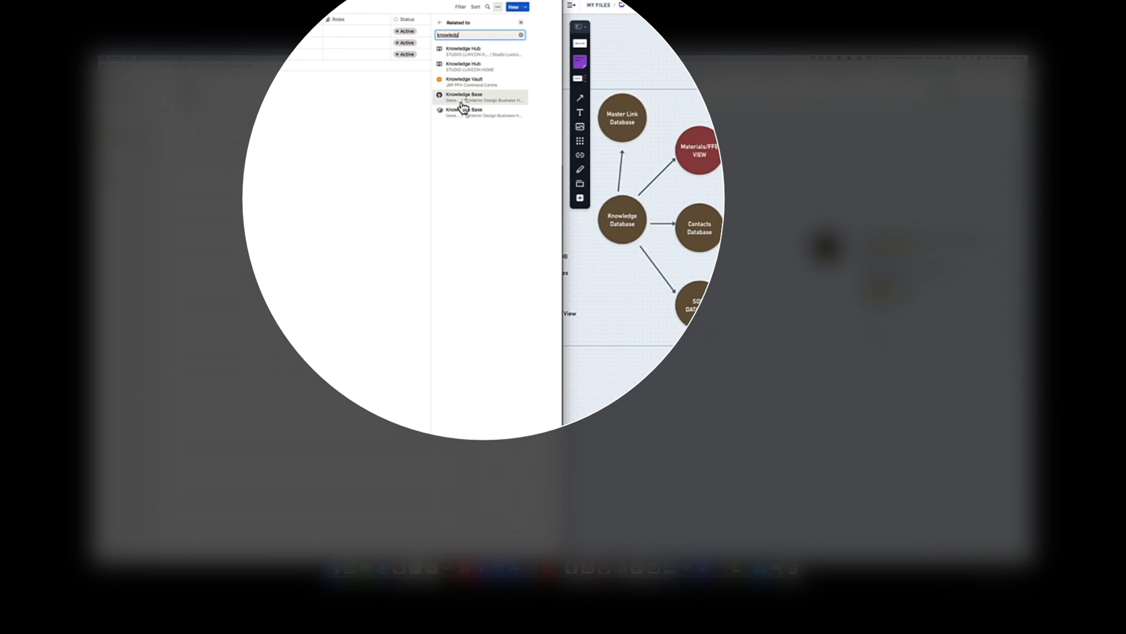
click(464, 97)
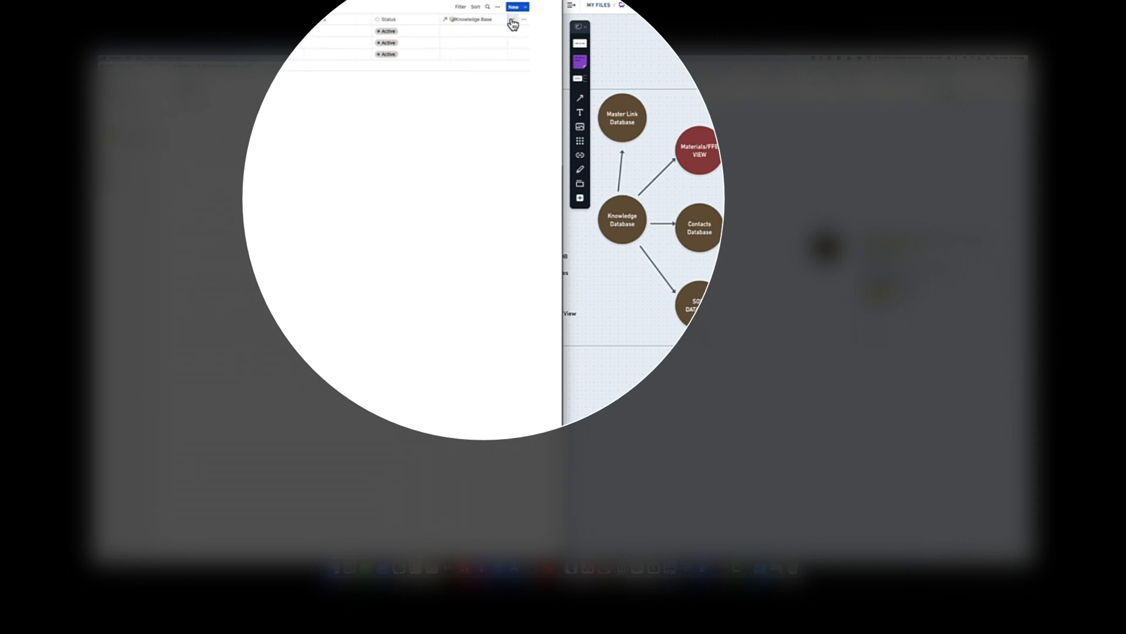
Step: Add a relation column linked to the Contacts database
click(513, 18)
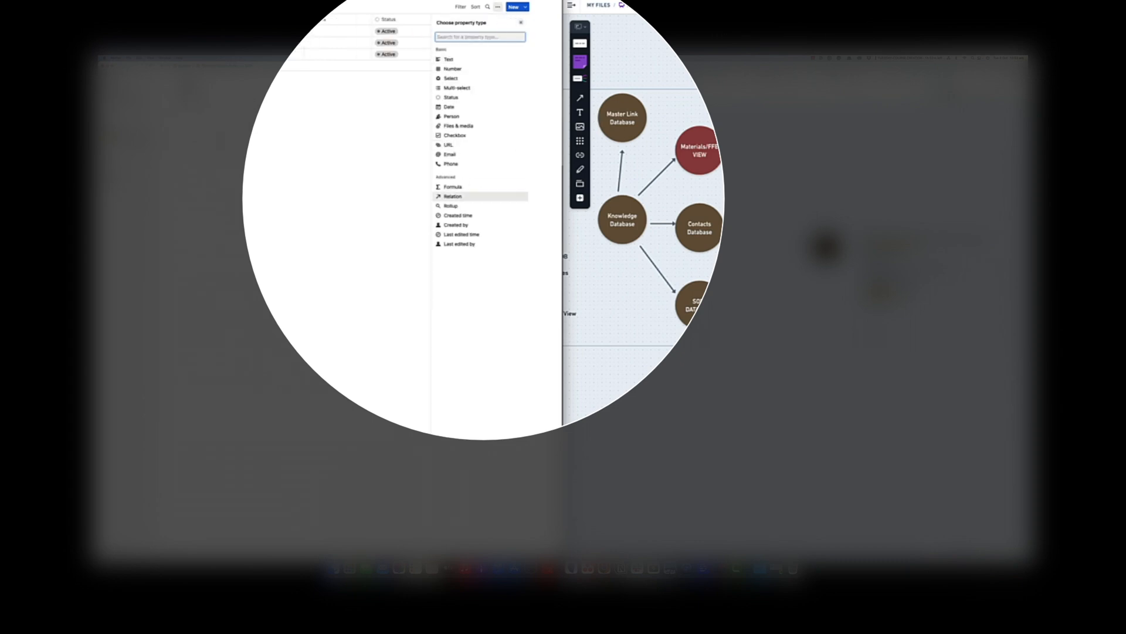
click(453, 196)
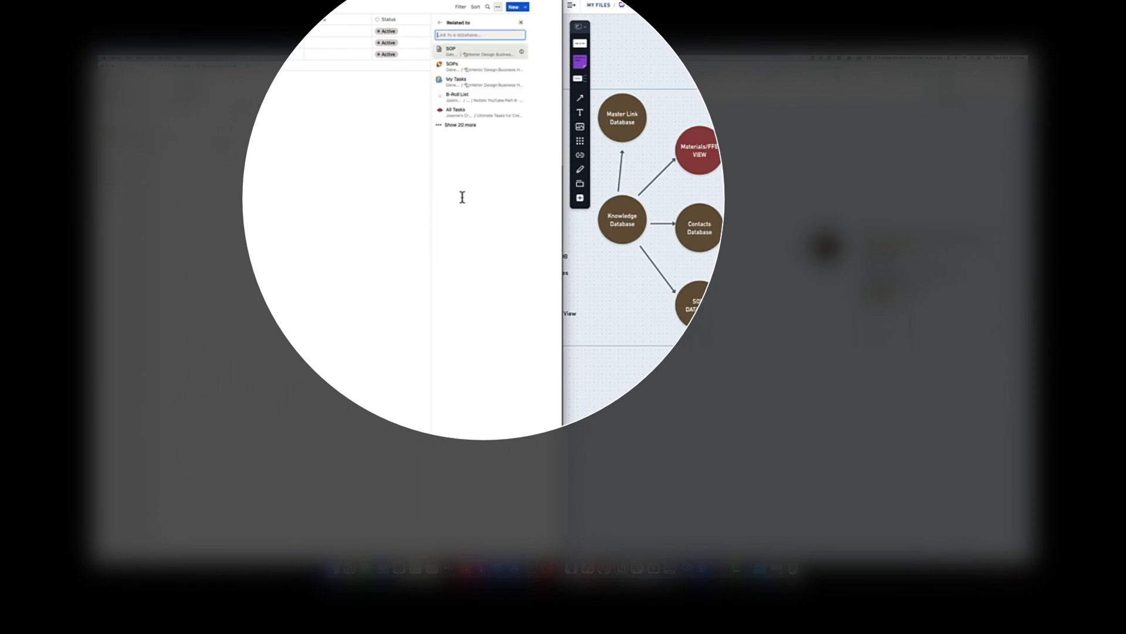
text(d)
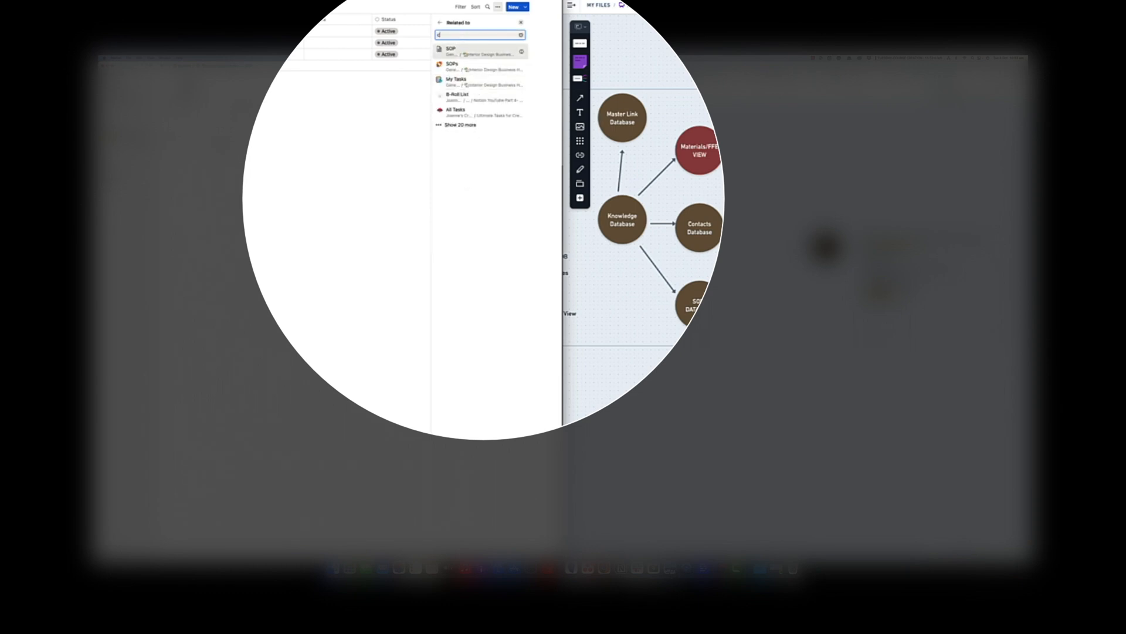
text(contacts)
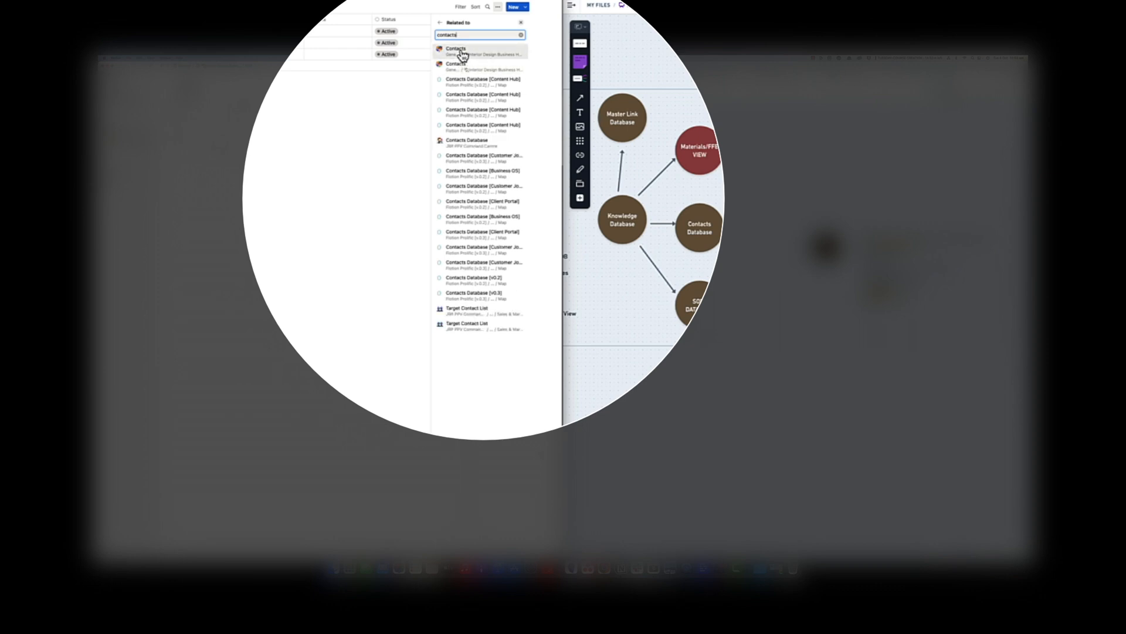
click(456, 48)
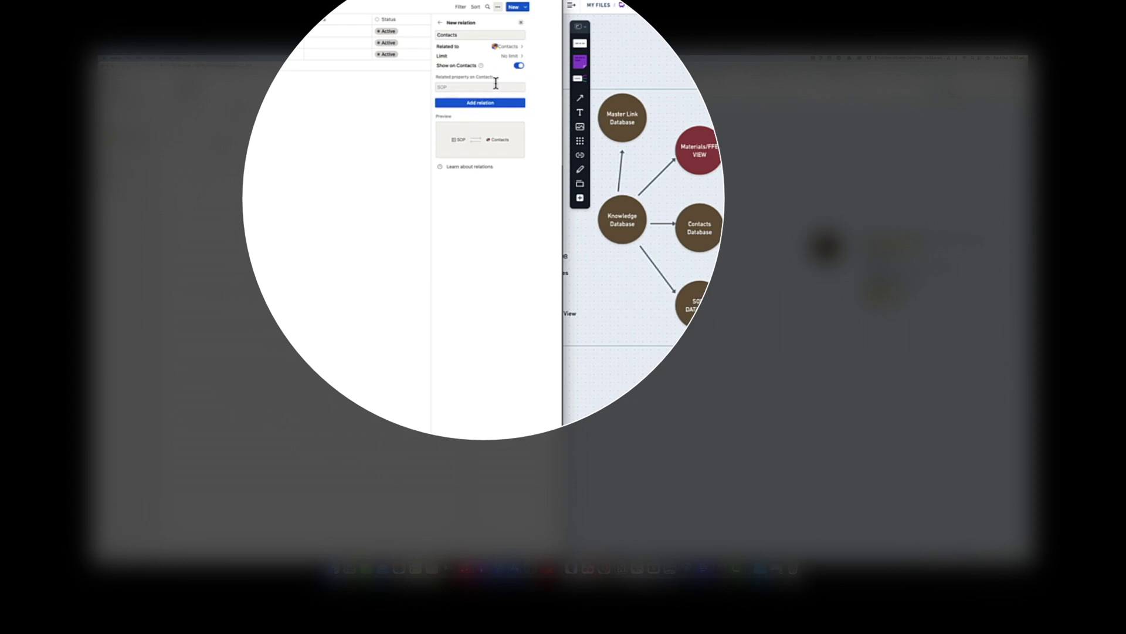
click(480, 104)
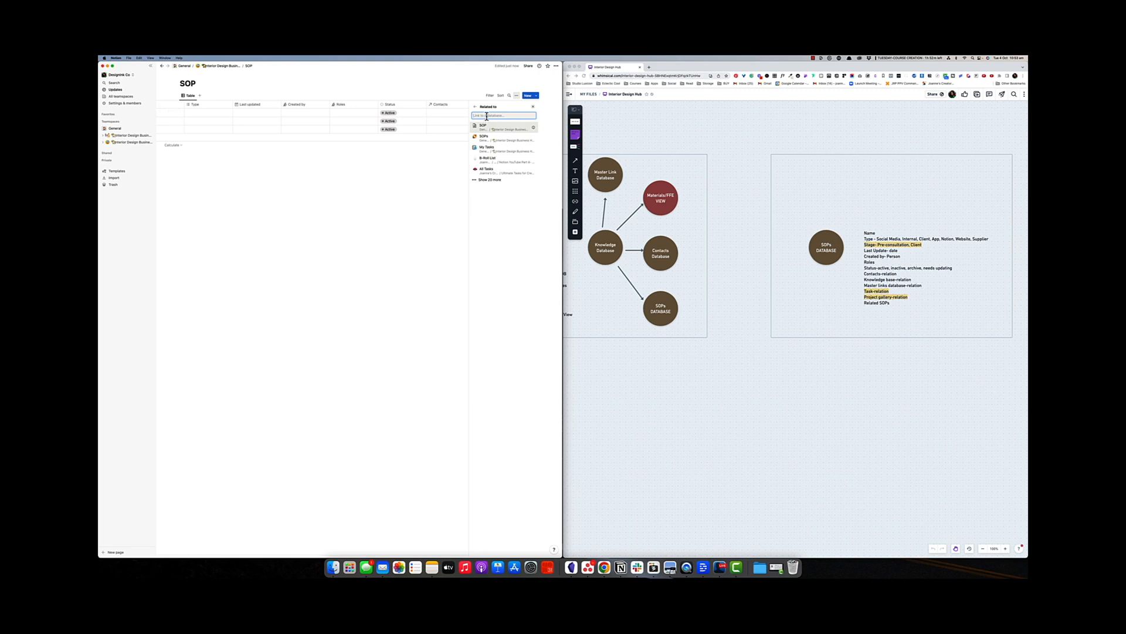
Step: Start a relation column searching for the Master Link Database
text(Maste)
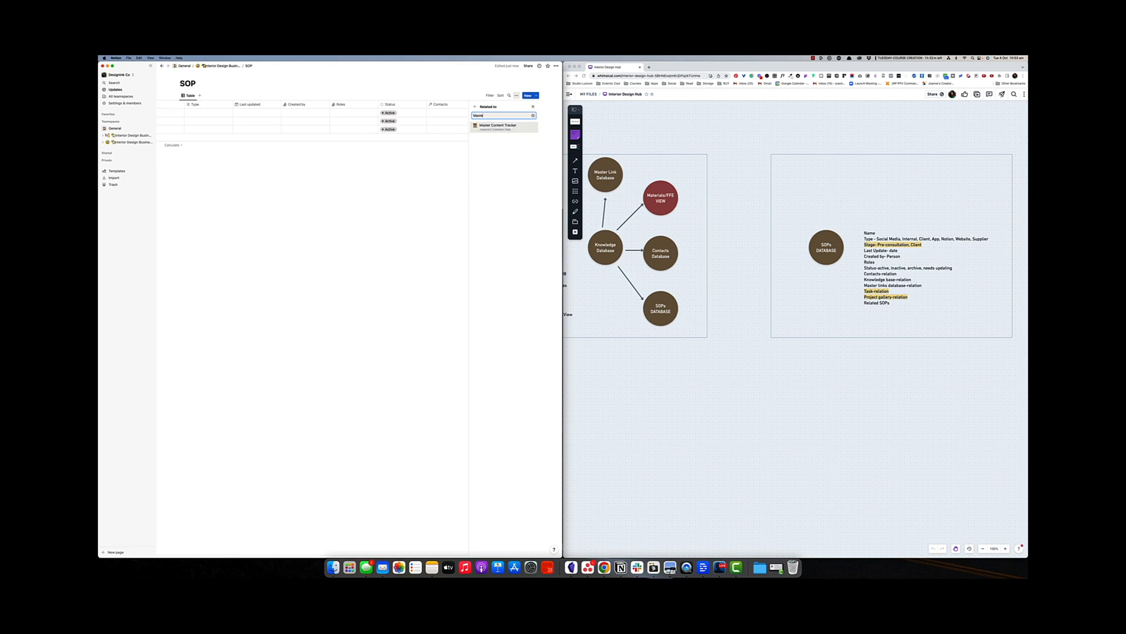
text(Master link)
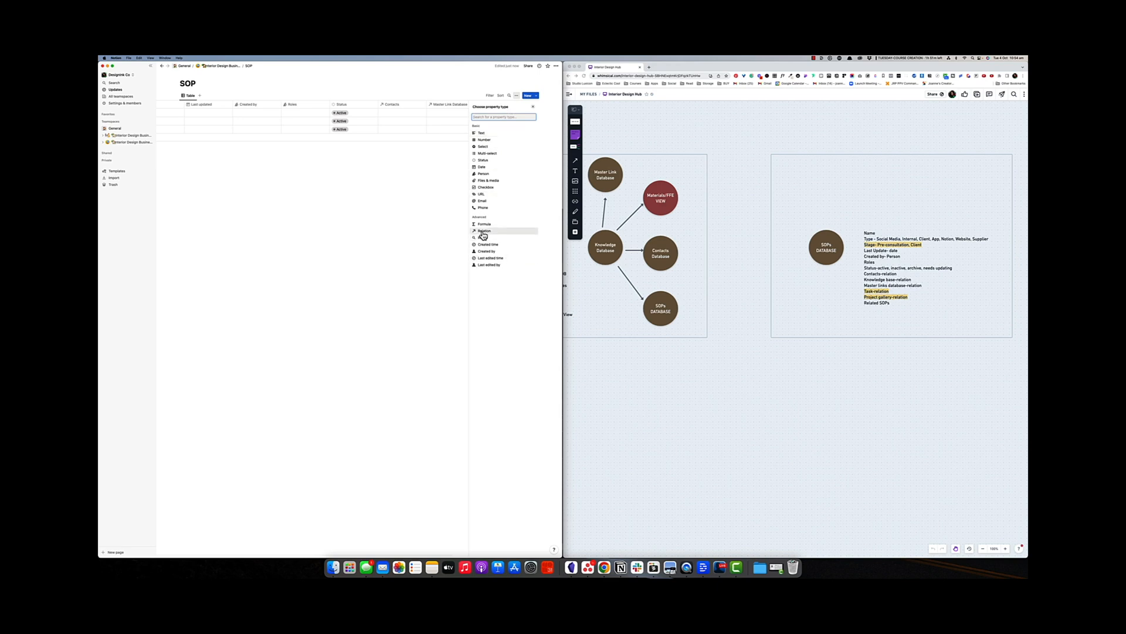
Step: Add a Related SOP self-relation and set a green check-mark page icon
click(483, 230)
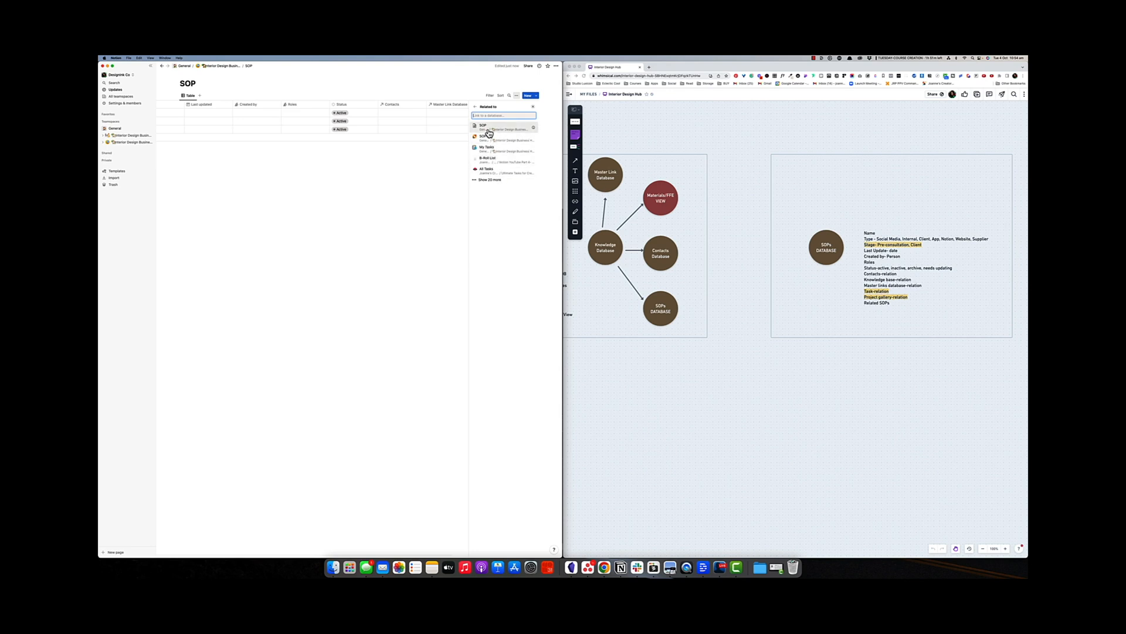
click(482, 127)
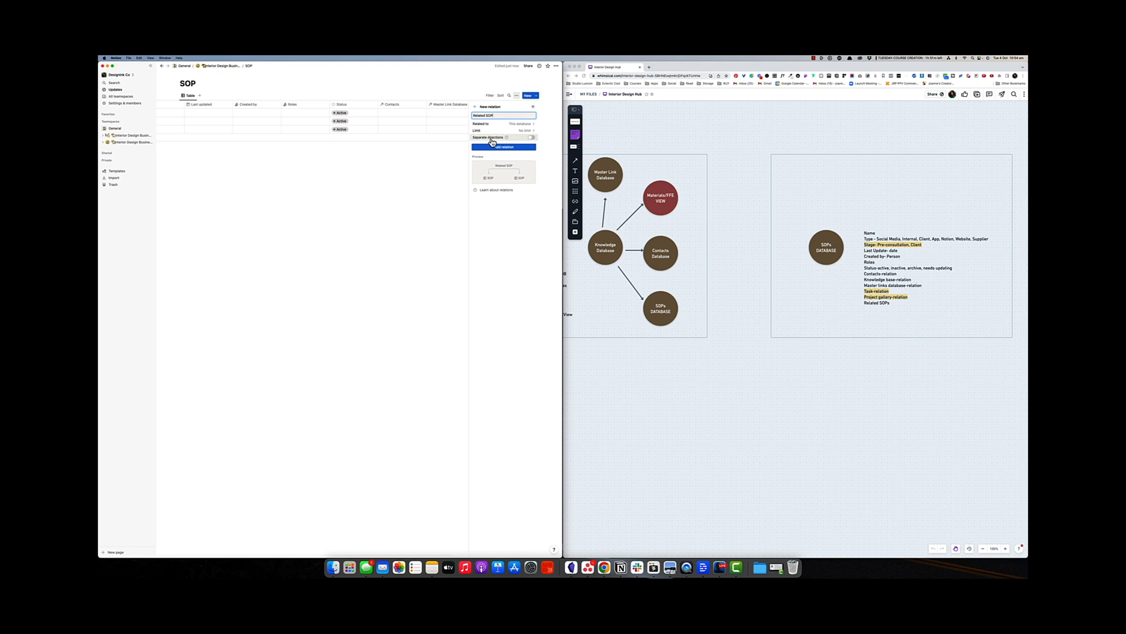
click(503, 146)
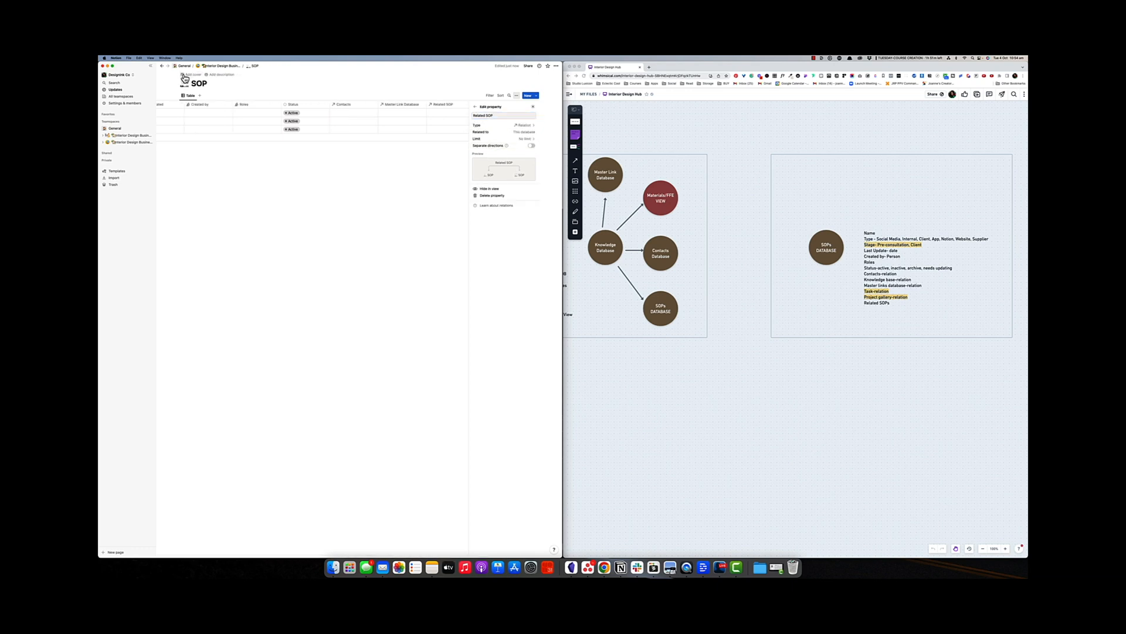
click(186, 78)
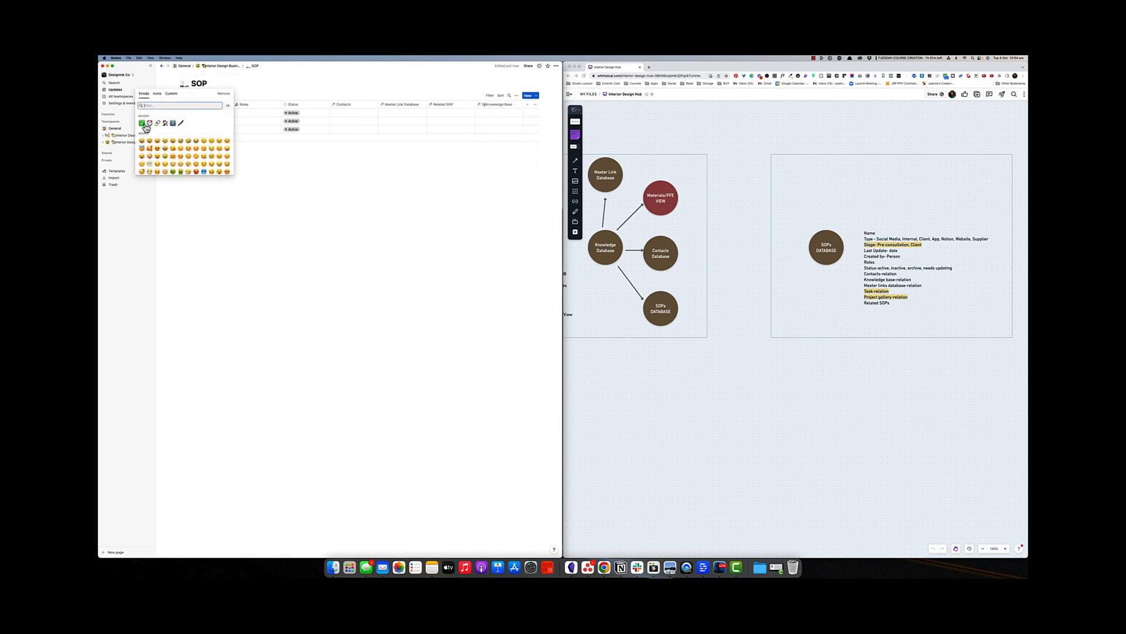
click(147, 123)
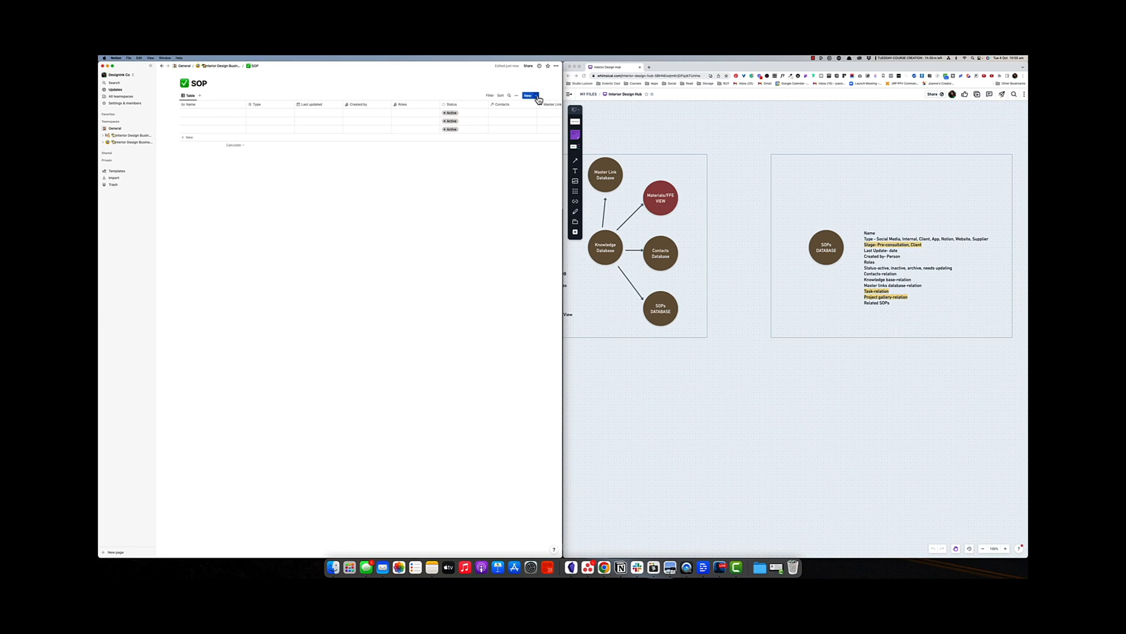
Step: Create a new database template titled '+SOP template' and move into its body
click(535, 95)
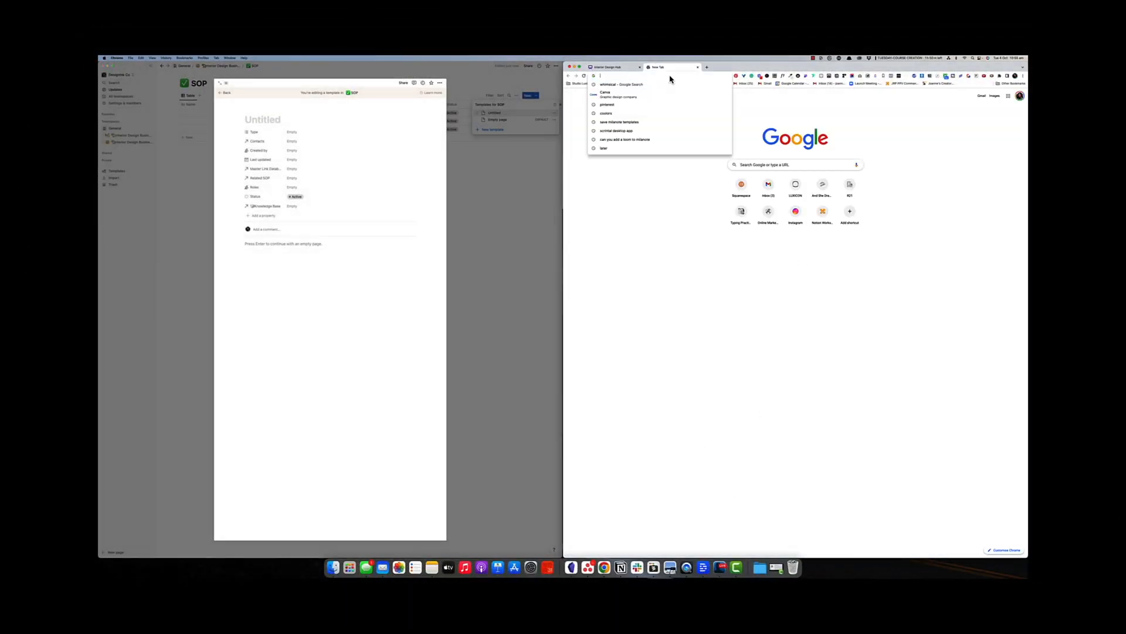
text(notin)
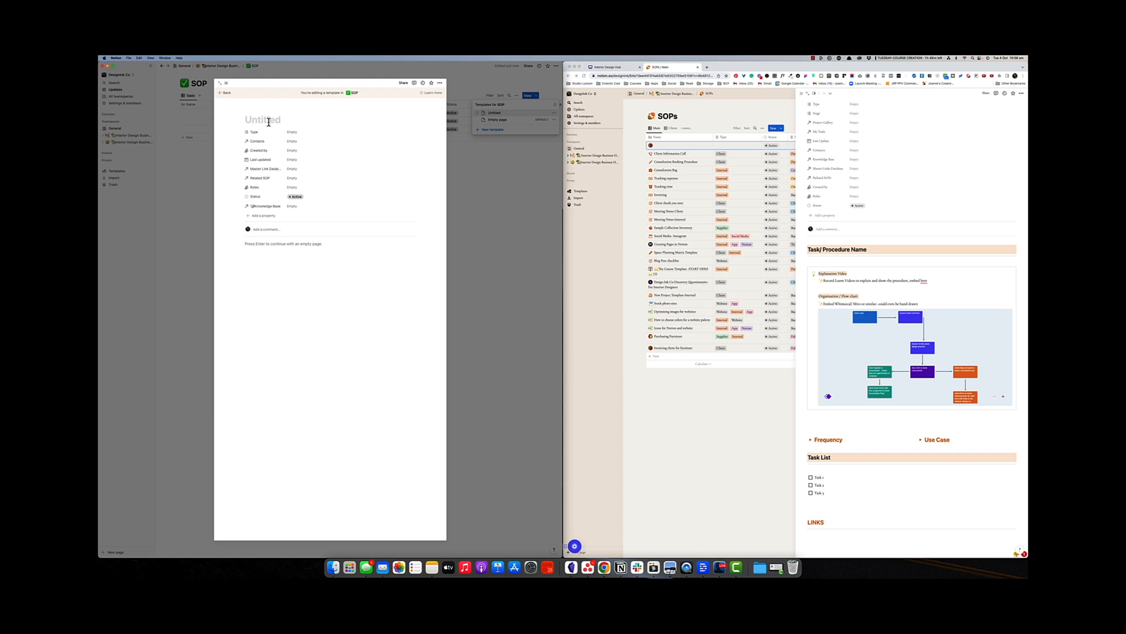
text(SOP template)
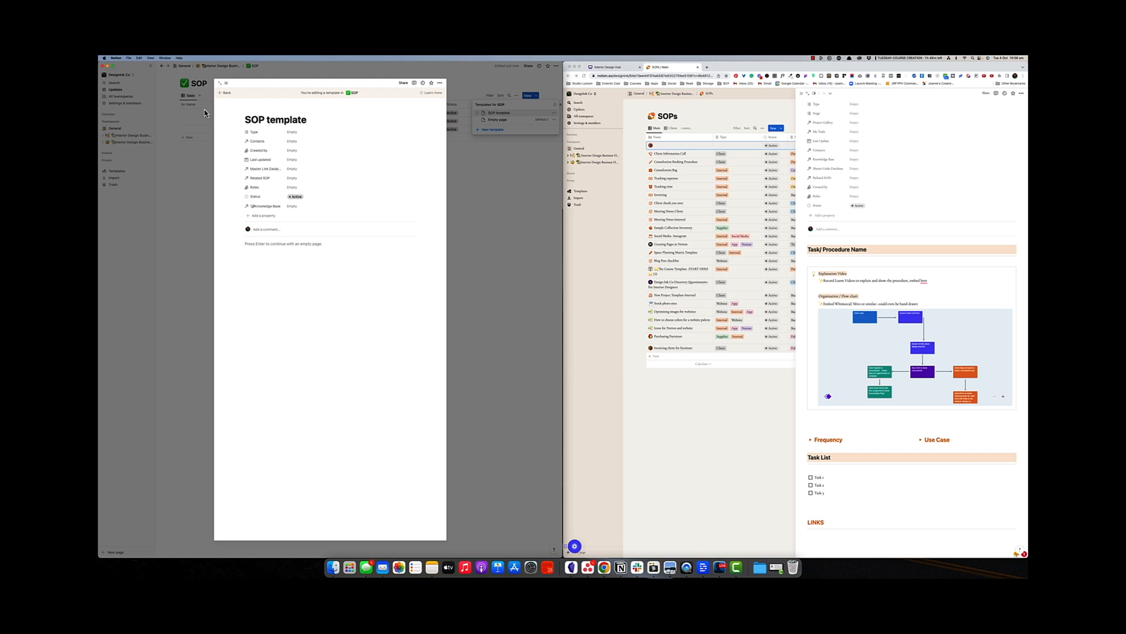
mouse_move(244, 121)
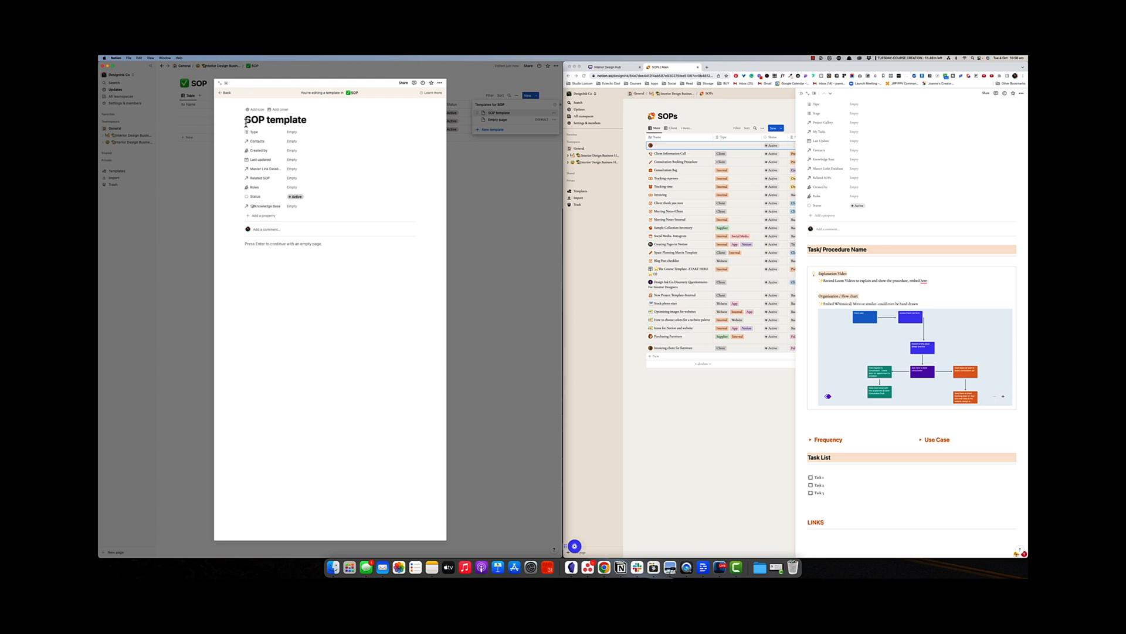
text(+)
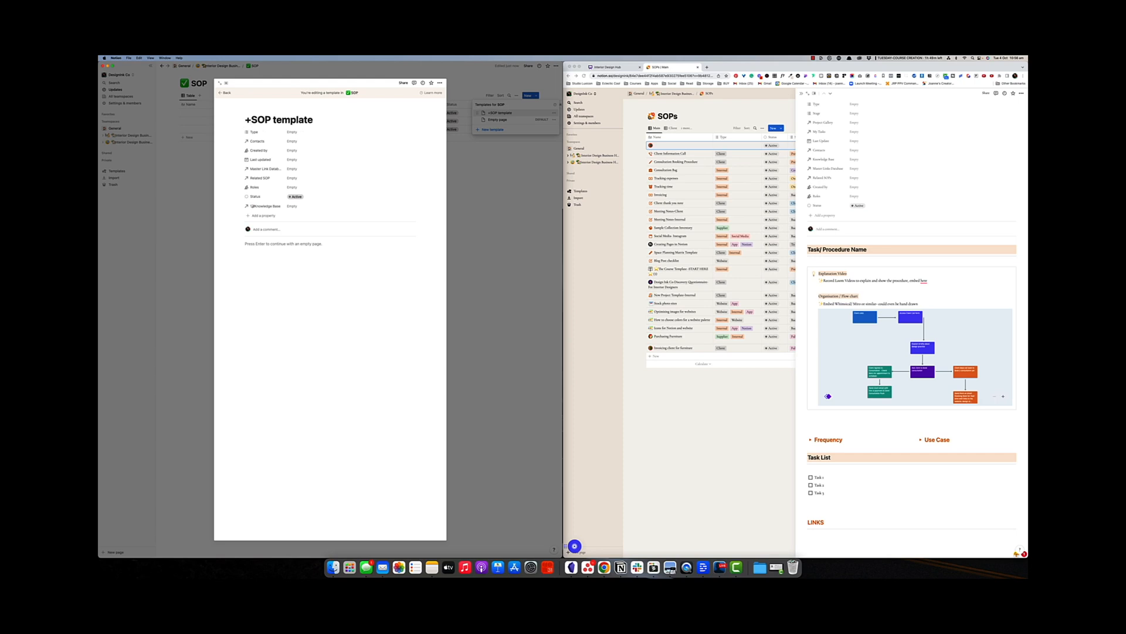
click(268, 244)
text(Task/Procedure Name)
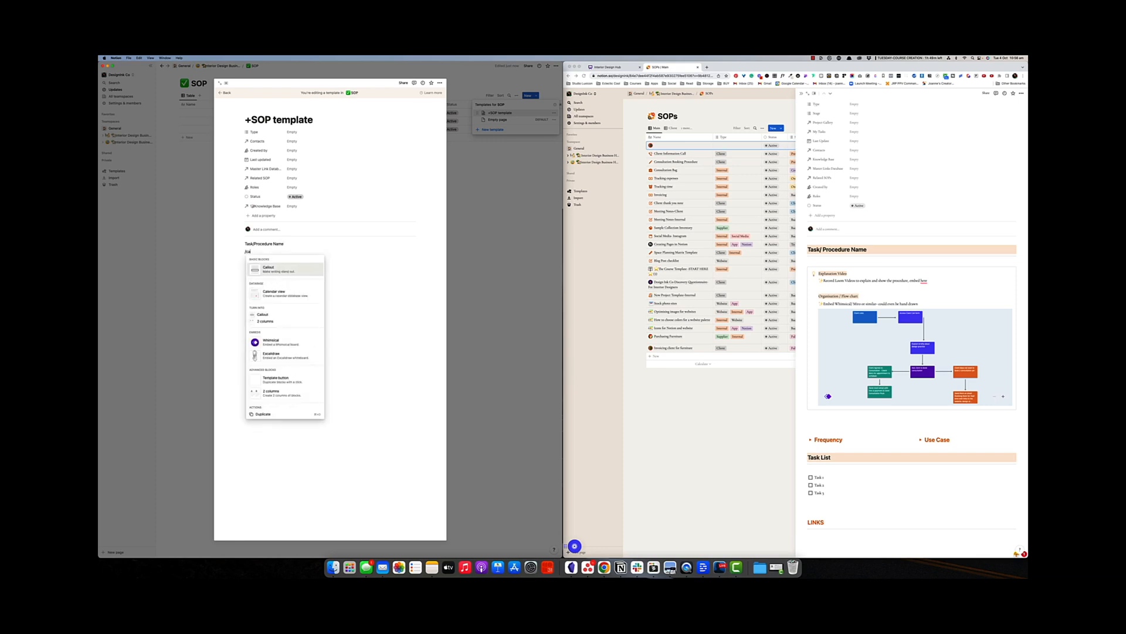
Step: Add an Explanation Video callout with a 'Record Loom' note
key(Escape)
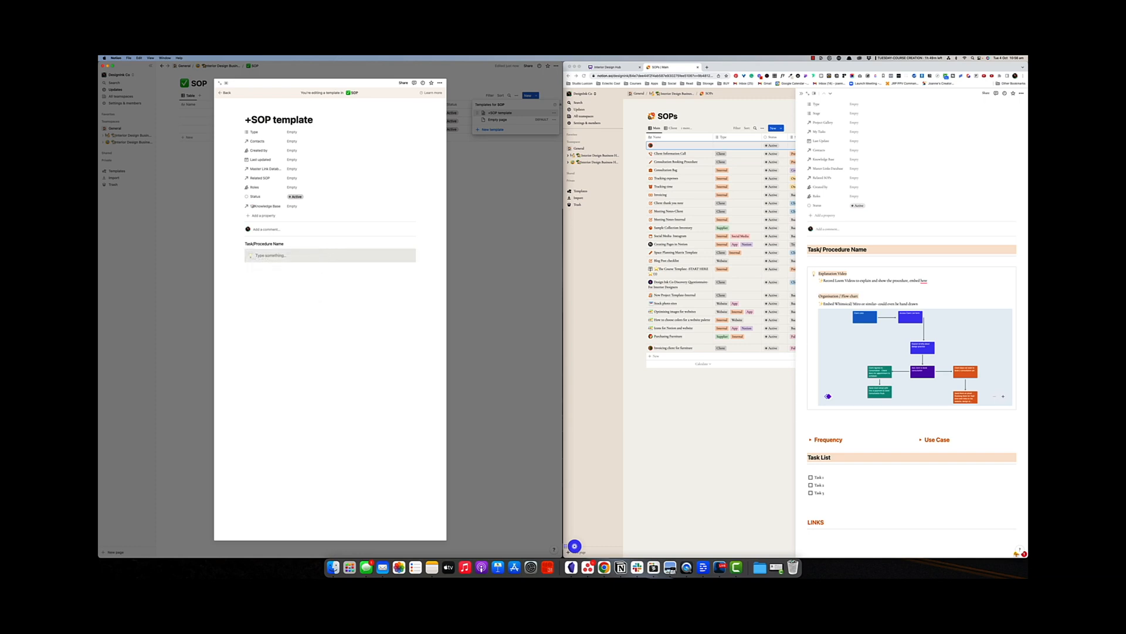
text(Explanation)
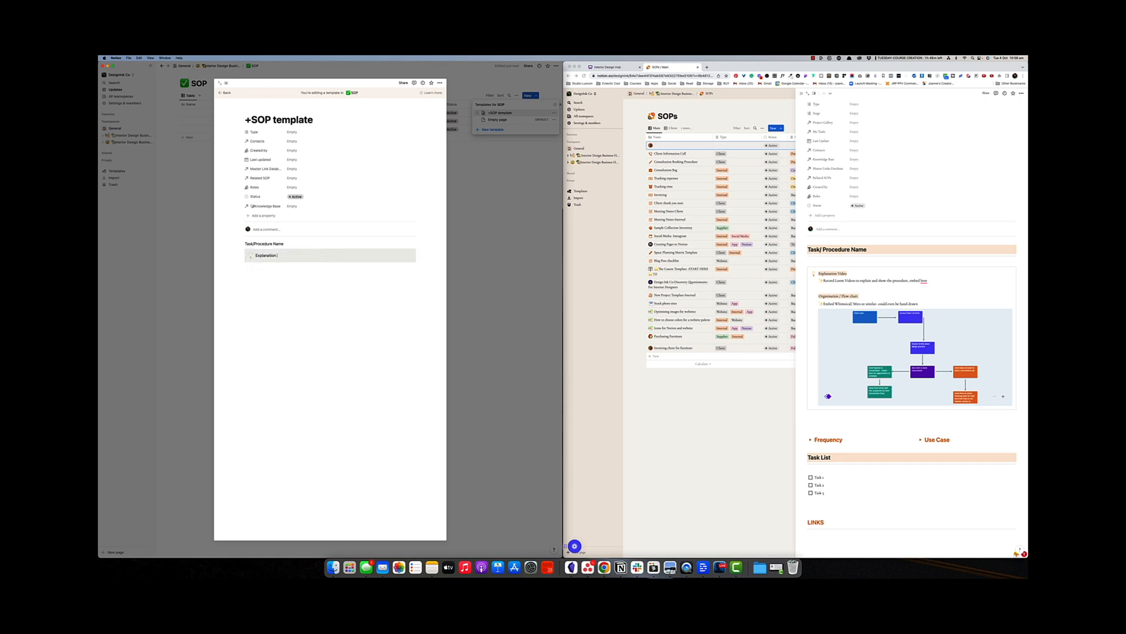
text(Video)
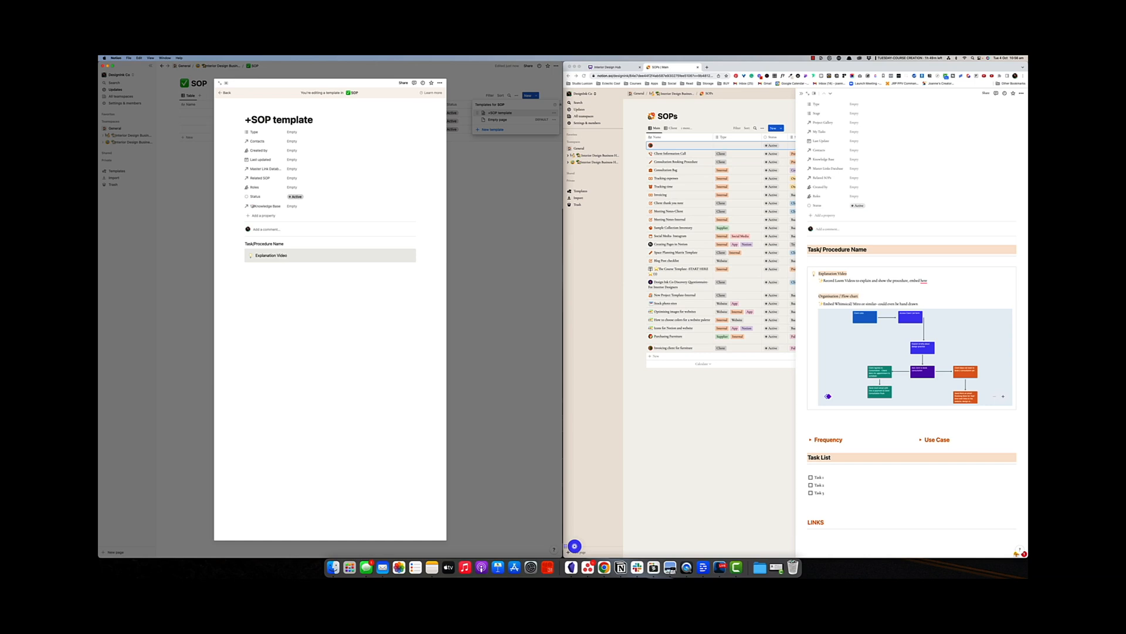
text(Record)
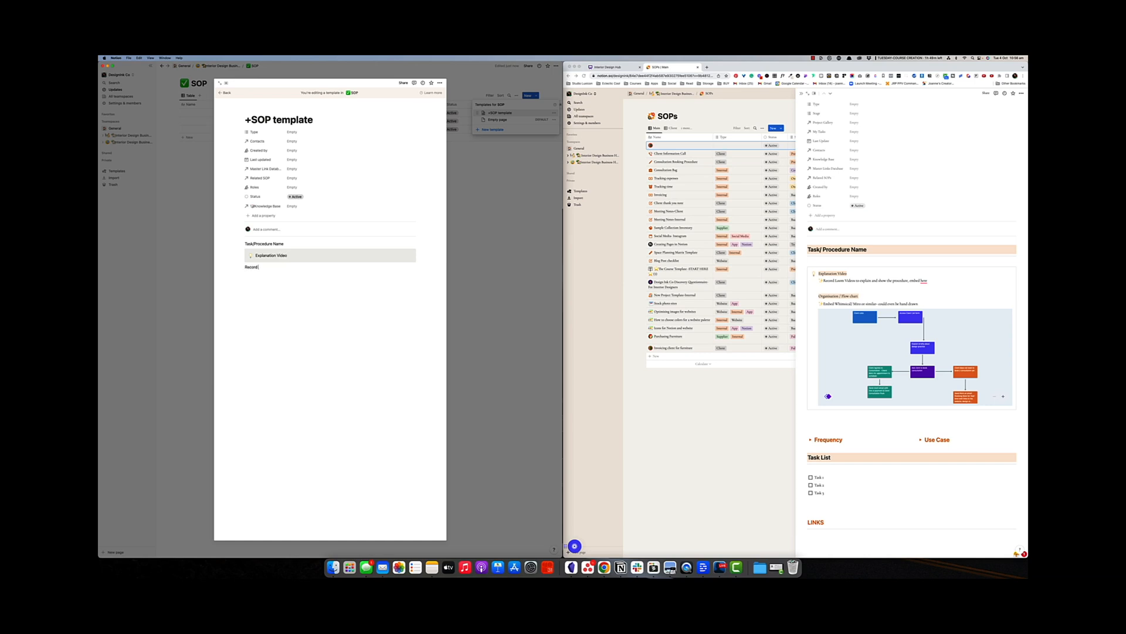
text(Loom b)
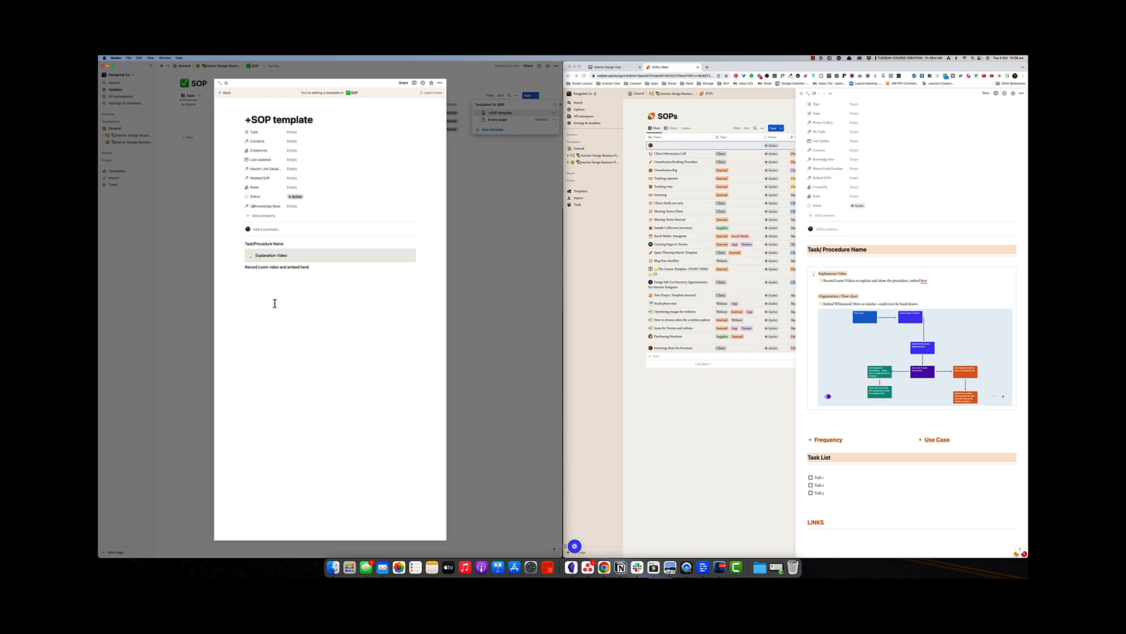
Step: Add a Flow Chart callout with an embed note beneath it
click(264, 274)
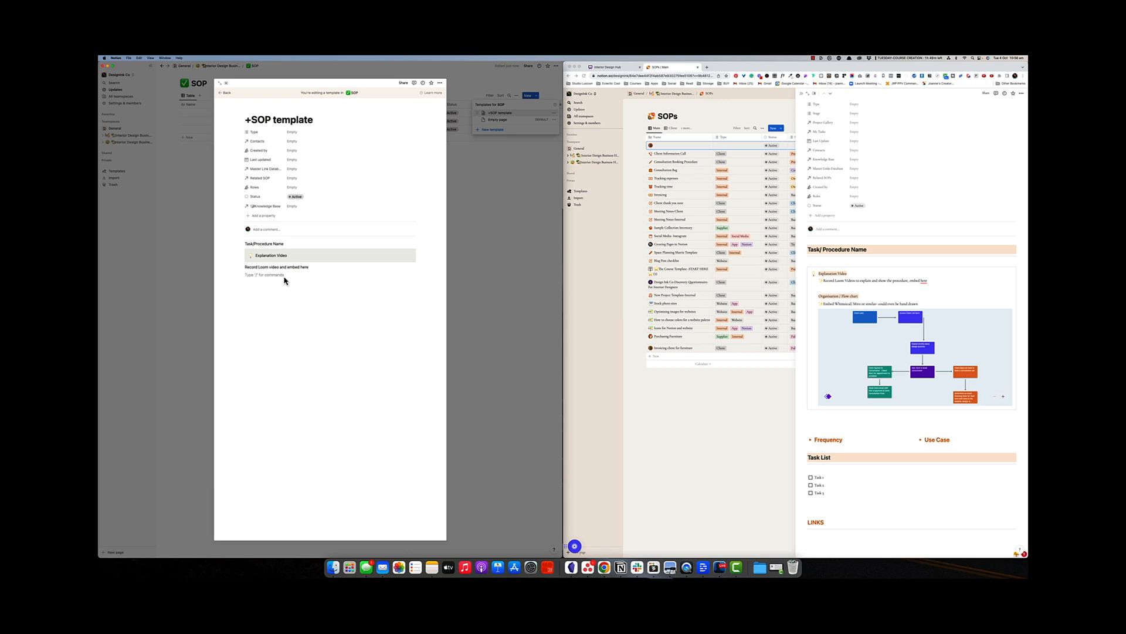
text(/cal)
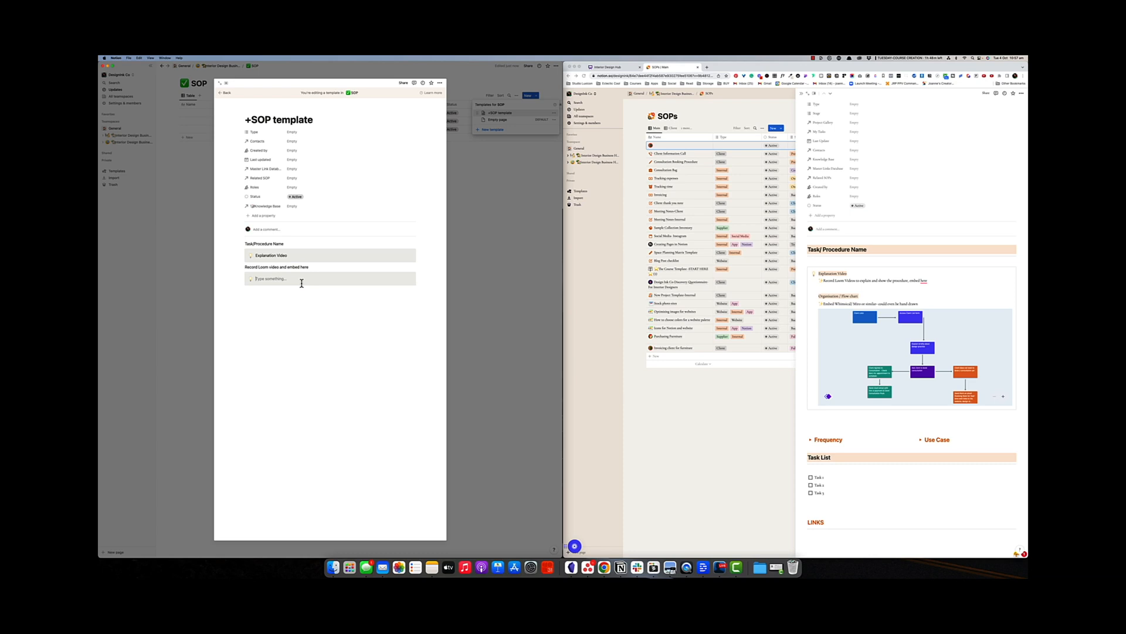
text(cl)
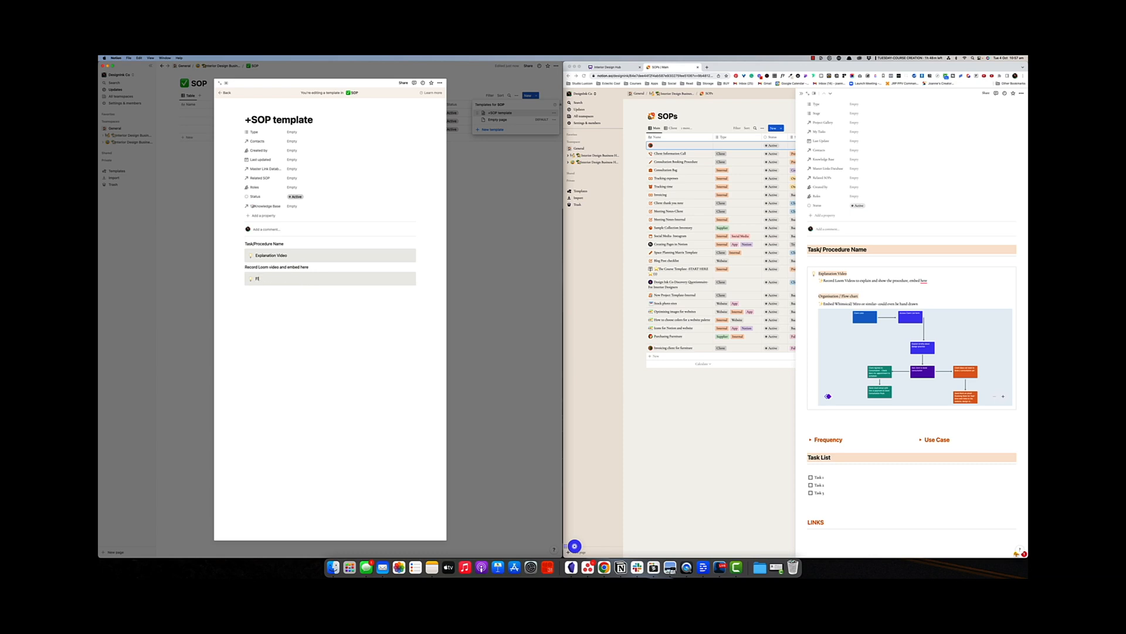
text(Flow Chart)
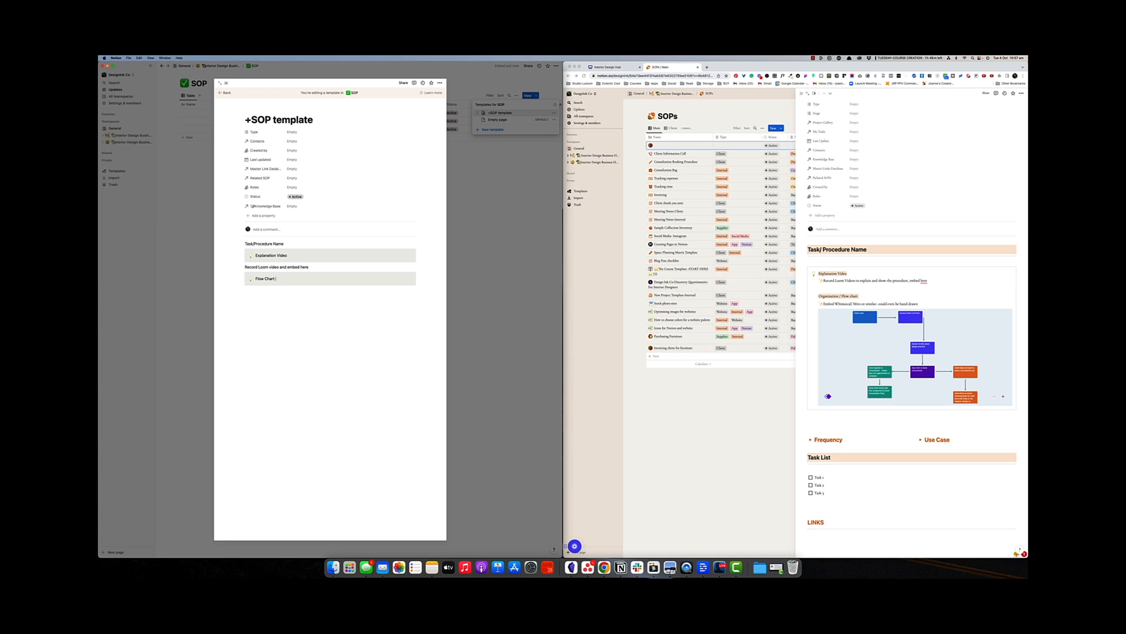
click(255, 291)
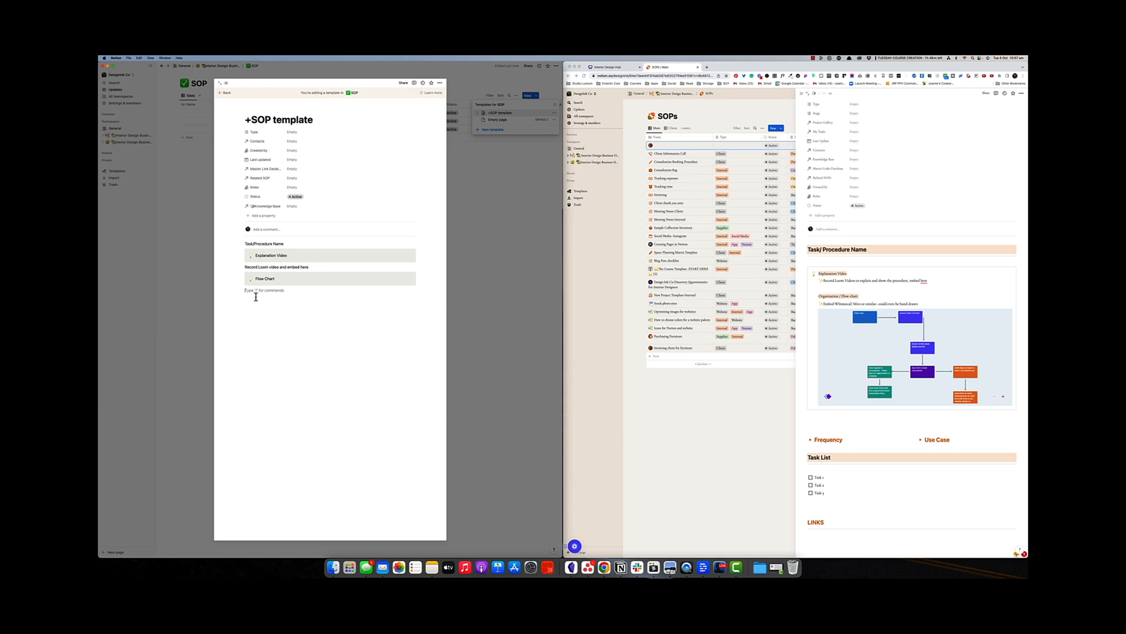
text(Emi)
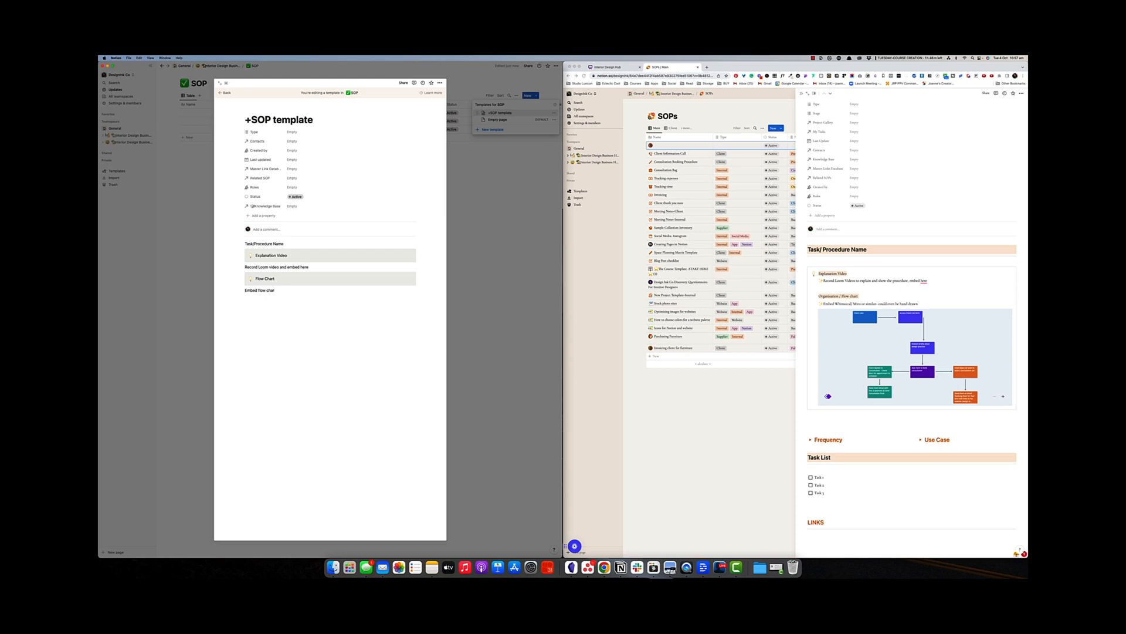
text(t her)
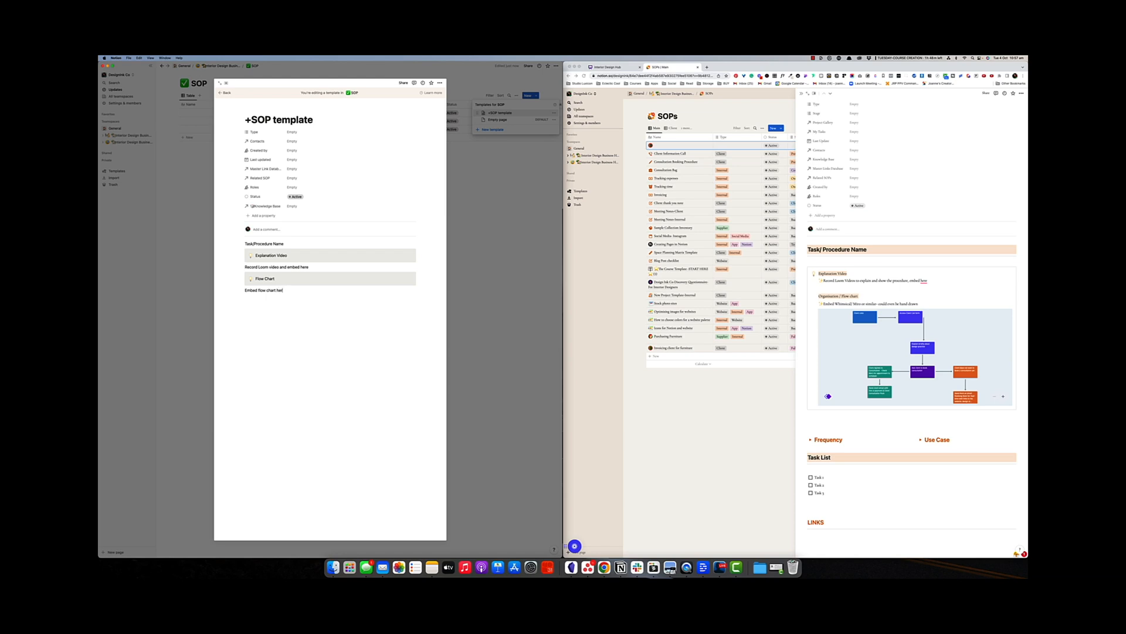
Step: Add Frequency, Use case and Task List section lines
click(265, 306)
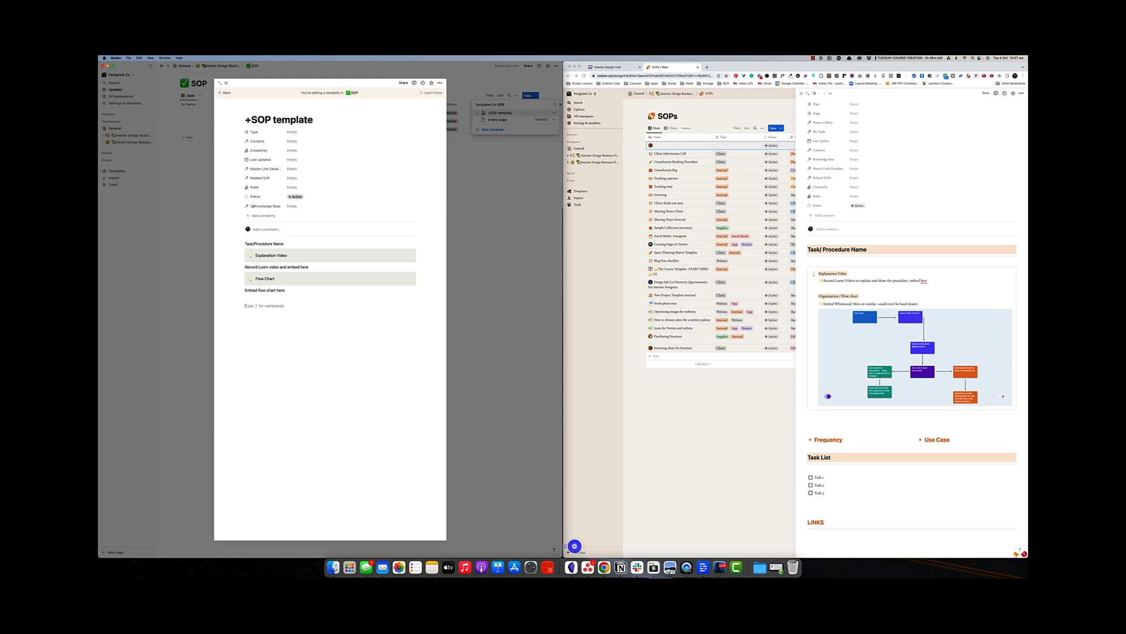
text(Frequency)
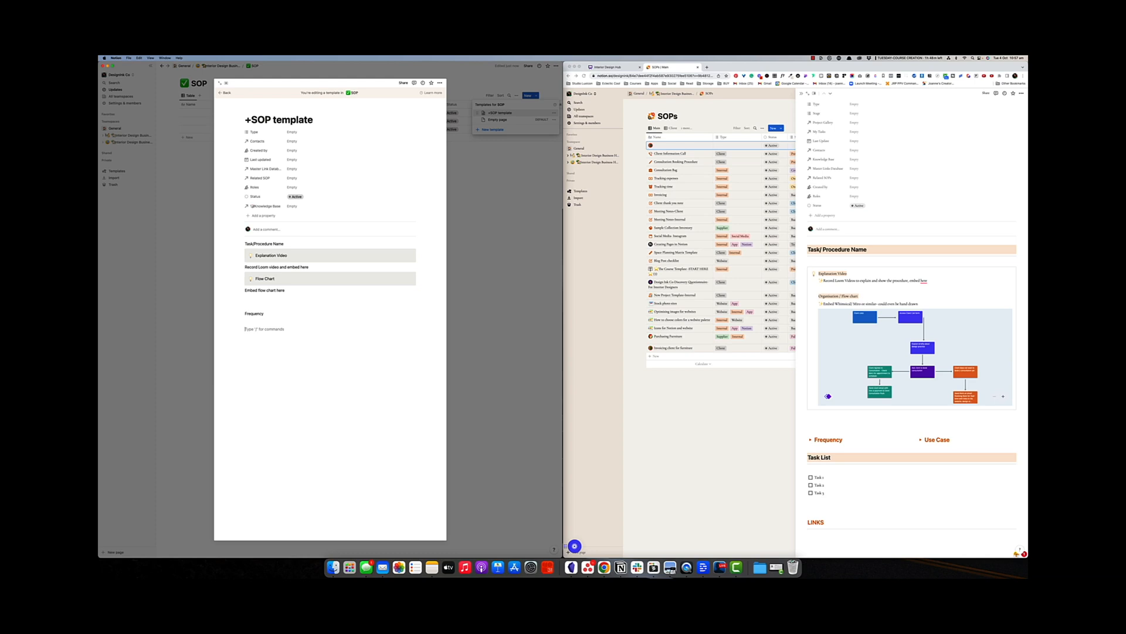
text(Use case)
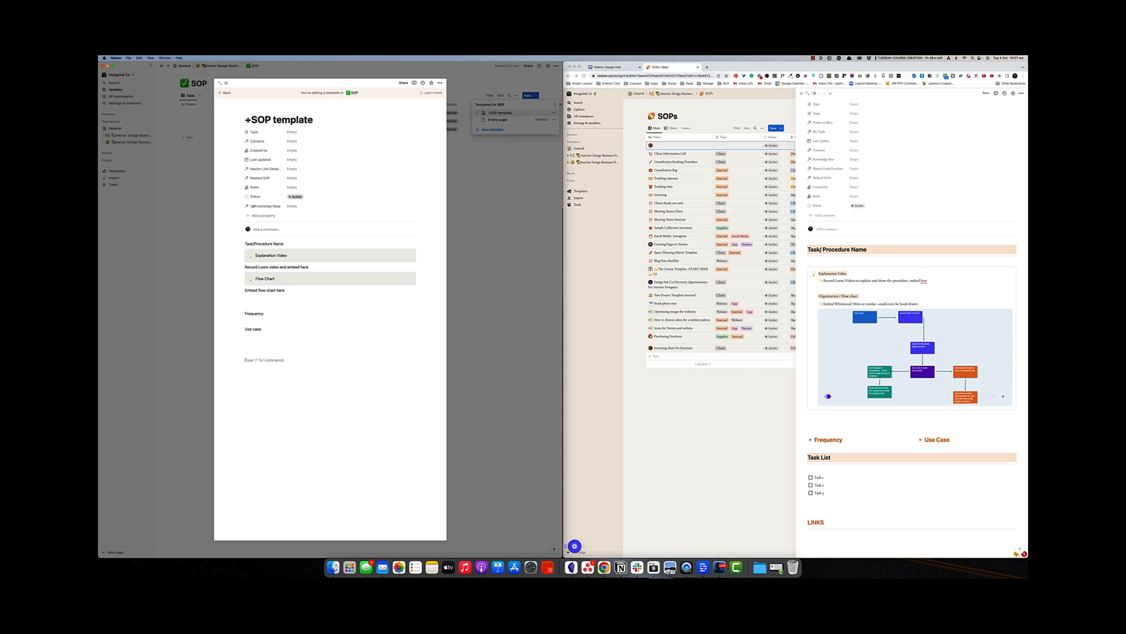
text(Task List)
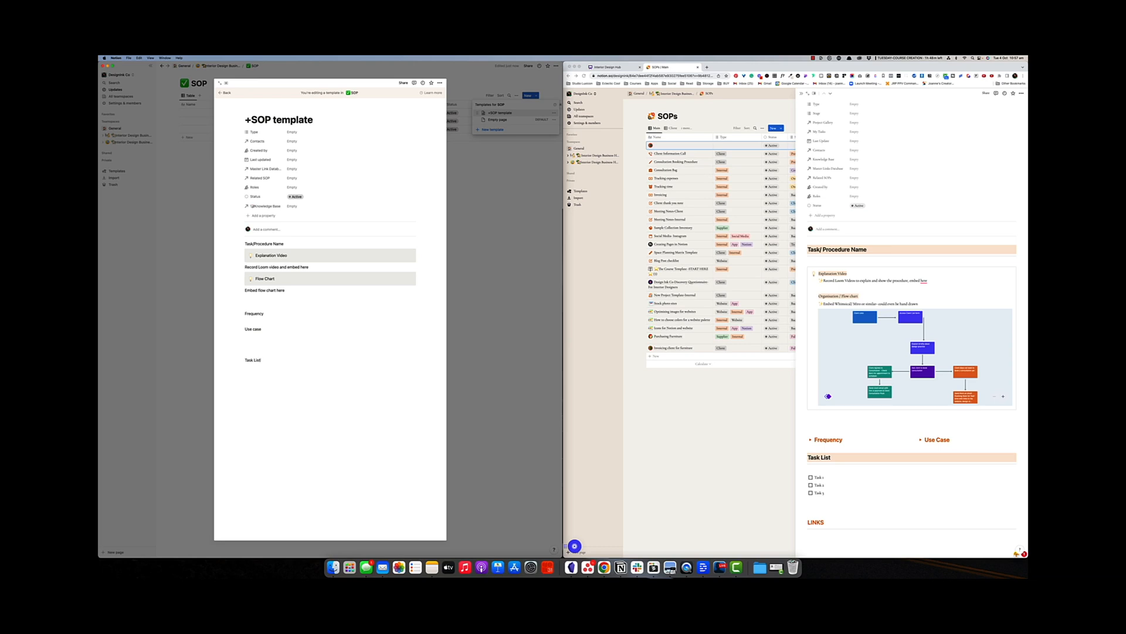
Step: Add to-do items Task 2 and Task 3 and a Links line below the checklist
text(/)
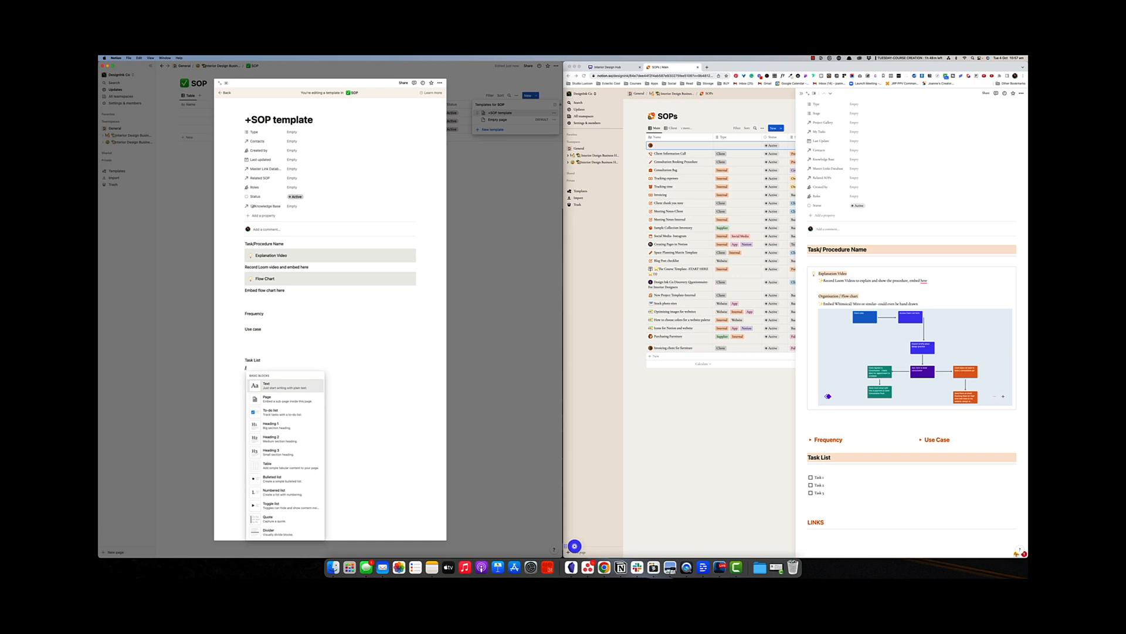
text(to)
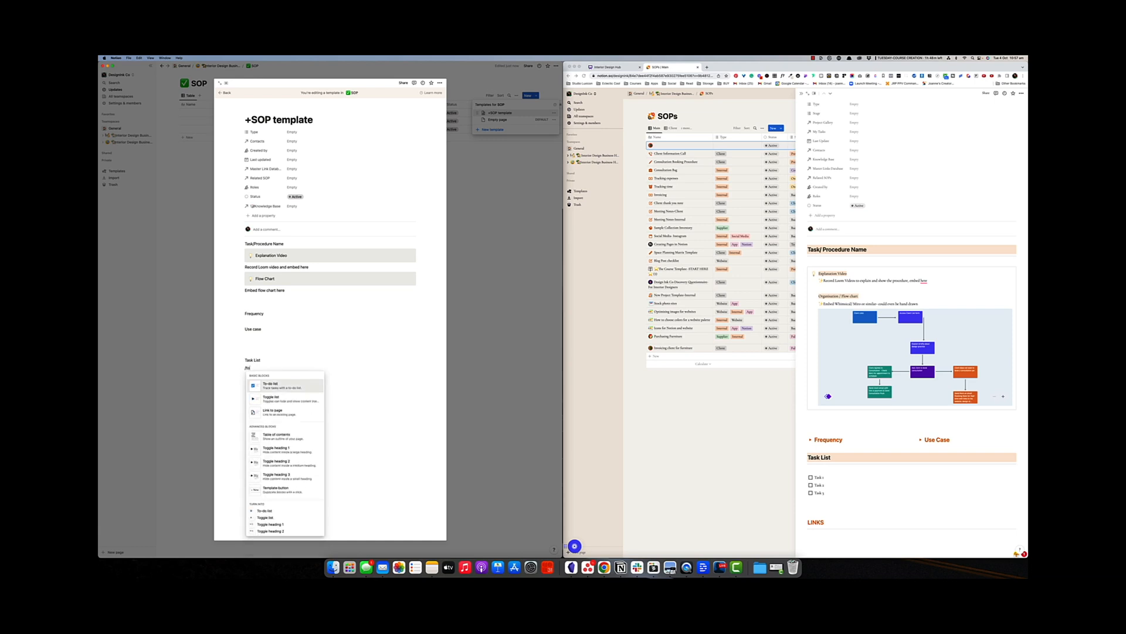
click(270, 383)
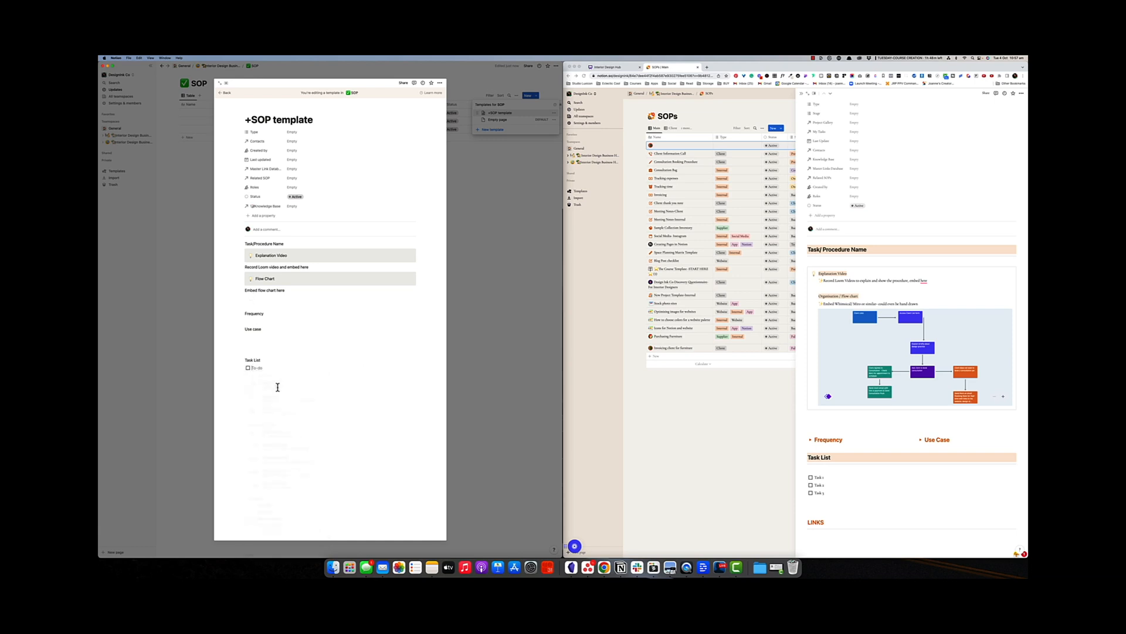
text(Task 1)
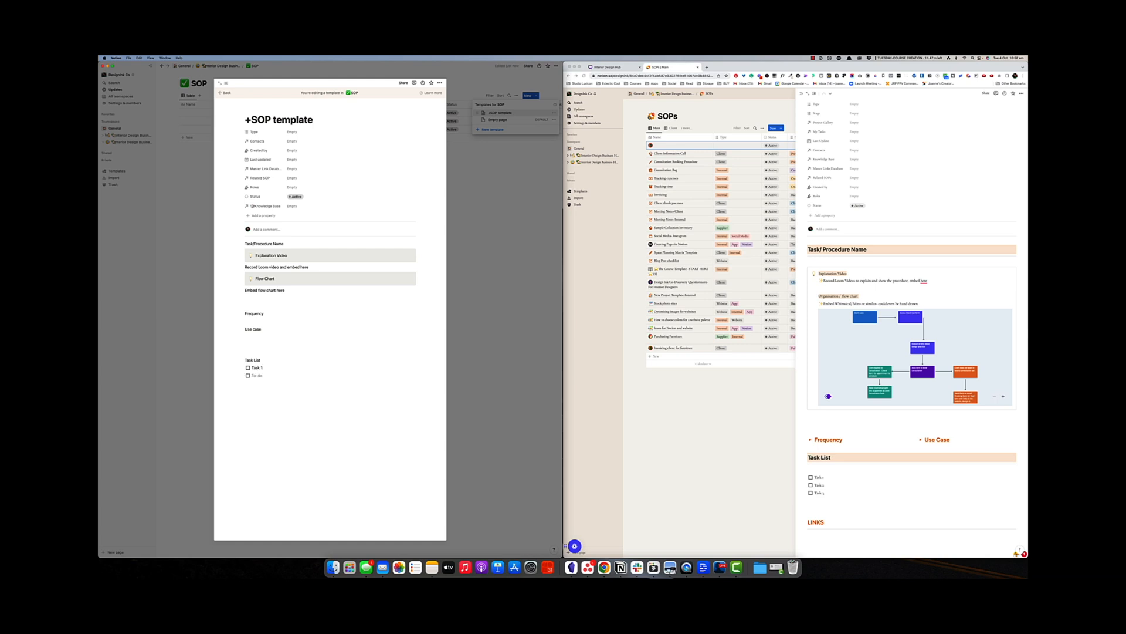
text(Task 3)
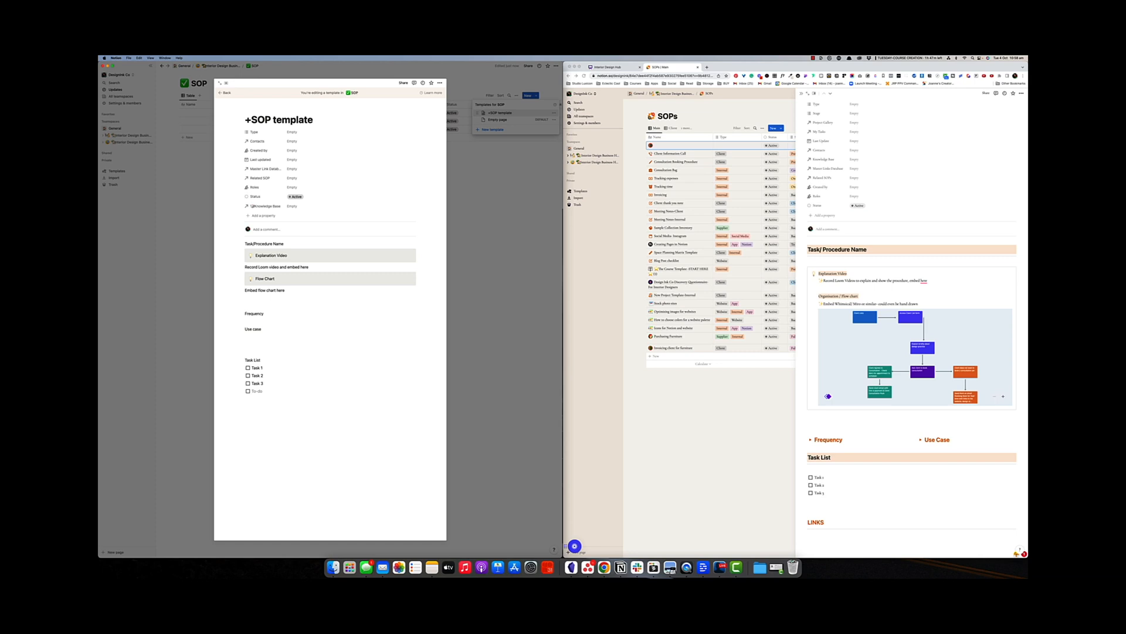
text(Links)
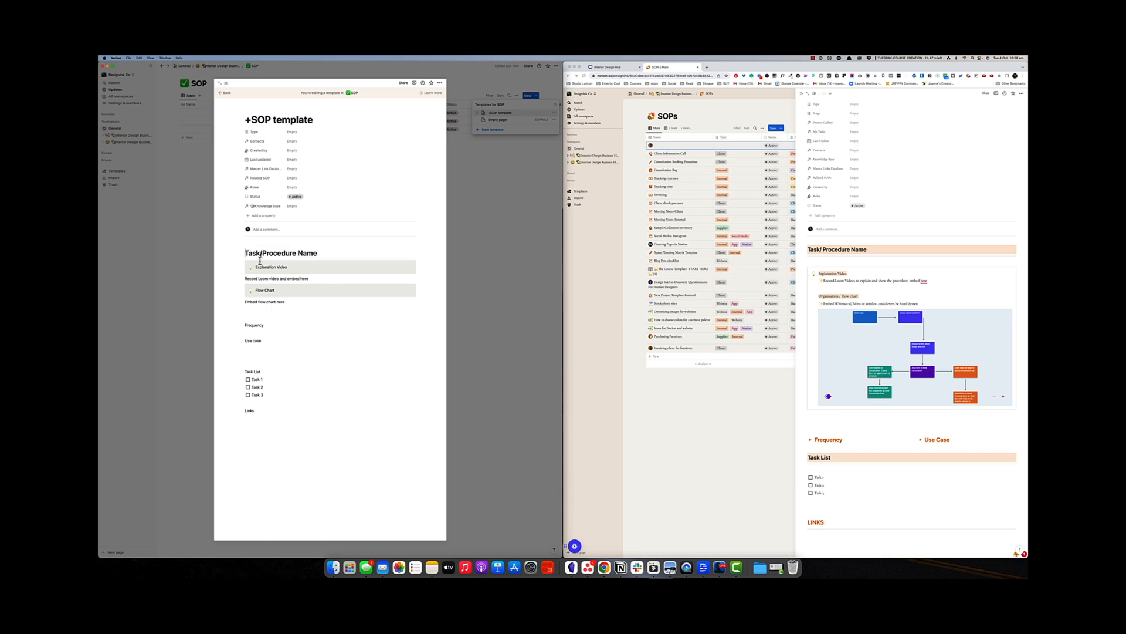
Step: Colour the Task/Procedure Name heading orange and restyle the Flow Chart callout background
triple_click(281, 253)
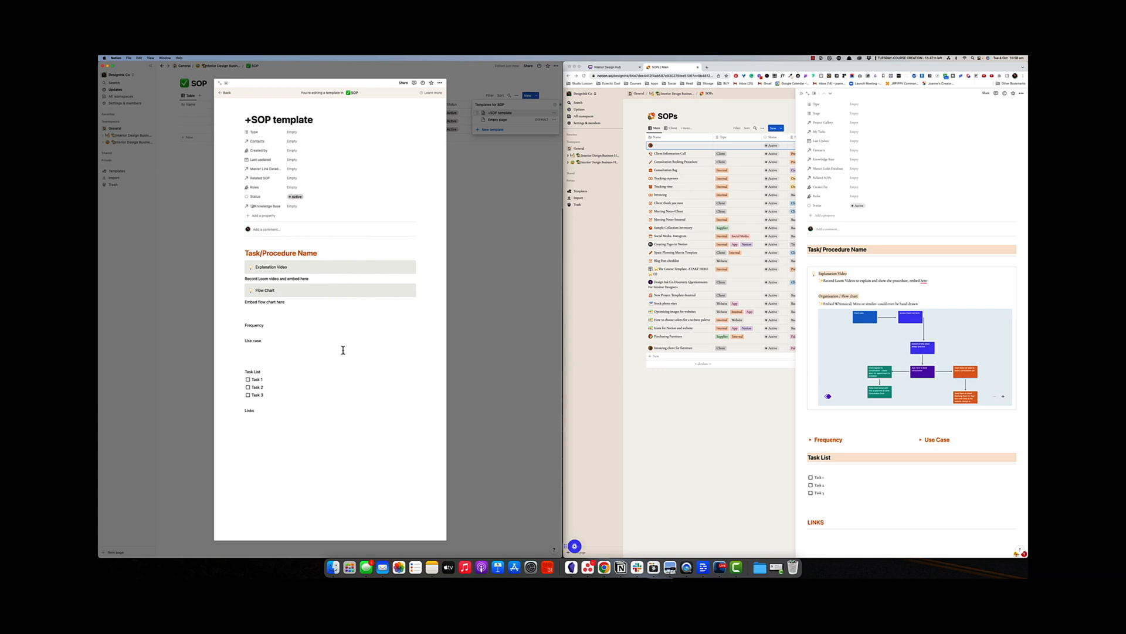
click(224, 93)
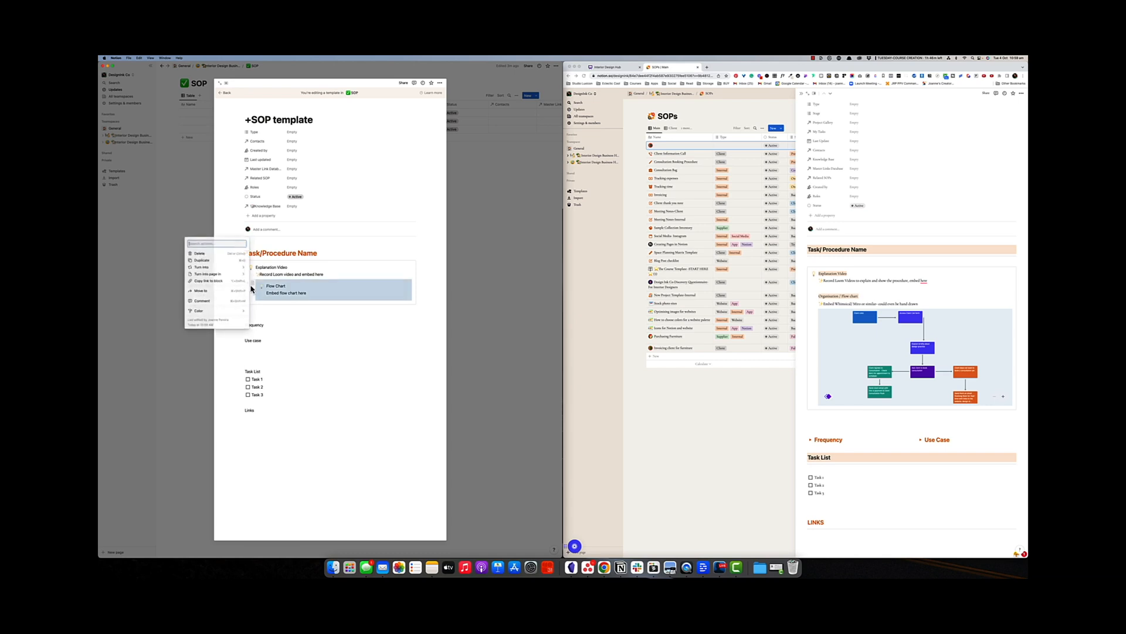
click(198, 309)
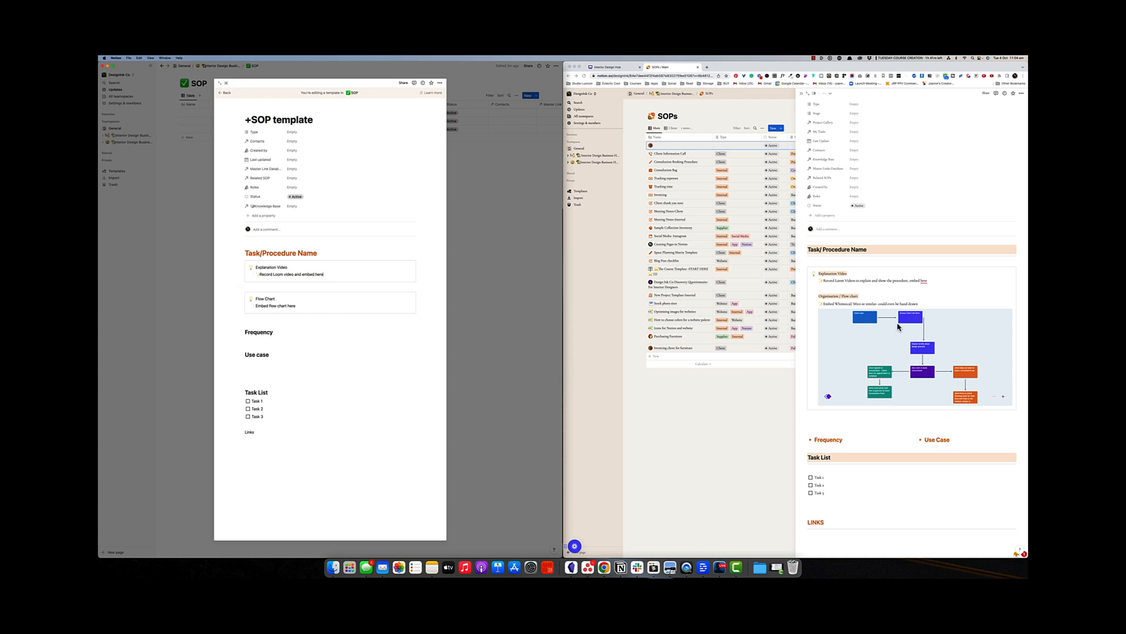
mouse_move(903, 339)
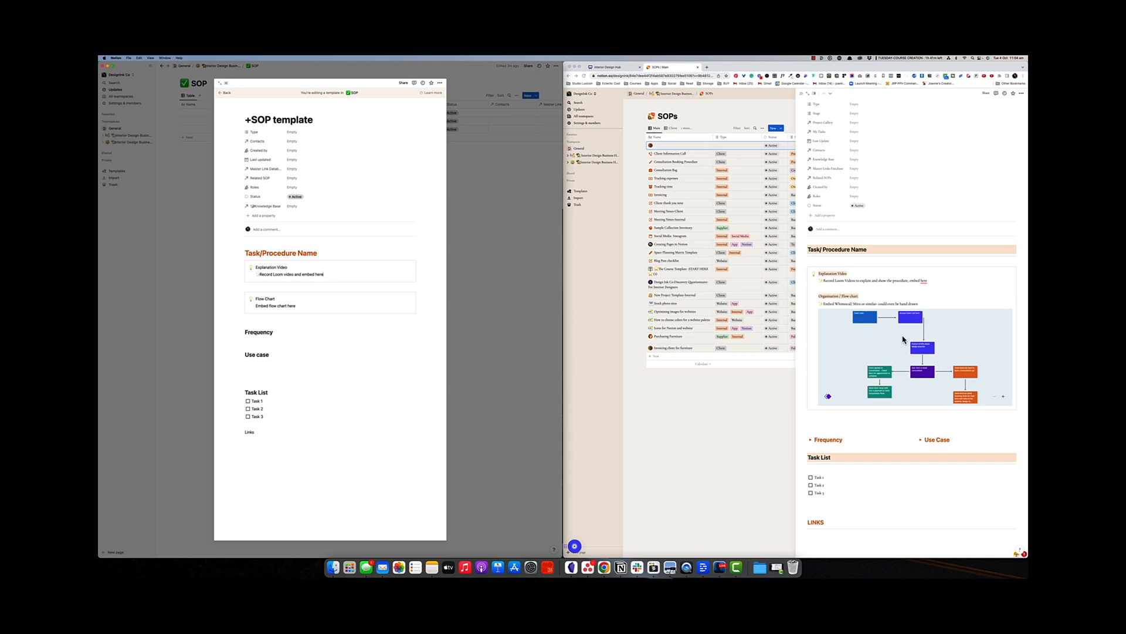
mouse_move(899, 395)
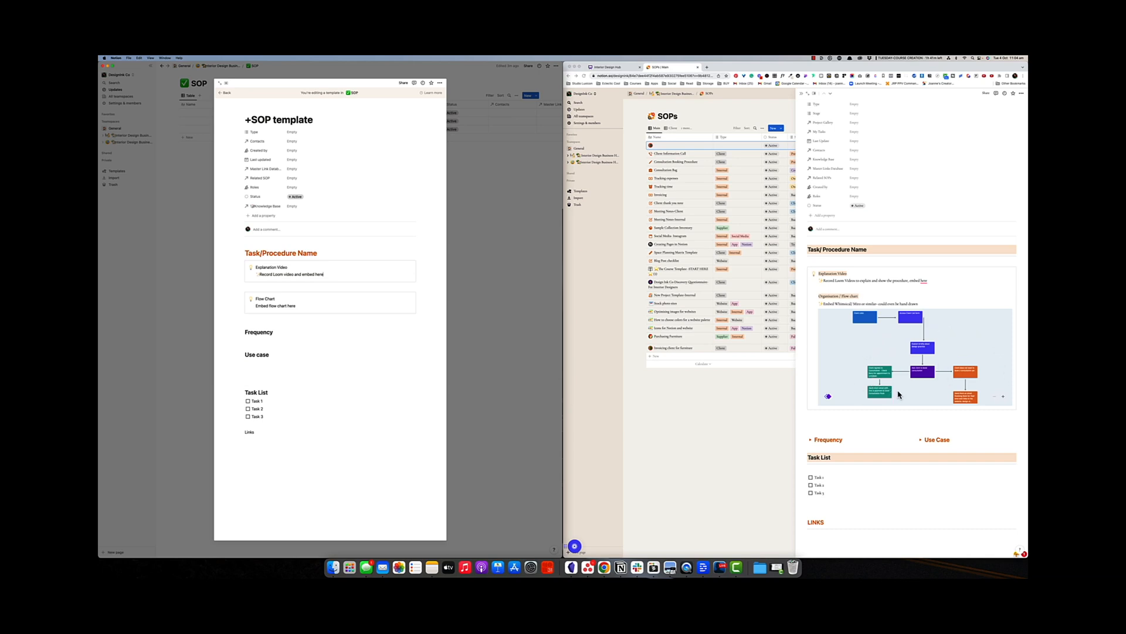
mouse_move(844, 319)
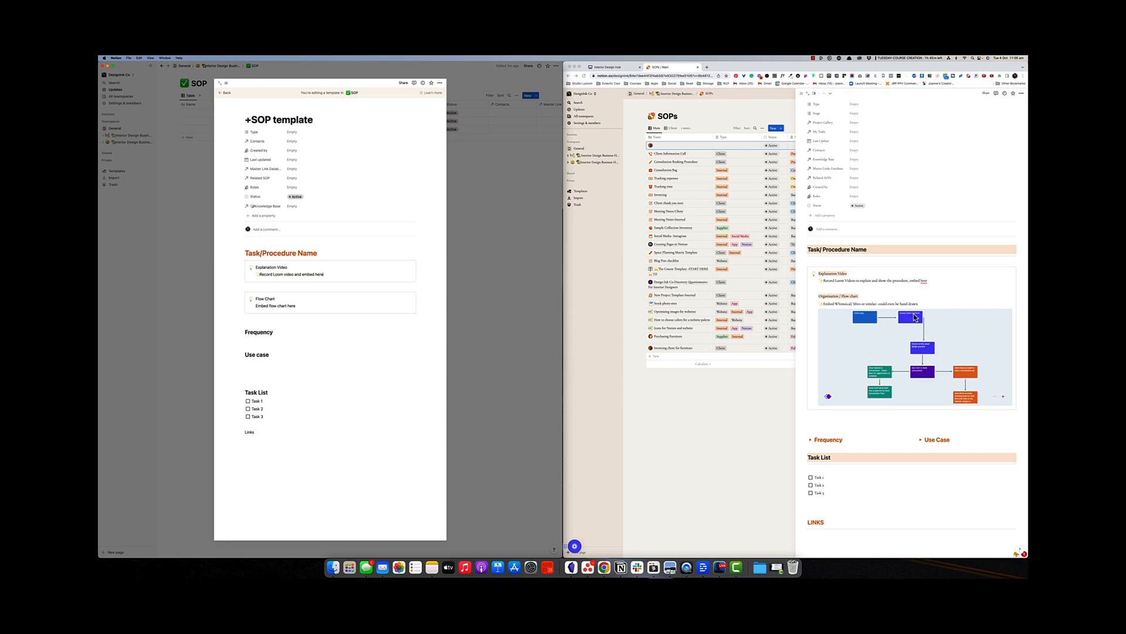
mouse_move(870, 325)
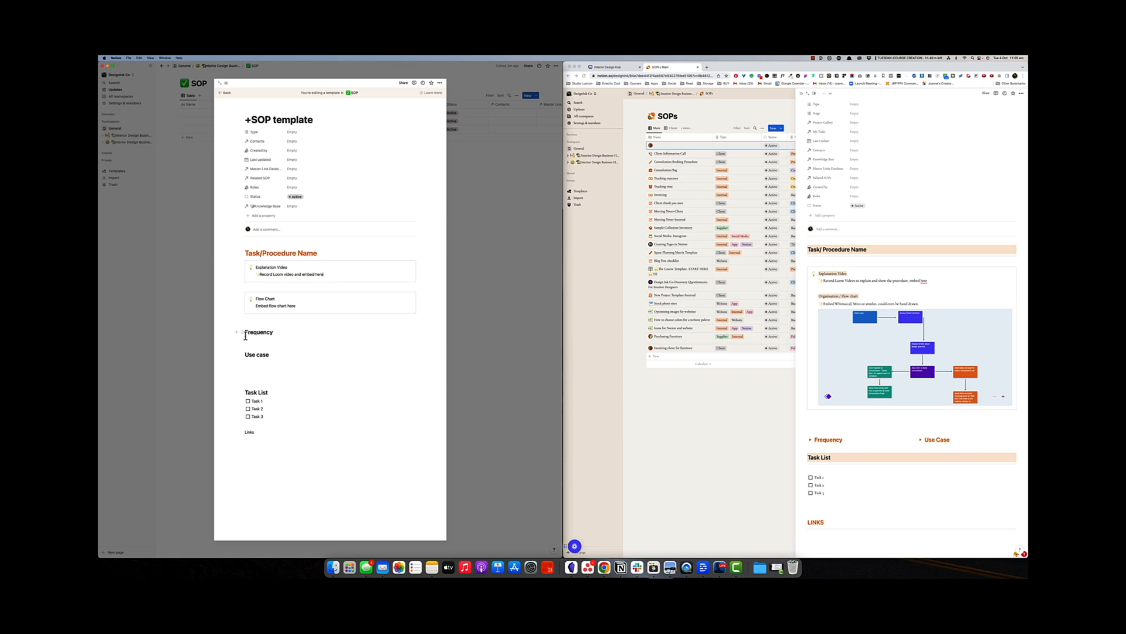
Step: Make Frequency and Use case orange toggle headings placed in two columns side by side
click(241, 332)
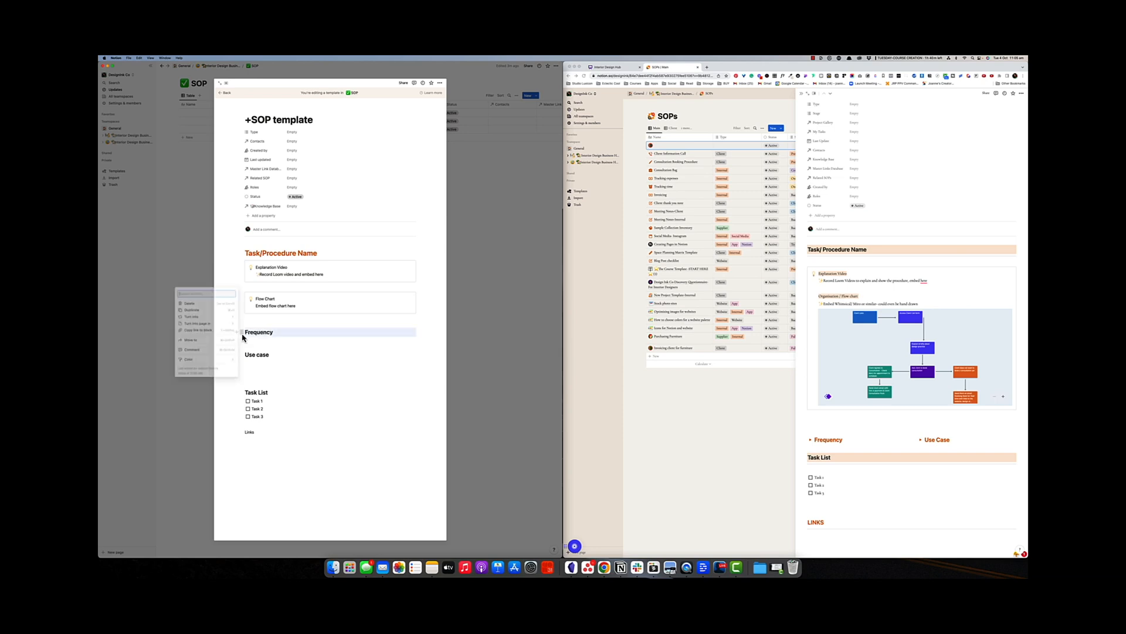
click(192, 317)
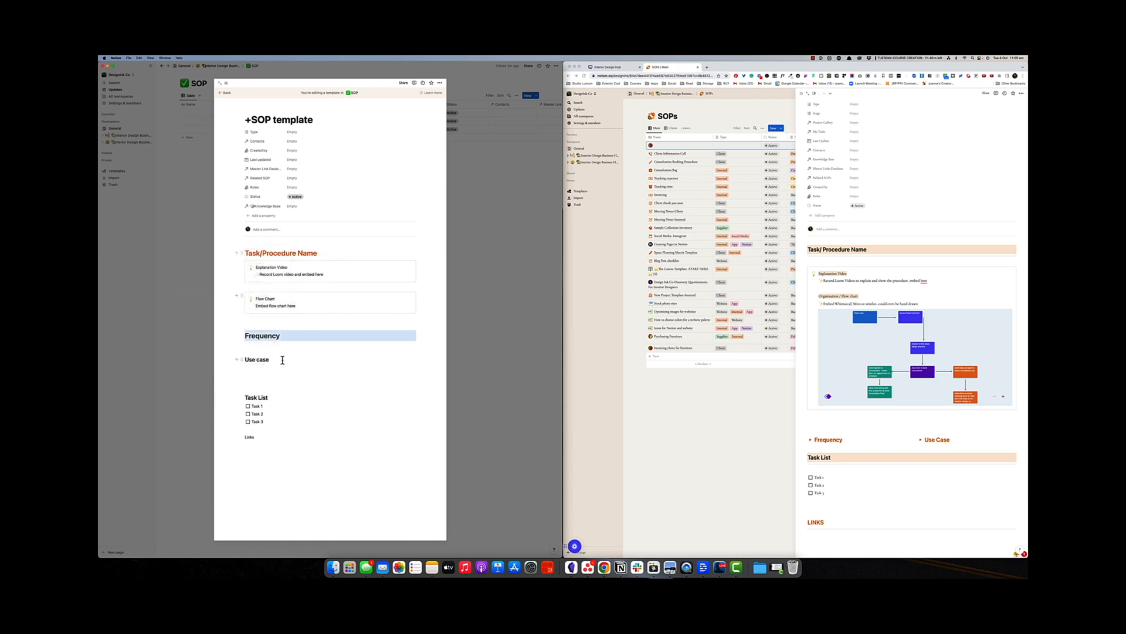
double_click(261, 335)
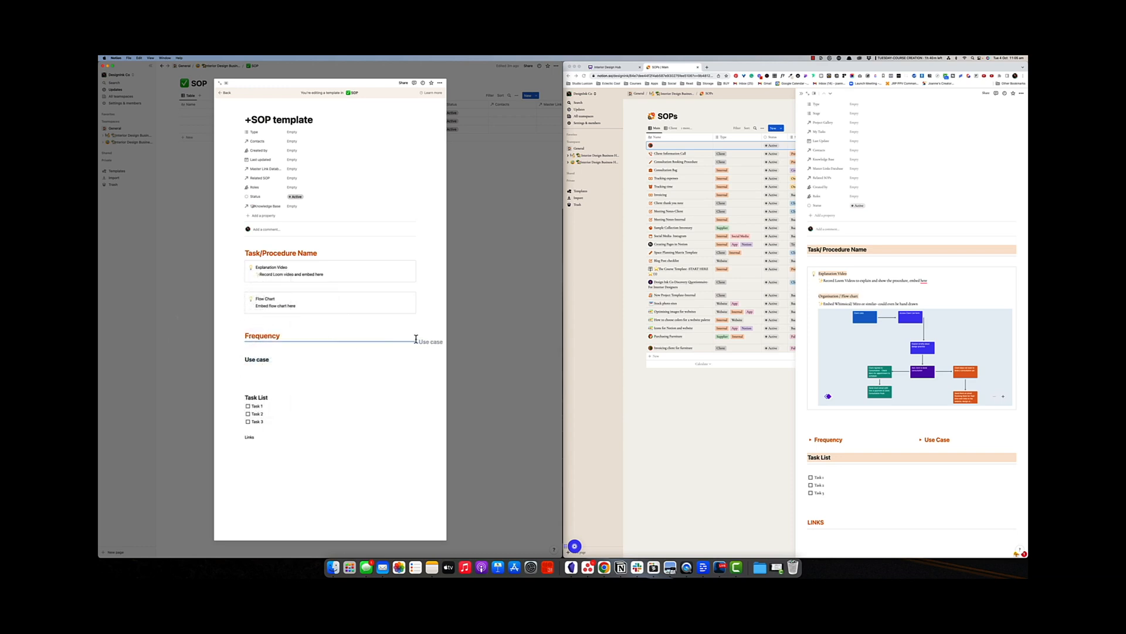
click(262, 338)
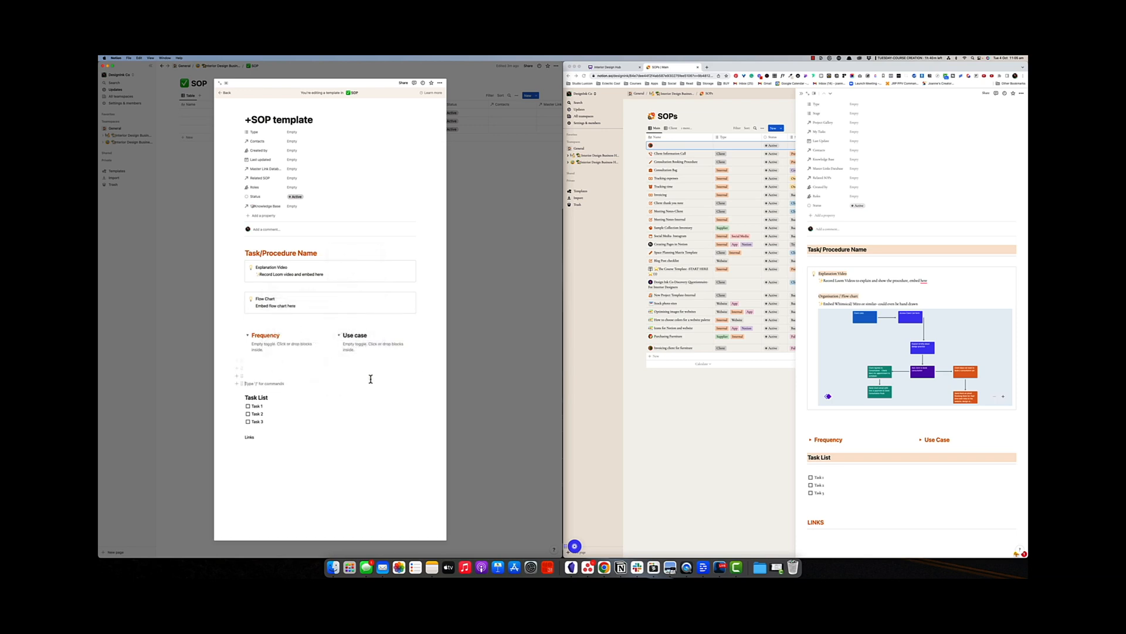
double_click(354, 335)
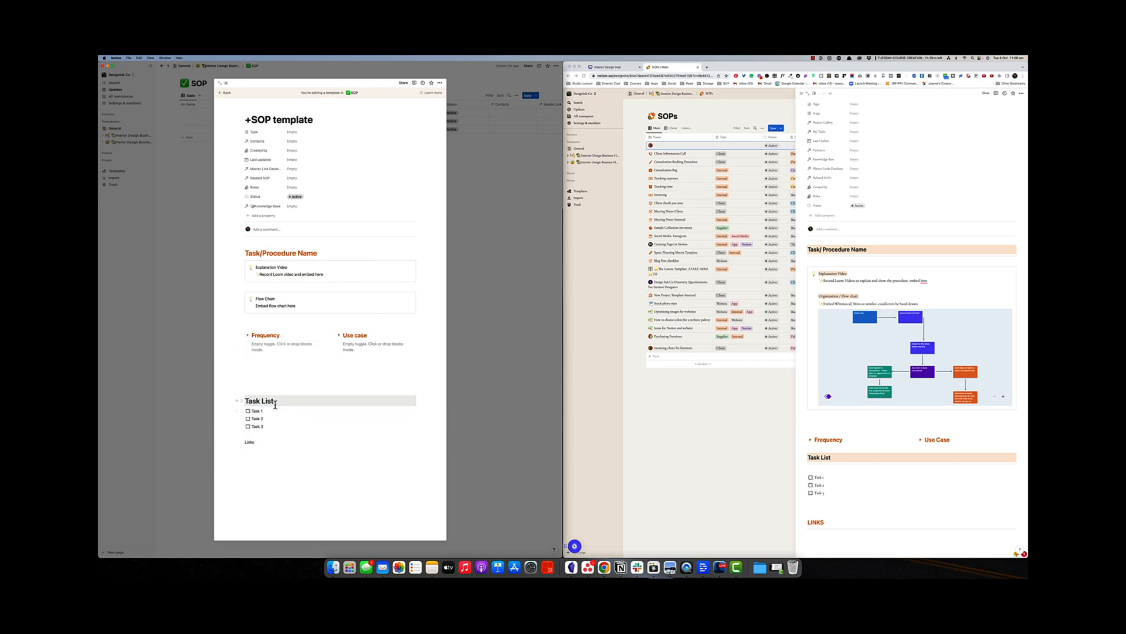
Step: Colour the Task List heading orange with a shaded background
double_click(259, 401)
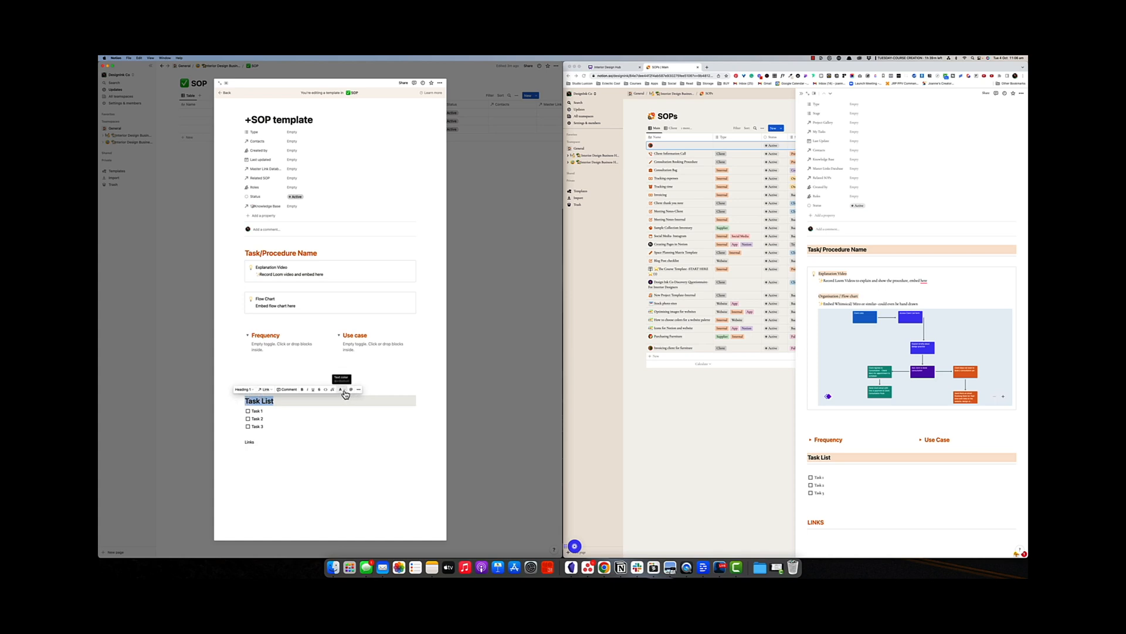
click(340, 388)
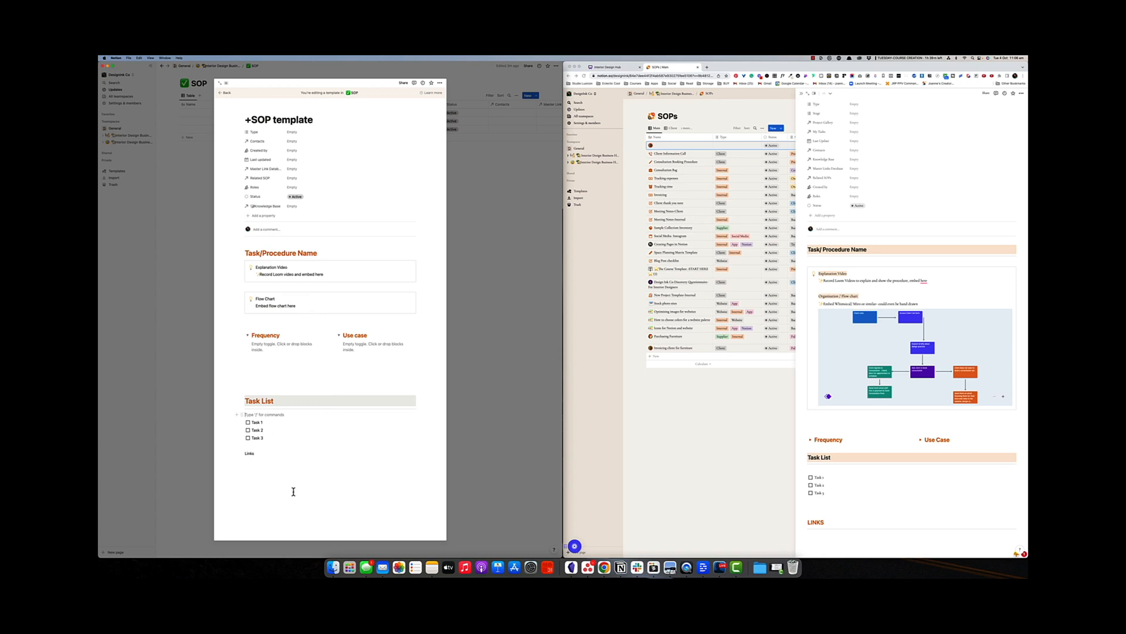
Step: Change the Links line's block type via Turn into and pick a page to link under it
click(249, 453)
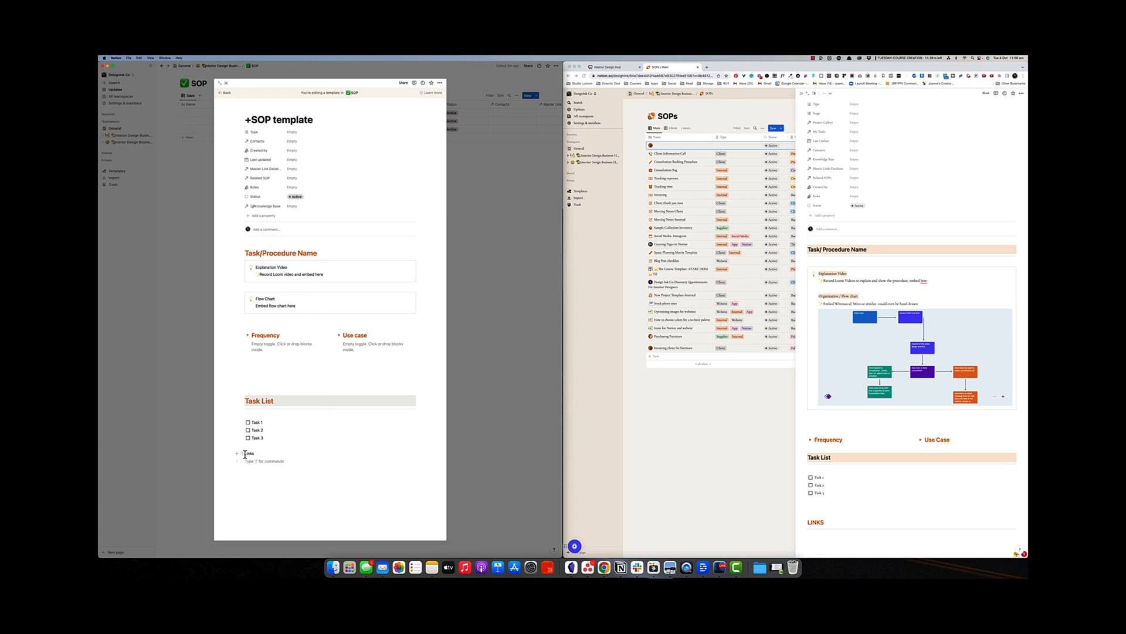
click(190, 438)
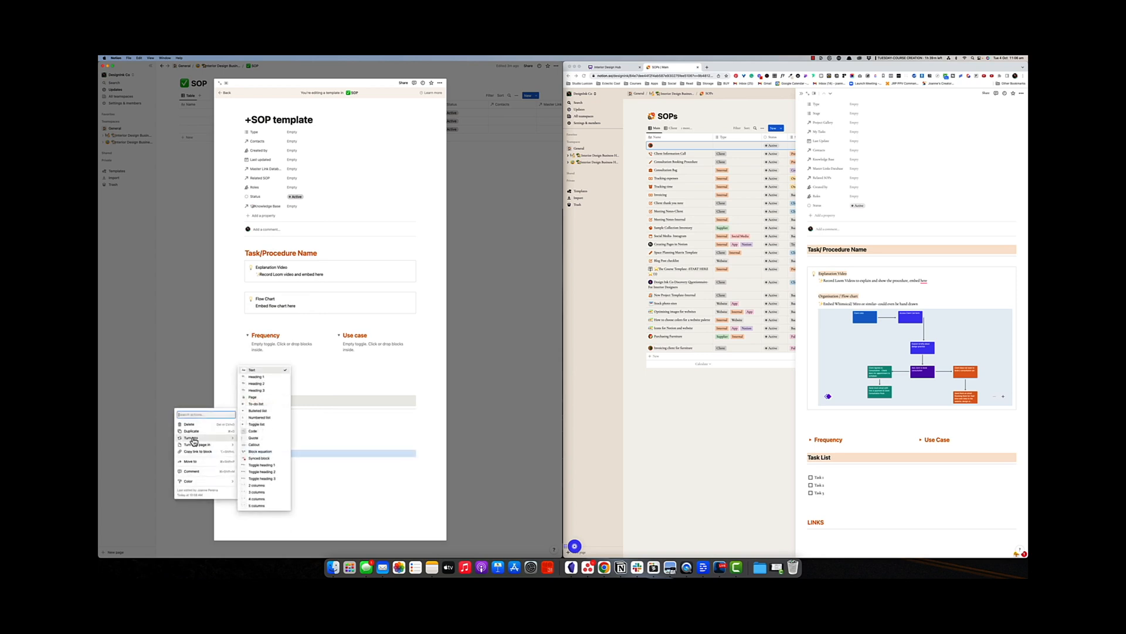
click(188, 481)
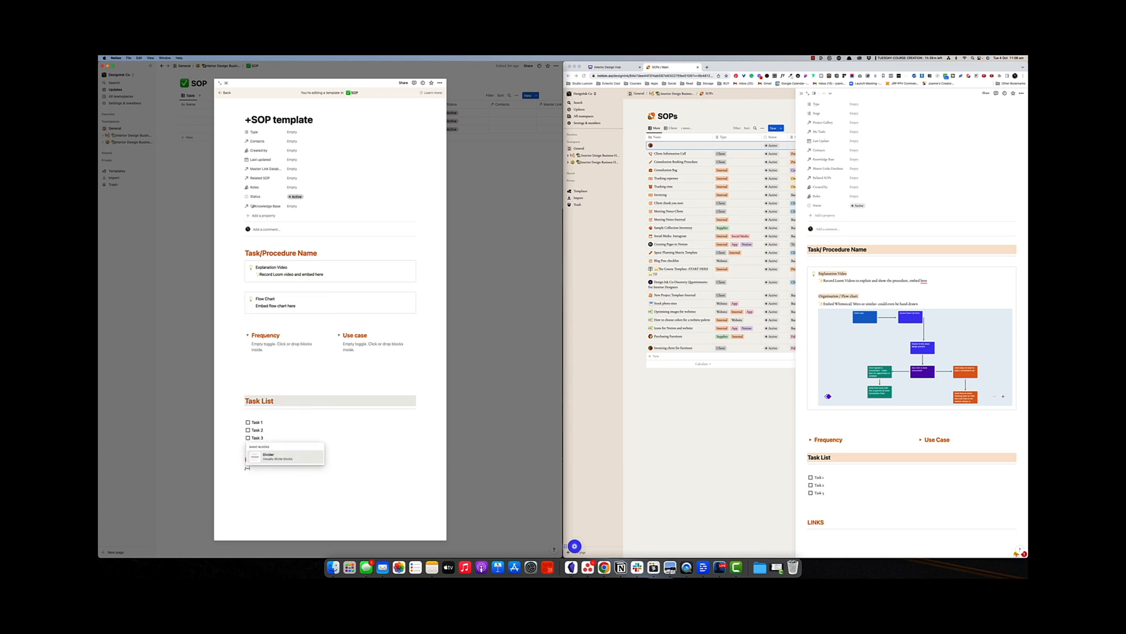
click(267, 456)
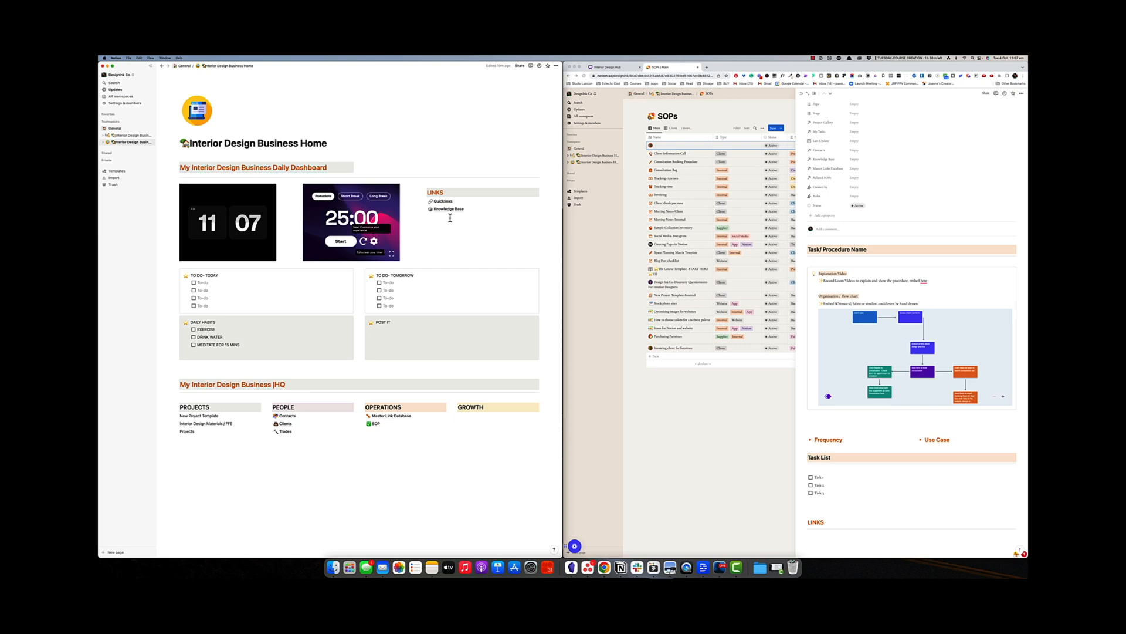
mouse_move(452, 211)
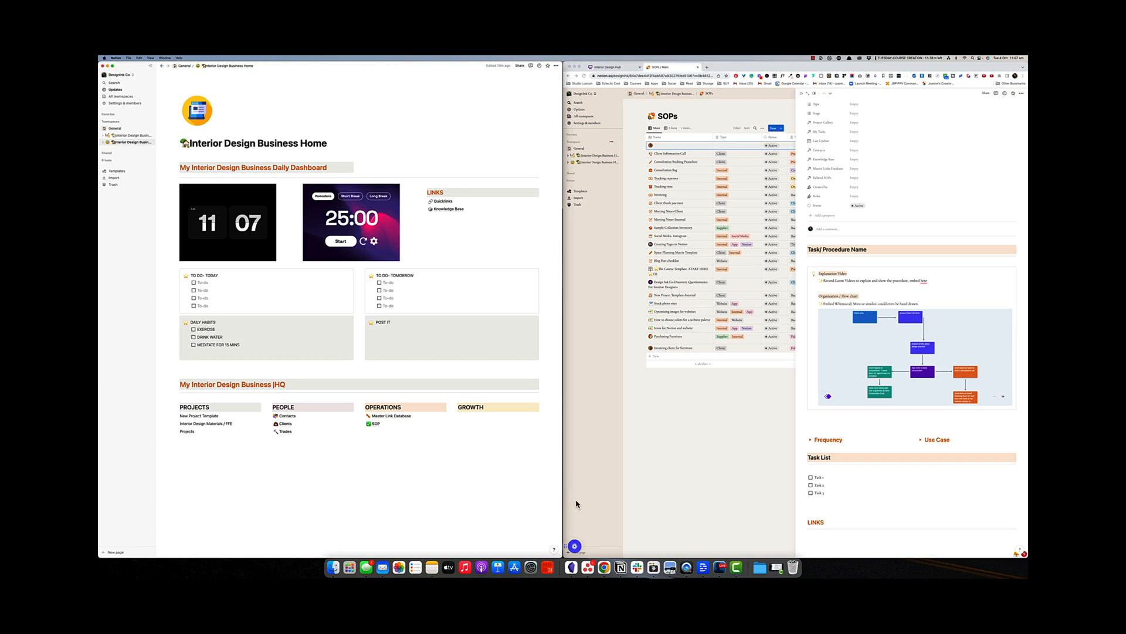
mouse_move(812, 58)
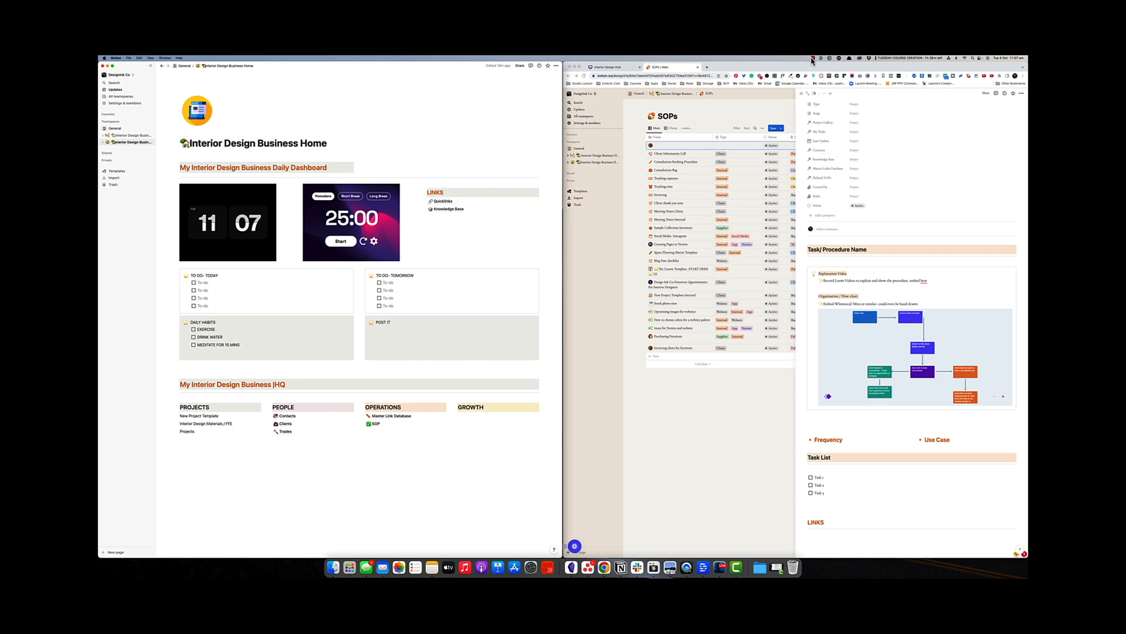
Step: Open the Interior Design Business Home dashboard from the SOP template
click(812, 58)
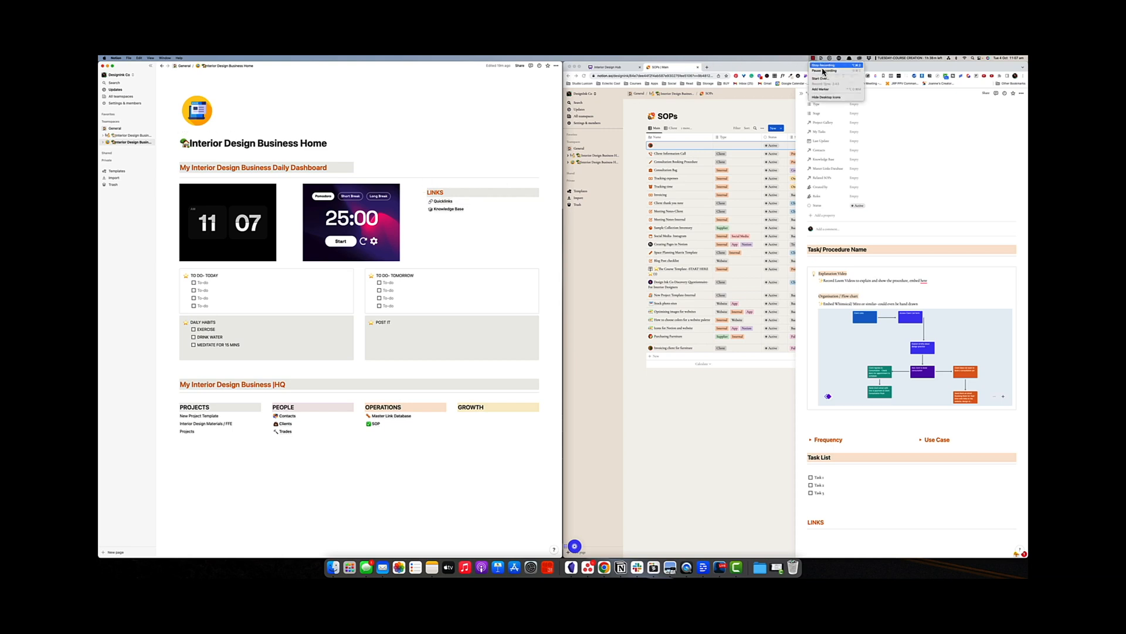